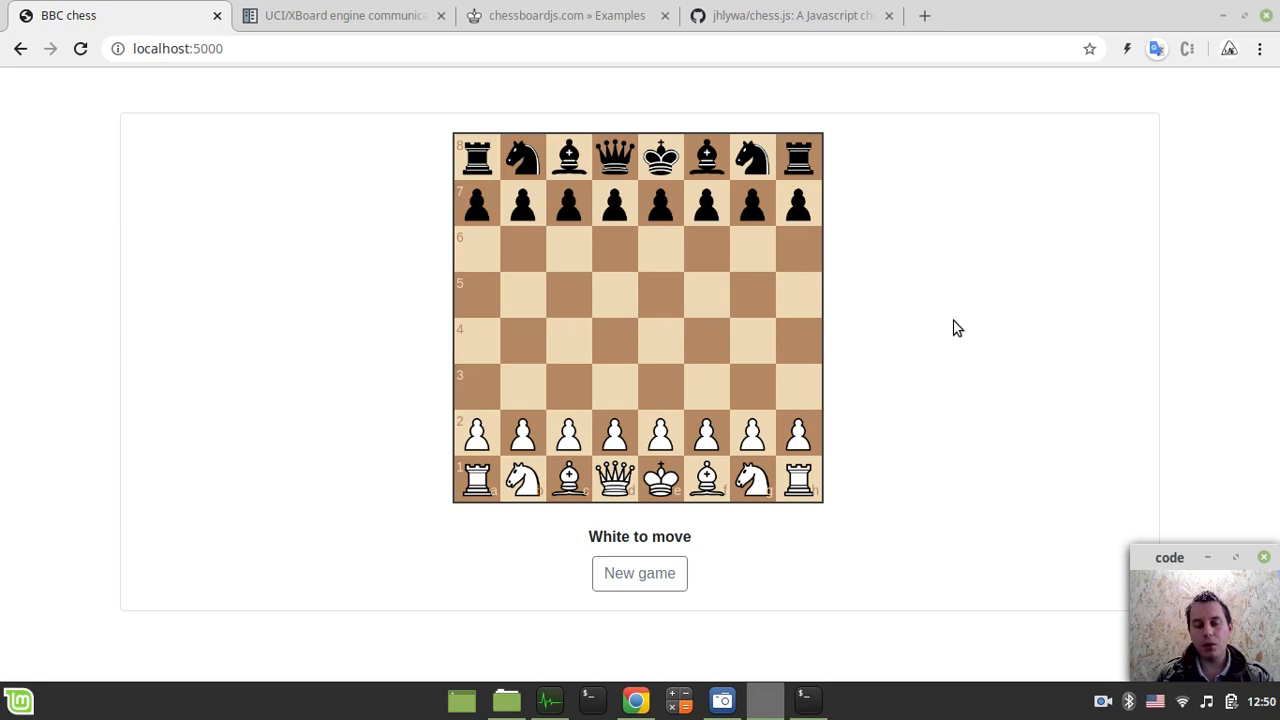
{"action": "mouse_move", "coordinate": [735, 390]}
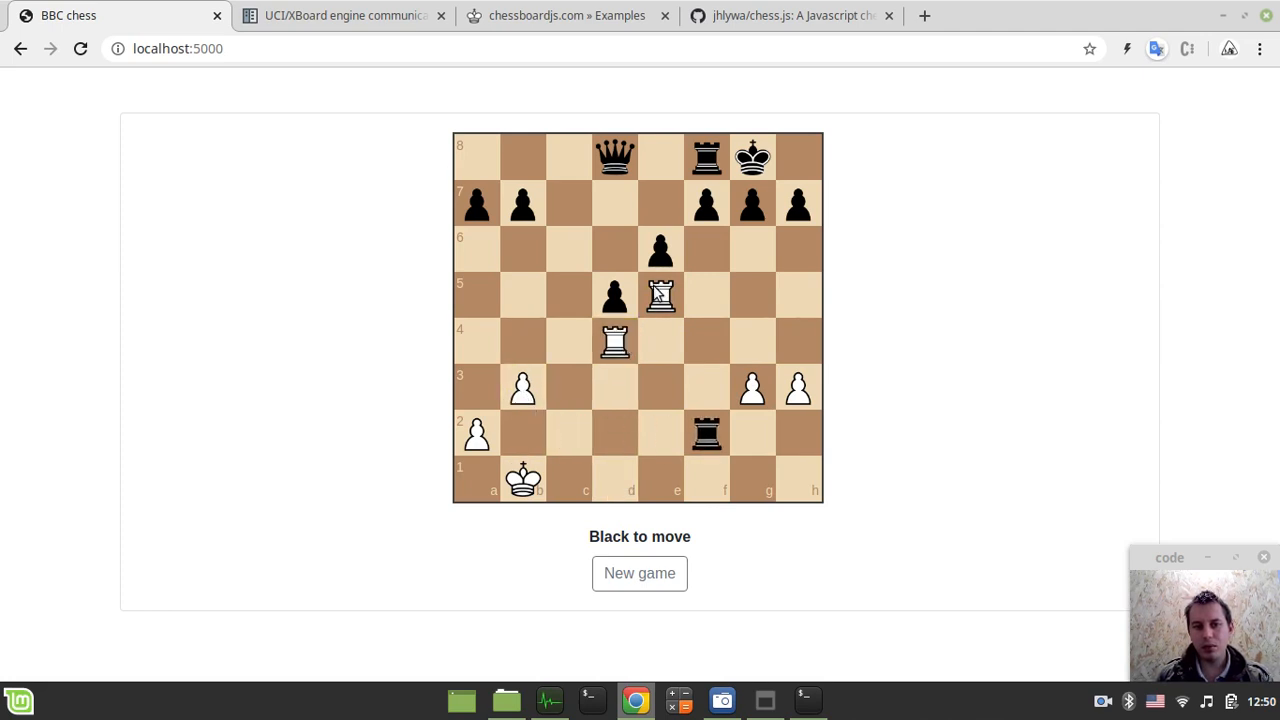
Play White's final rook move and a-pawn advance until Black's queen mates on d1.
{"action": "left_click_drag", "start_coordinate": [615, 155], "coordinate": [615, 294]}
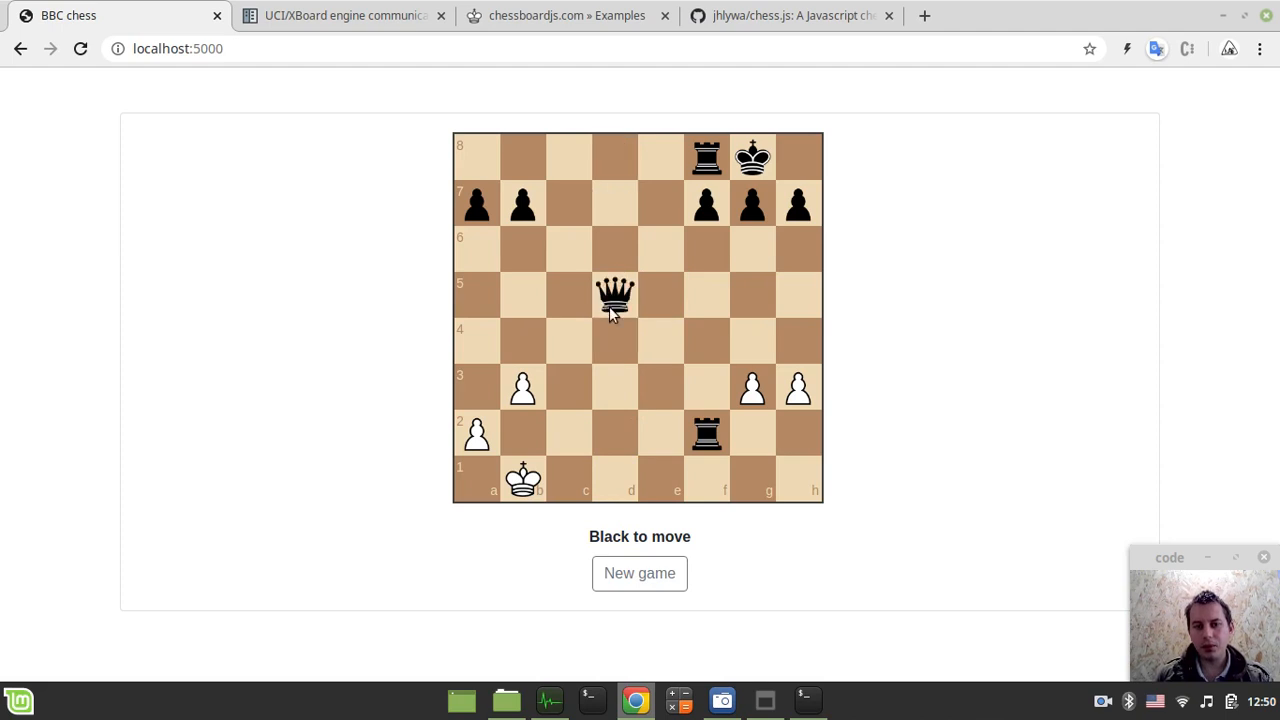
{"action": "left_click_drag", "start_coordinate": [615, 293], "coordinate": [615, 477]}
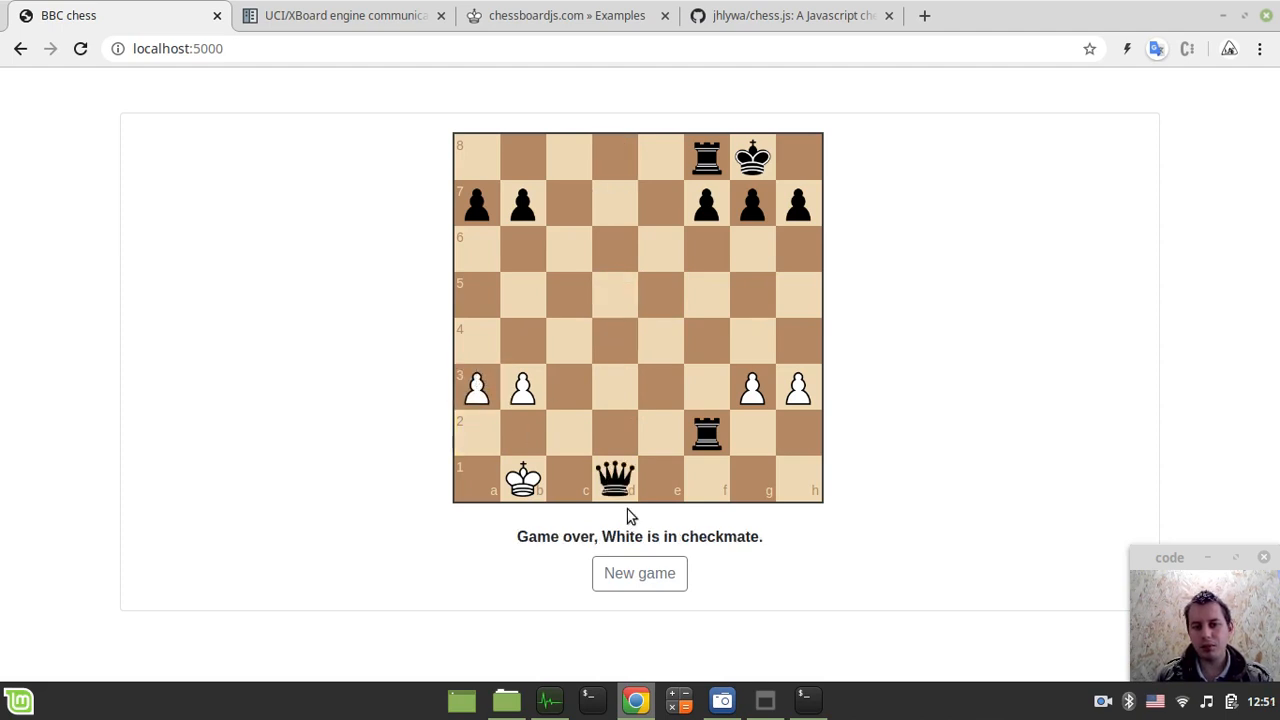
{"action": "mouse_move", "coordinate": [818, 547]}
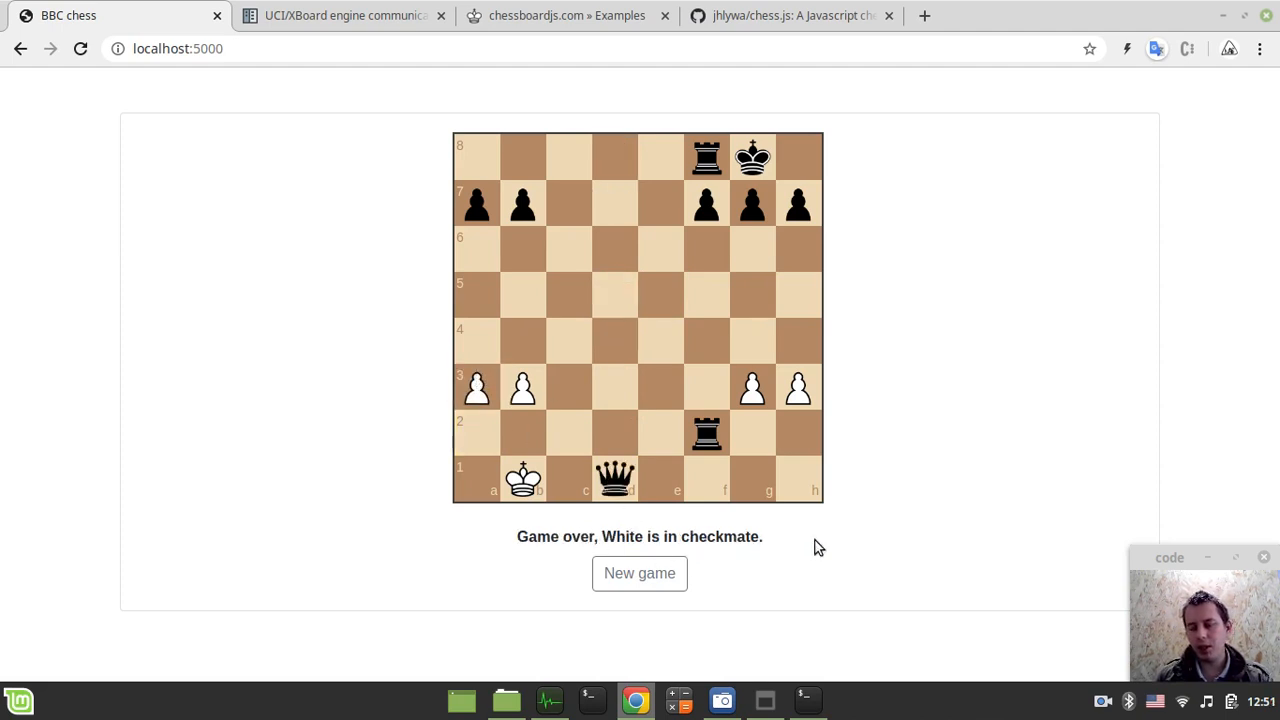
{"action": "mouse_move", "coordinate": [814, 473]}
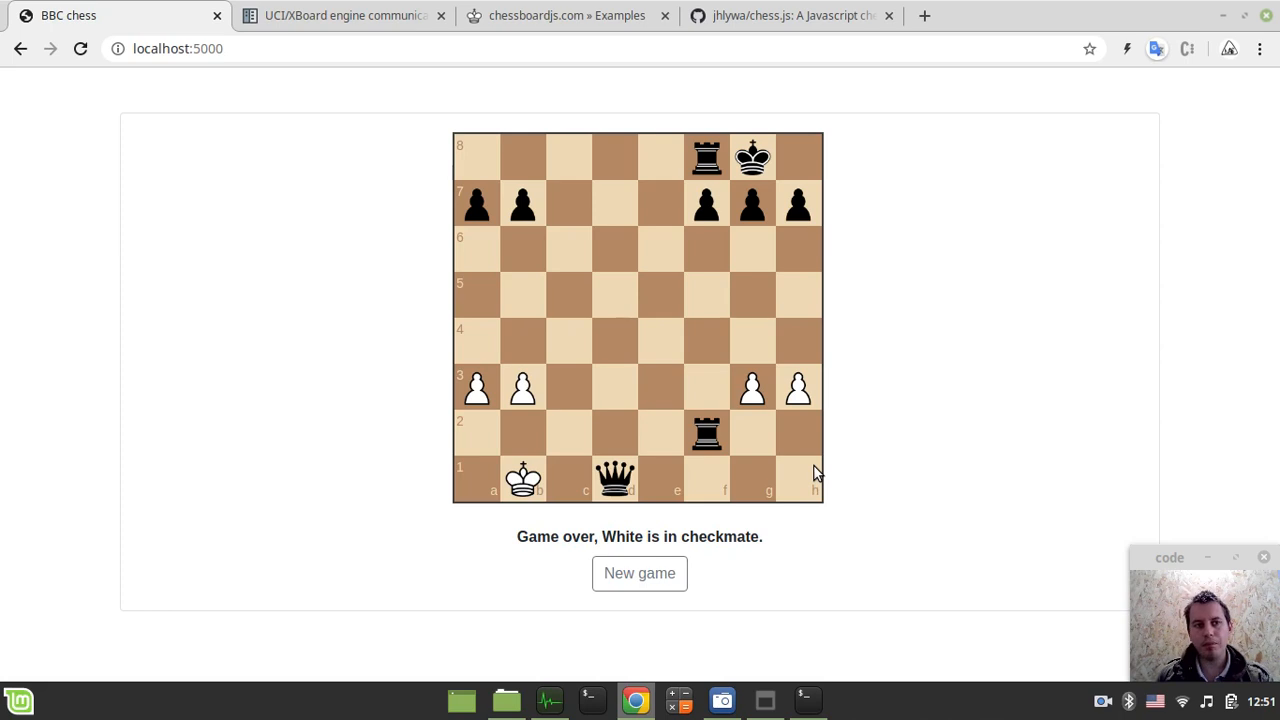
{"action": "mouse_move", "coordinate": [846, 488]}
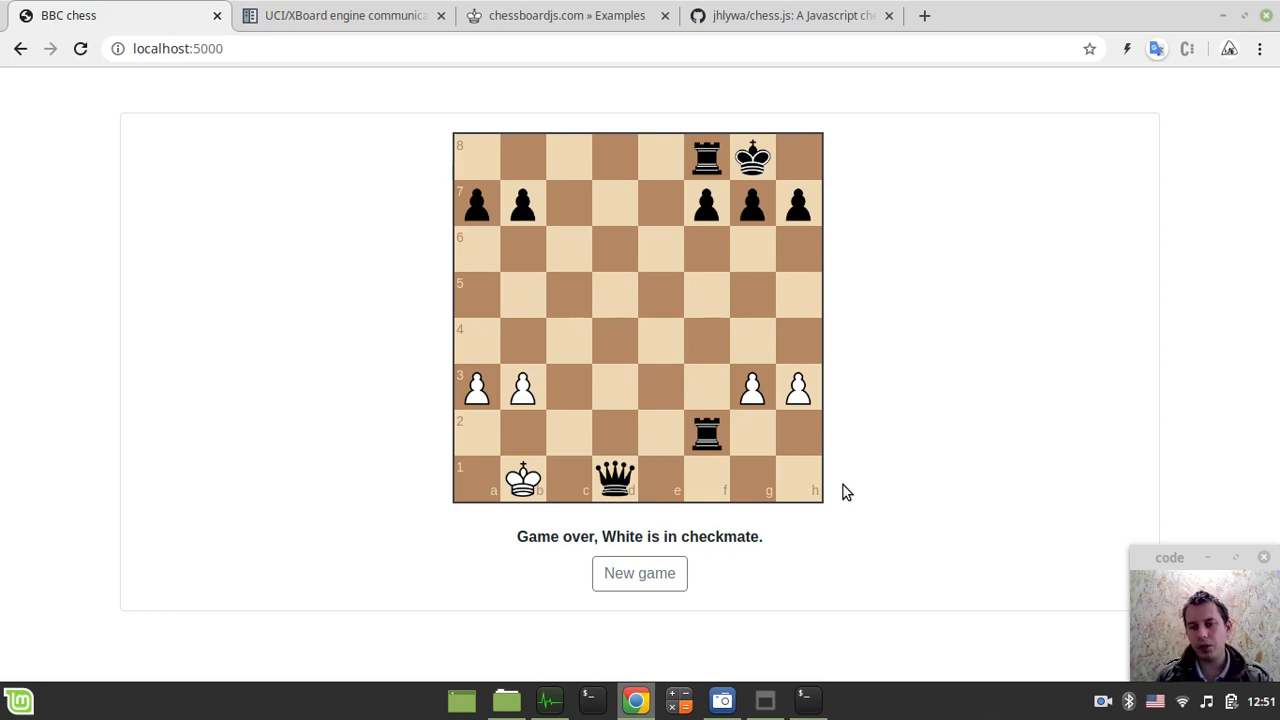
{"action": "mouse_move", "coordinate": [503, 185]}
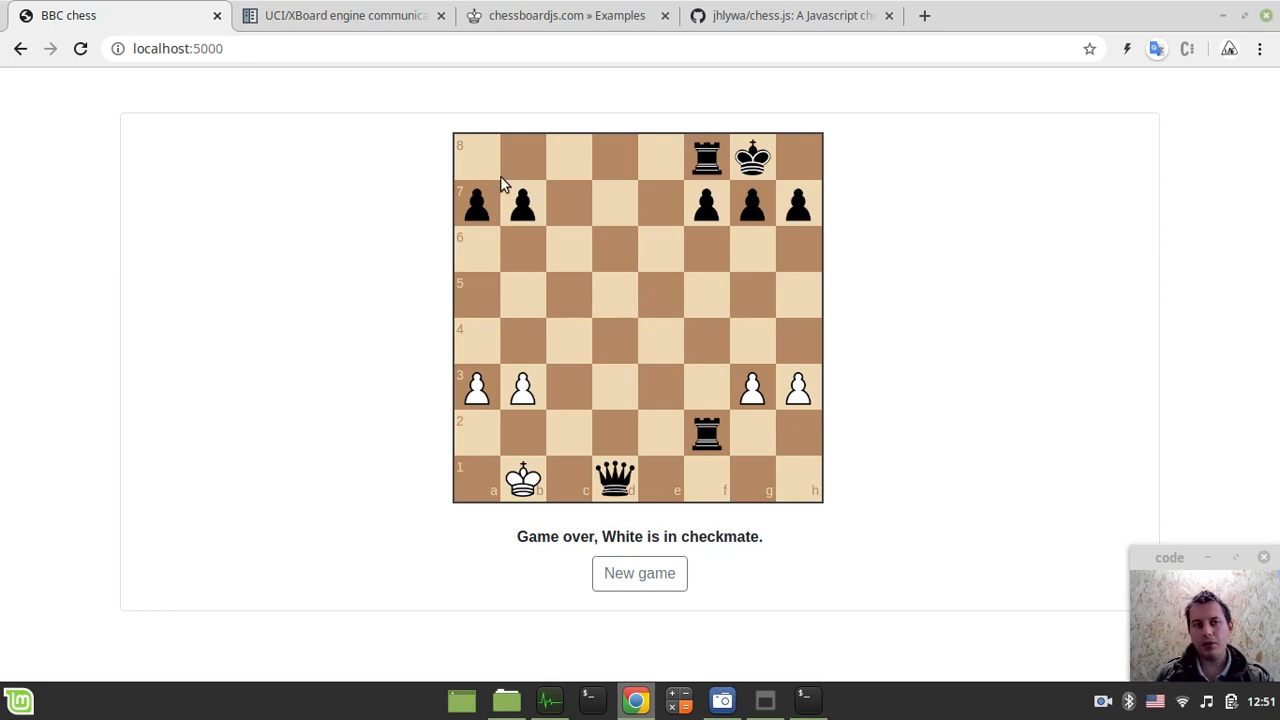
Read the python-chess engine Playing example, then view chessboard.js's legal-moves demo.
{"action": "left_click", "coordinate": [343, 15]}
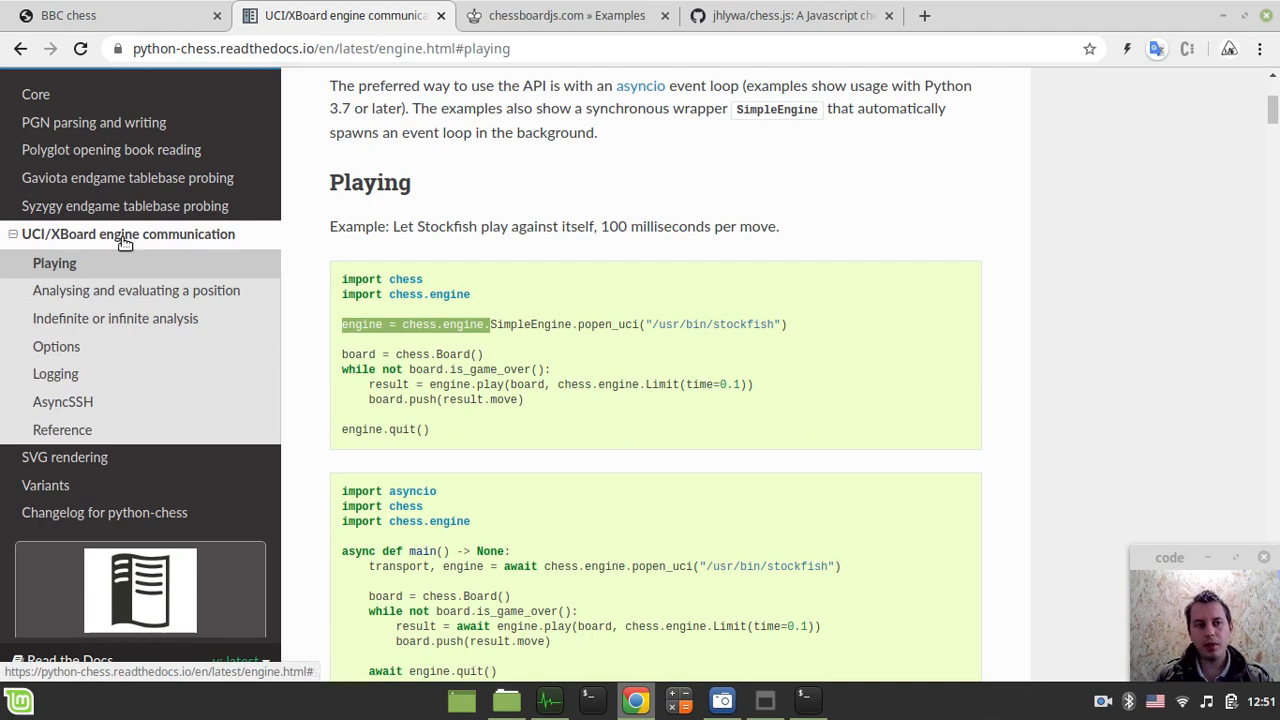
{"action": "mouse_move", "coordinate": [188, 243]}
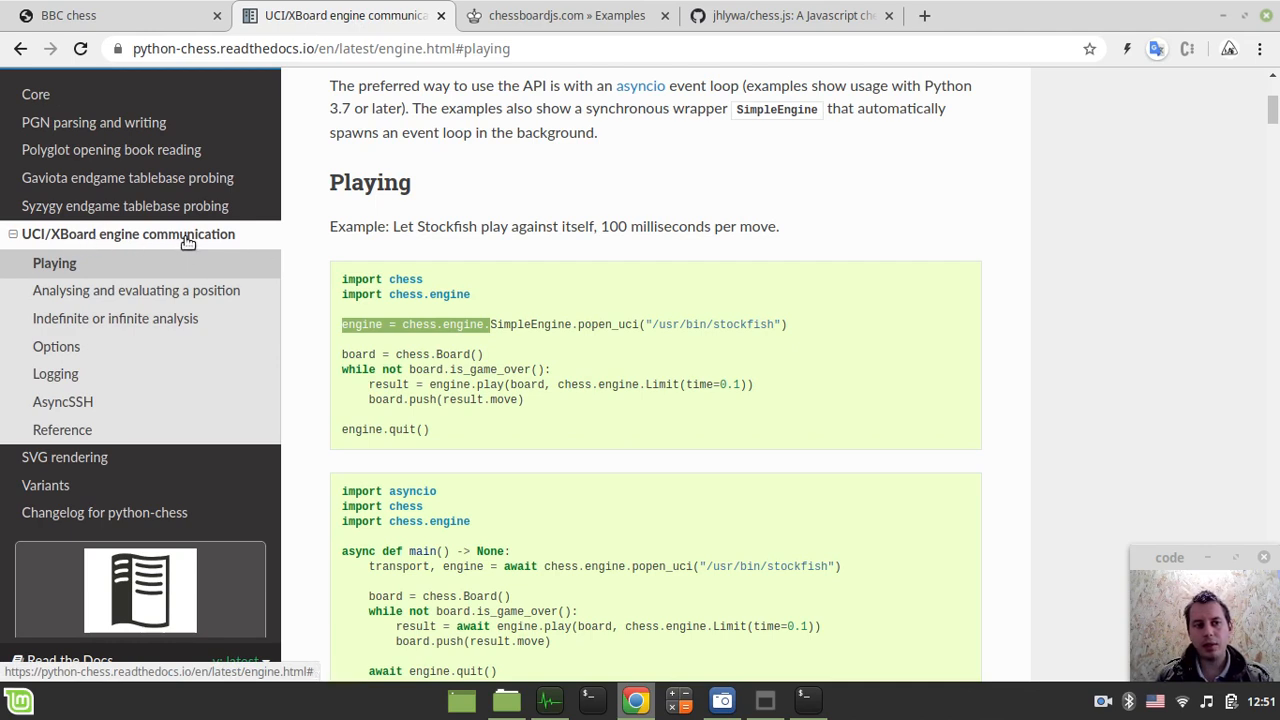
{"action": "scroll", "scroll_direction": "down", "scroll_amount": 3}
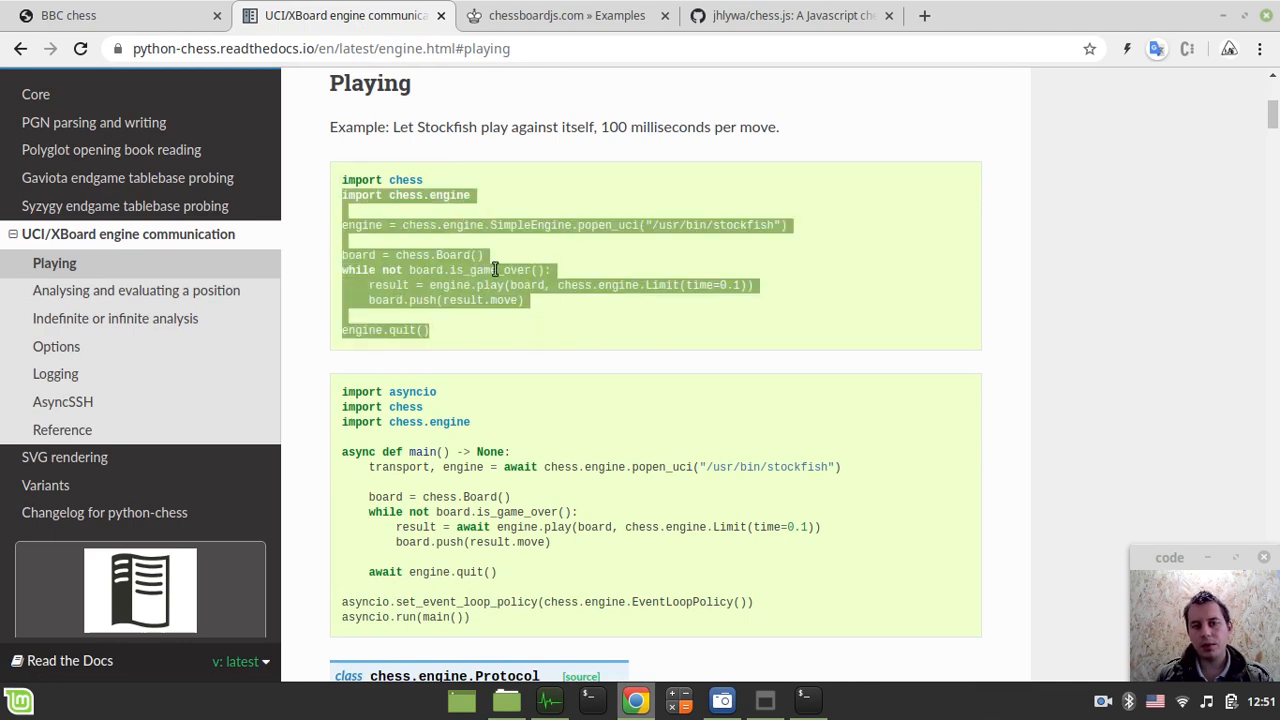
{"action": "left_click", "coordinate": [493, 270]}
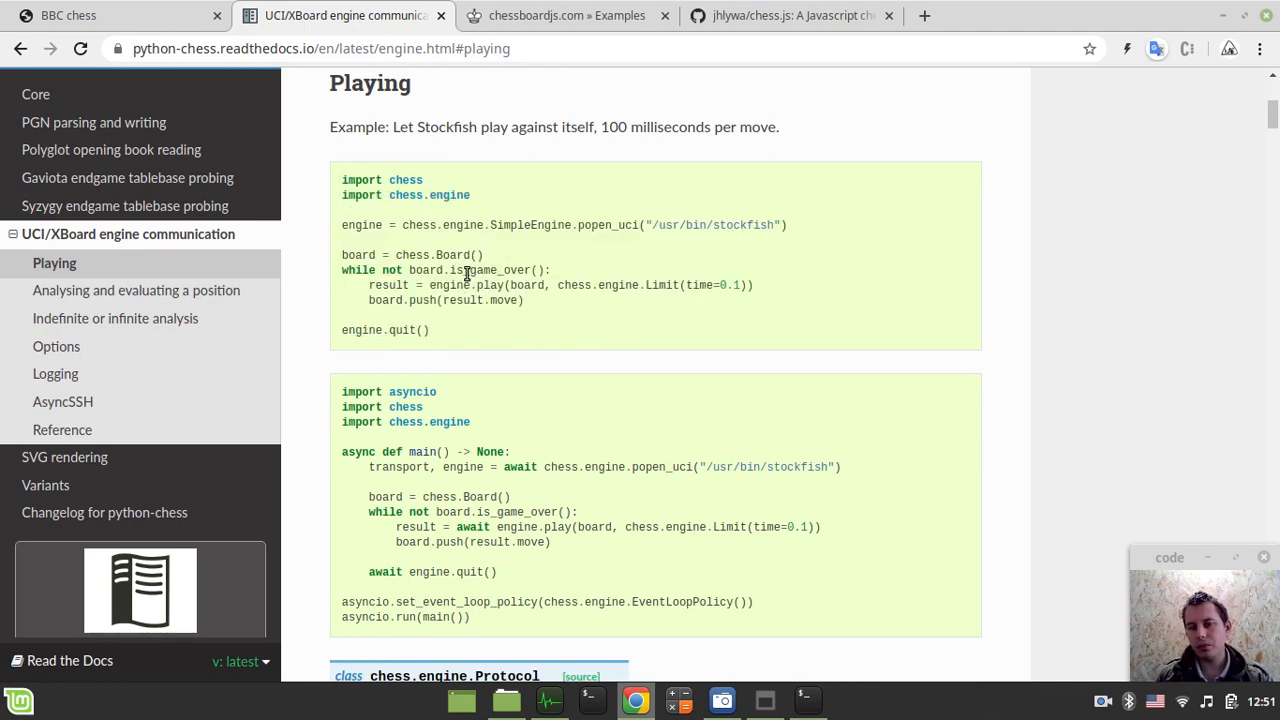
{"action": "mouse_move", "coordinate": [495, 232]}
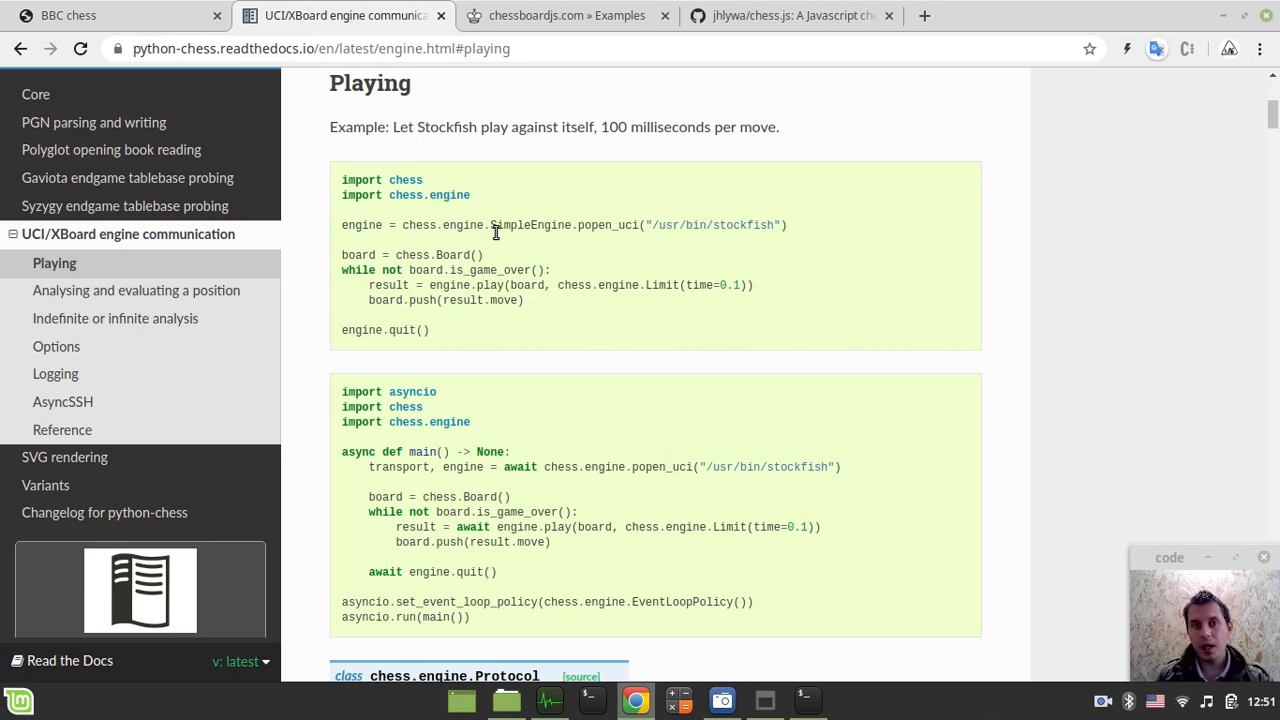
{"action": "mouse_move", "coordinate": [555, 191]}
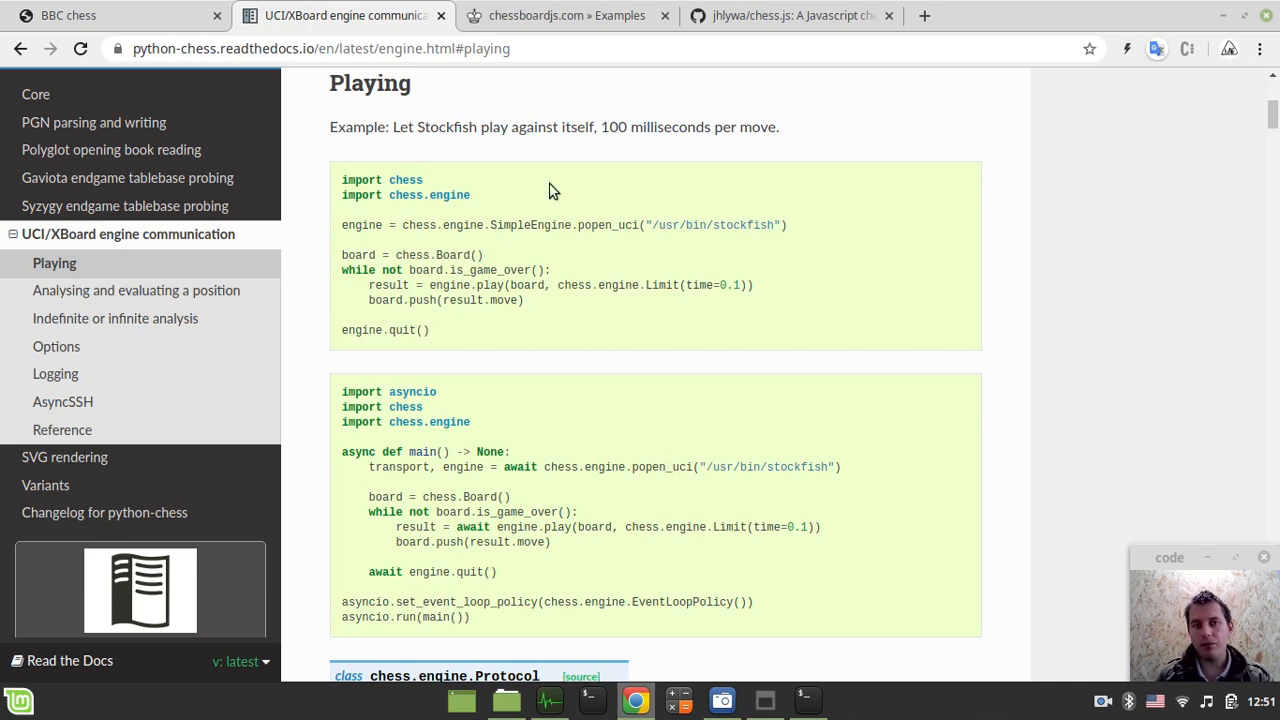
{"action": "left_click", "coordinate": [566, 15]}
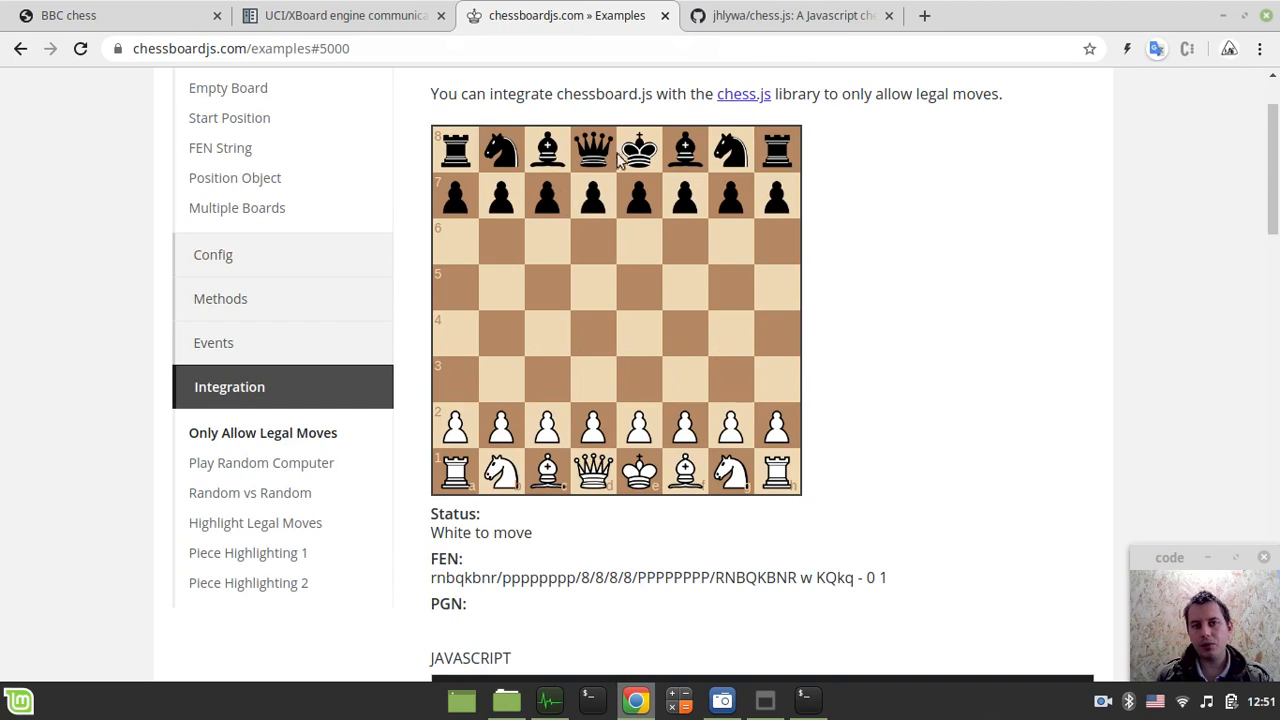
Scroll the jhlywa/chess.js GitHub page down to its random-game Example Code.
{"action": "left_click", "coordinate": [790, 15]}
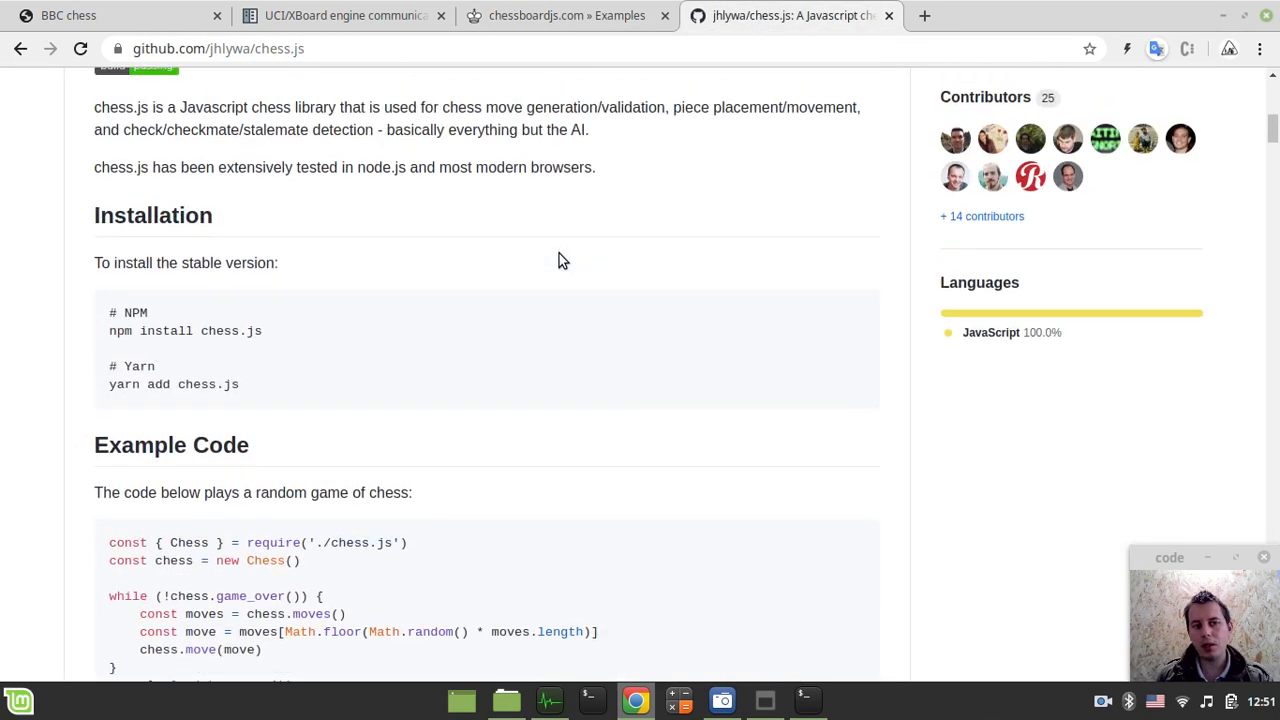
{"action": "scroll", "scroll_direction": "down", "scroll_amount": 3}
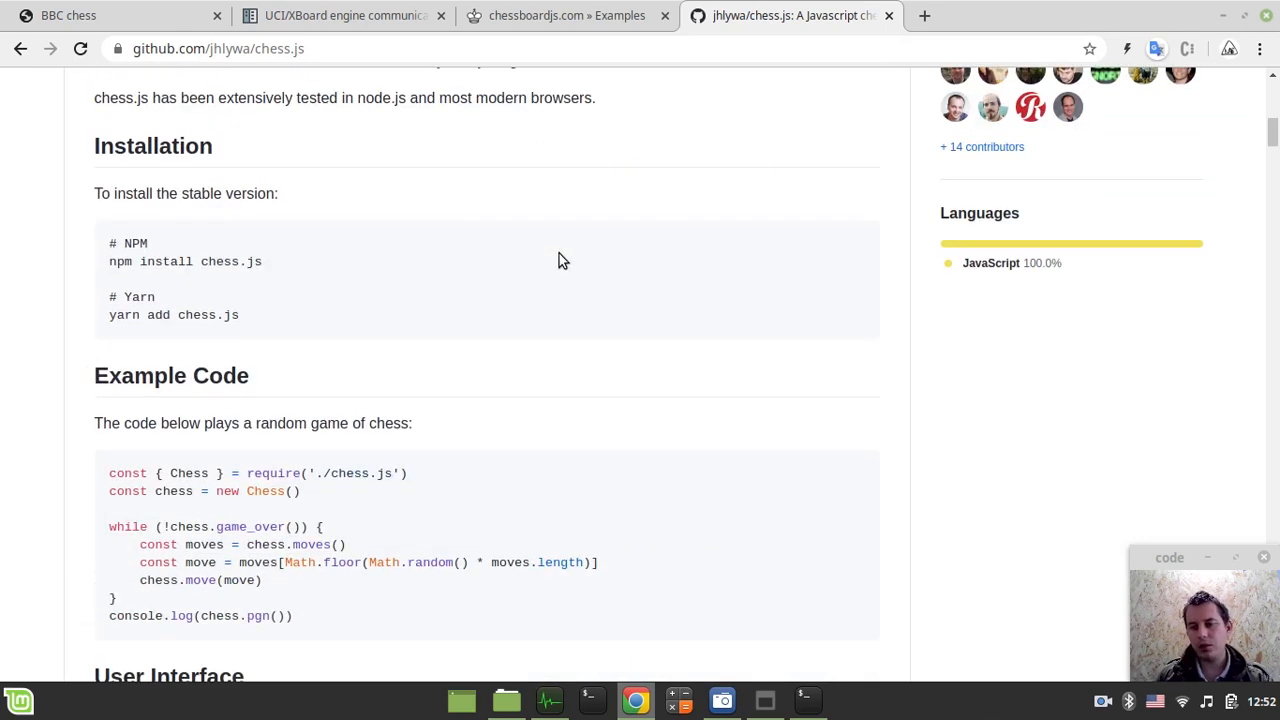
{"action": "scroll", "scroll_direction": "down", "scroll_amount": 3}
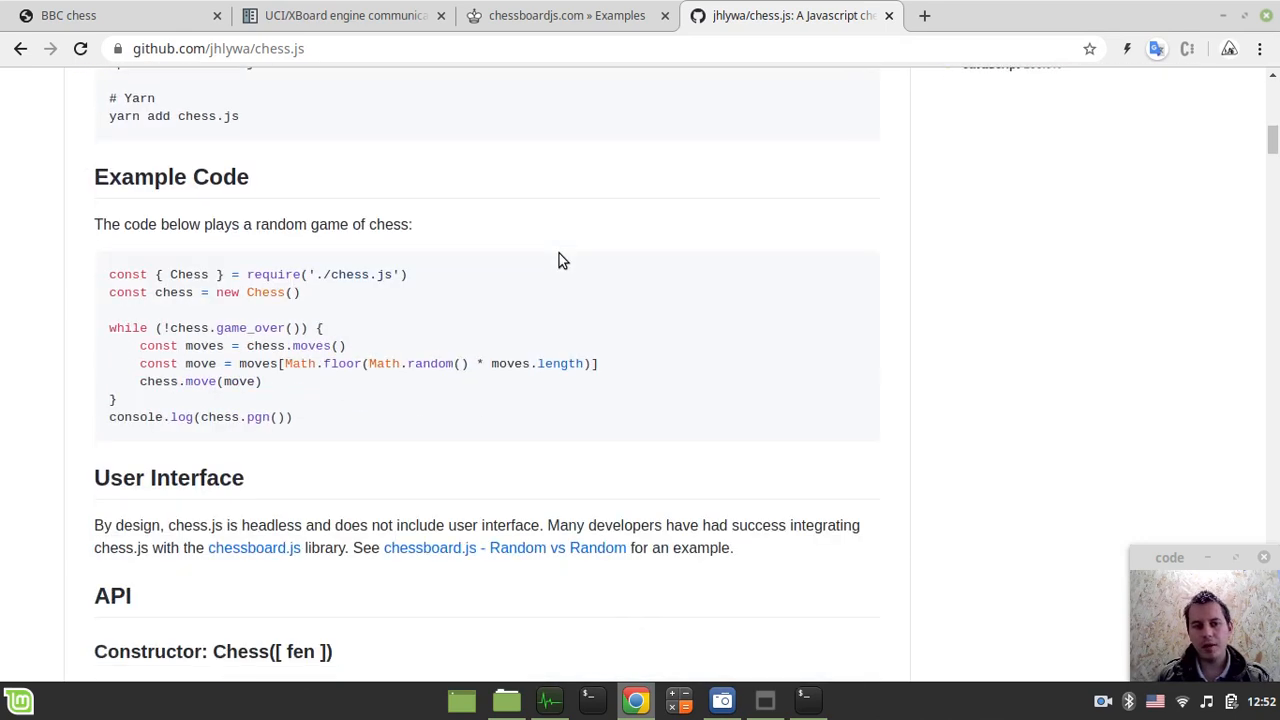
Review the legal-moves demo's Status and FEN, then go back to the BBC chess game.
{"action": "left_click", "coordinate": [565, 15]}
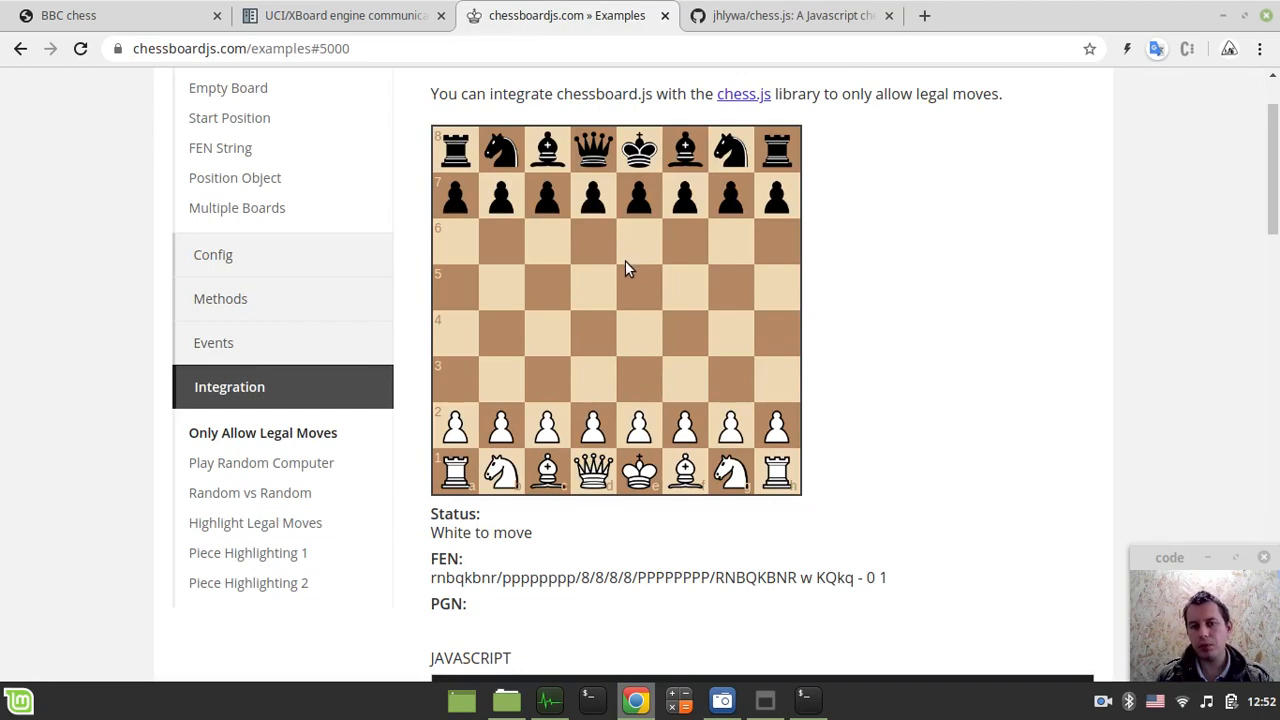
{"action": "mouse_move", "coordinate": [640, 472]}
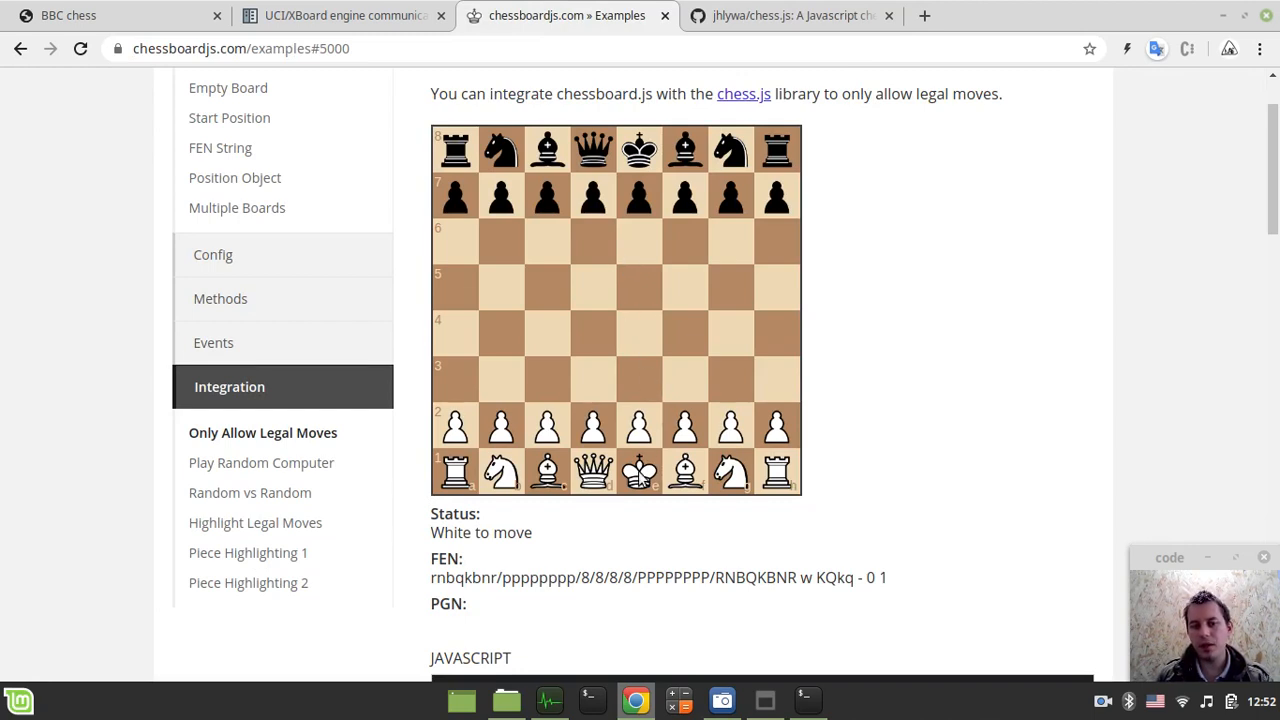
{"action": "scroll", "scroll_direction": "down", "scroll_amount": 3}
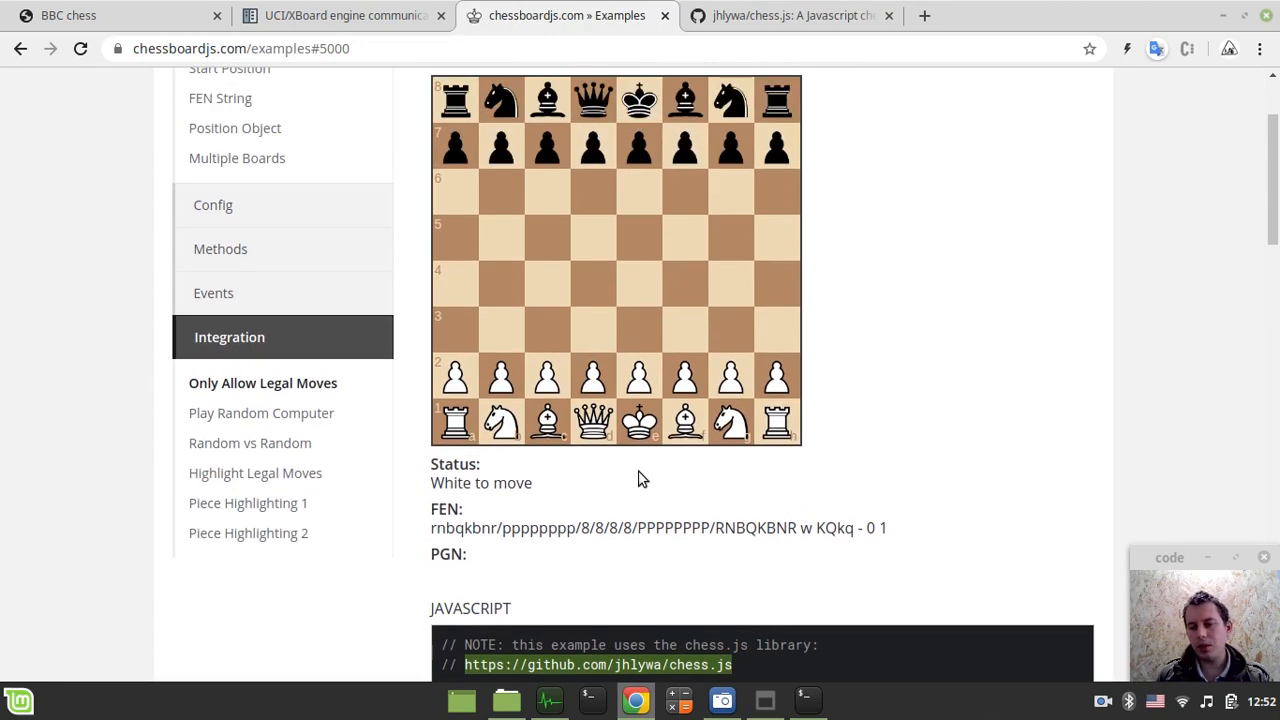
{"action": "mouse_move", "coordinate": [618, 490]}
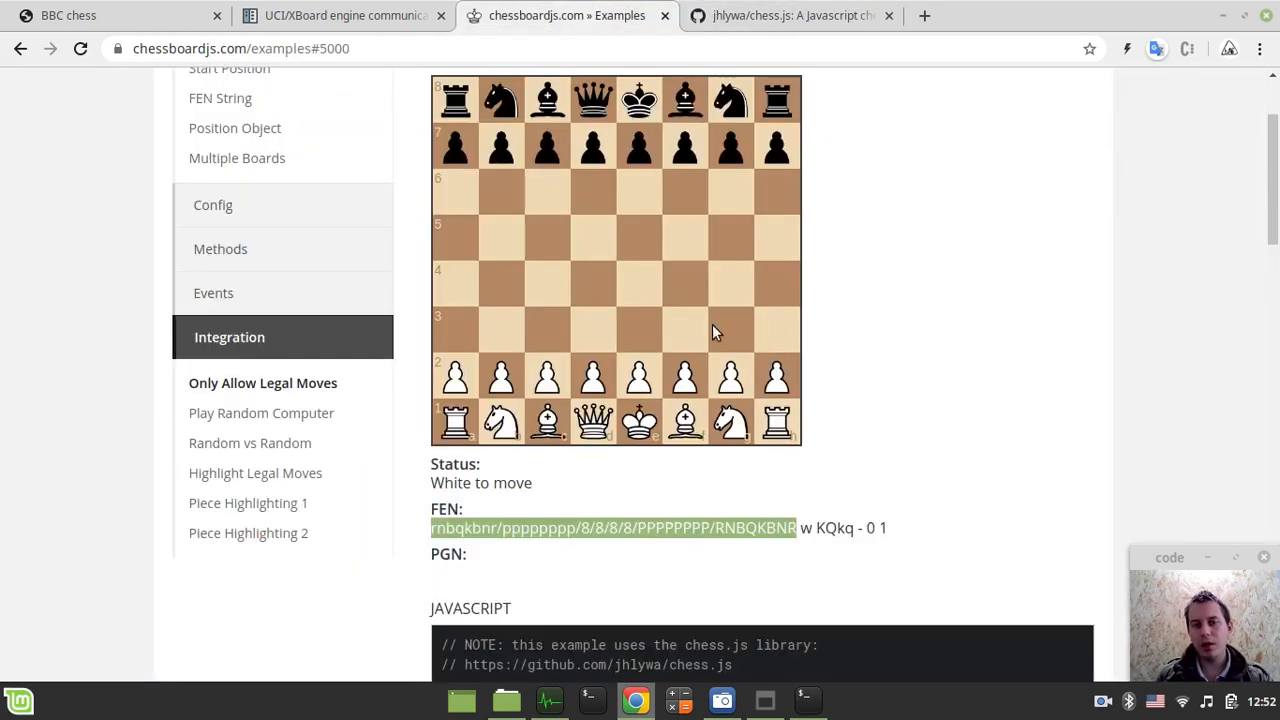
{"action": "mouse_move", "coordinate": [693, 424]}
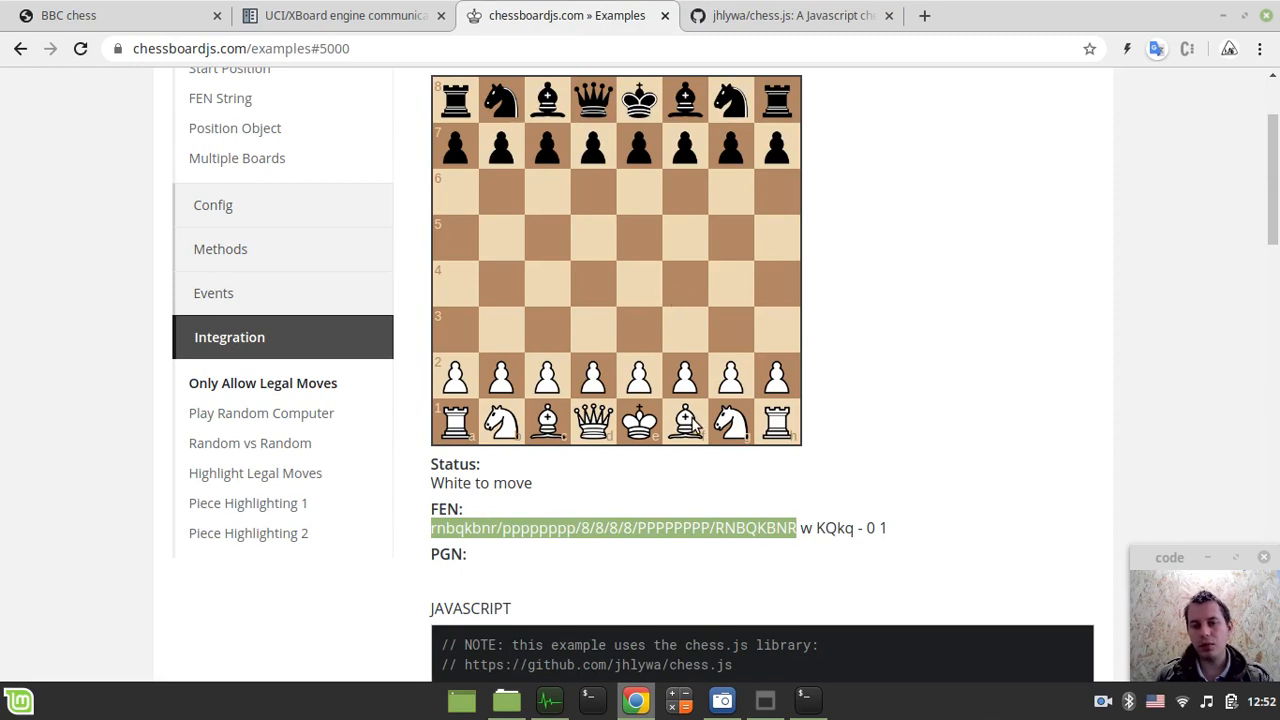
{"action": "scroll", "scroll_direction": "down", "scroll_amount": 3}
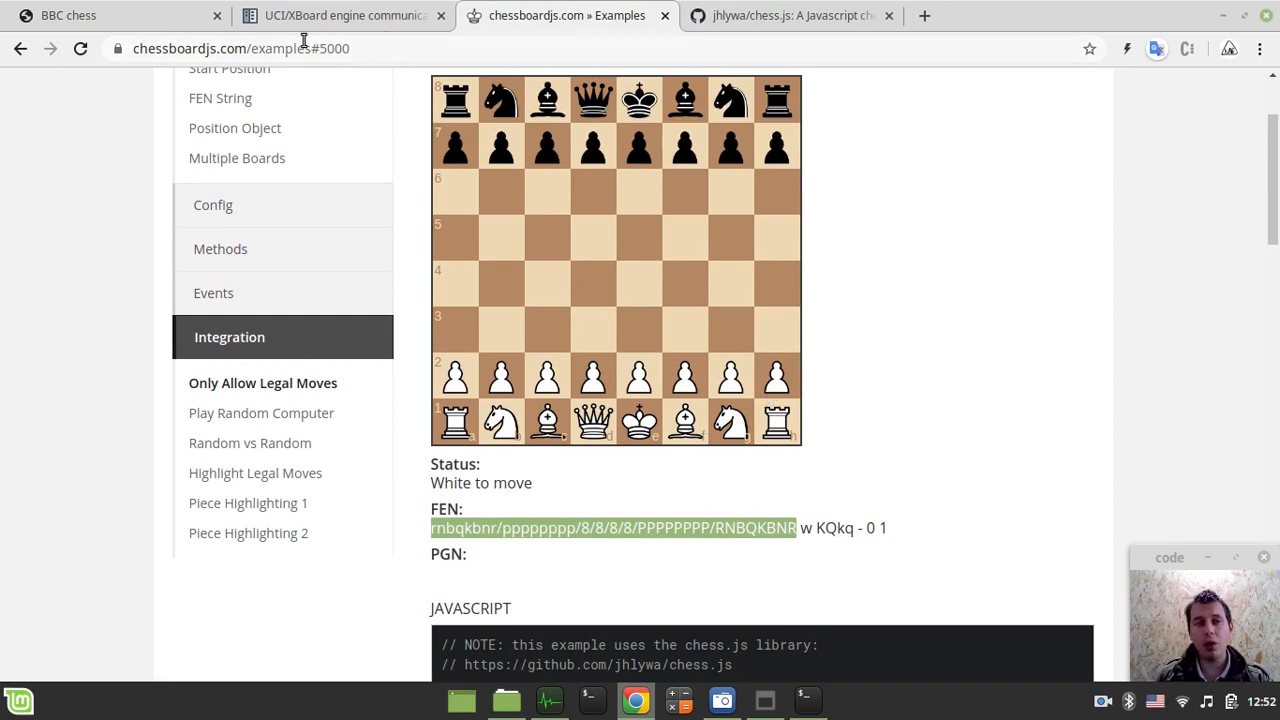
{"action": "left_click", "coordinate": [68, 15]}
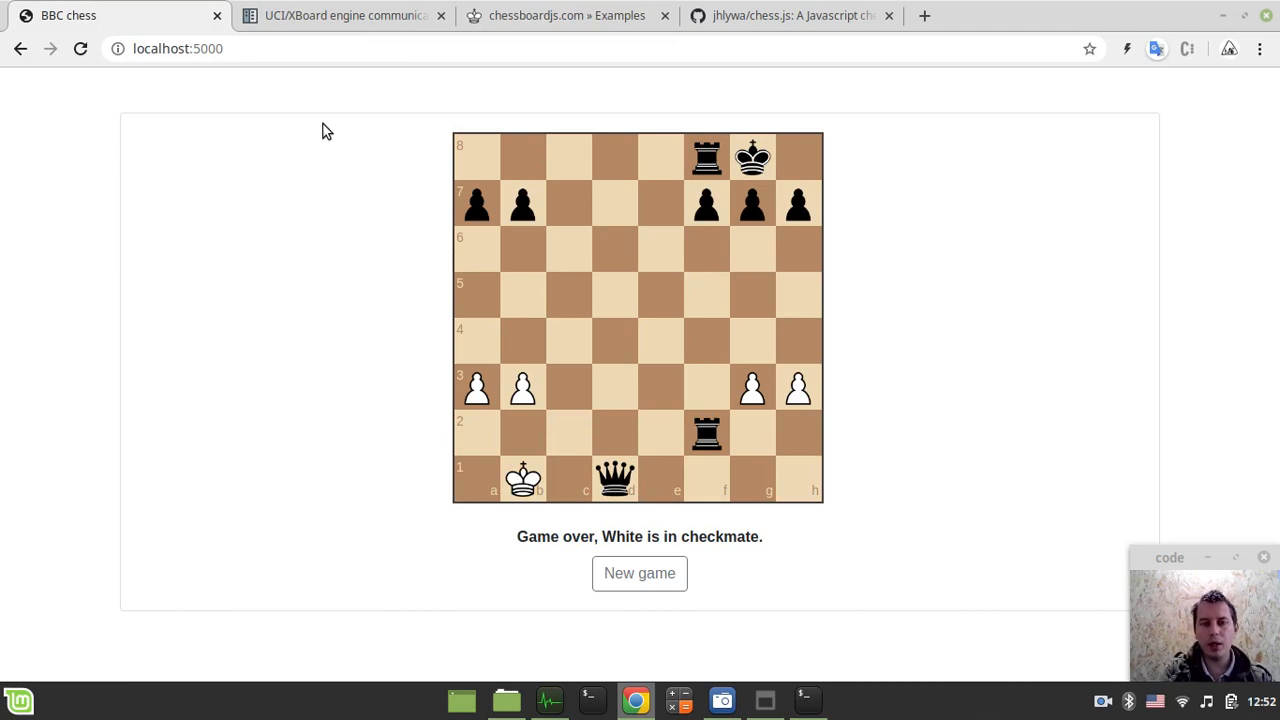
Start a new game with DevTools open and inspect the make_move POST headers (200 OK).
{"action": "key", "text": "F12"}
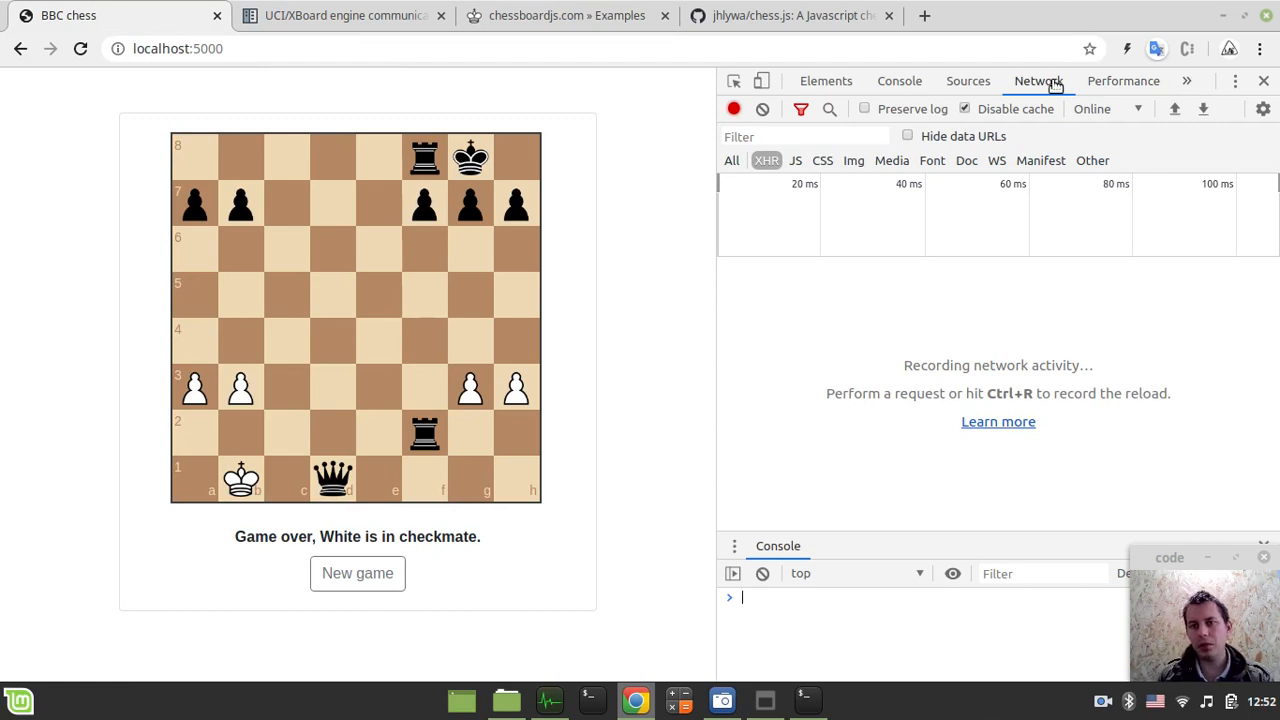
{"action": "left_click", "coordinate": [357, 573]}
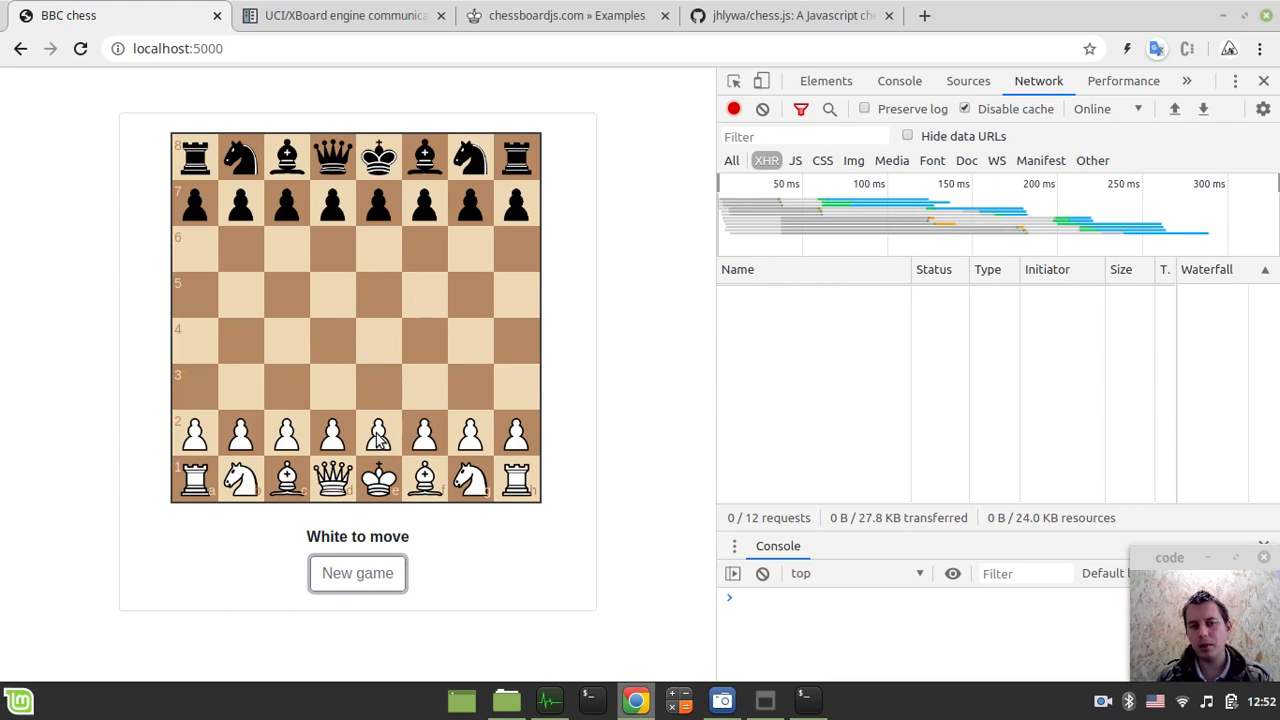
{"action": "mouse_move", "coordinate": [460, 457]}
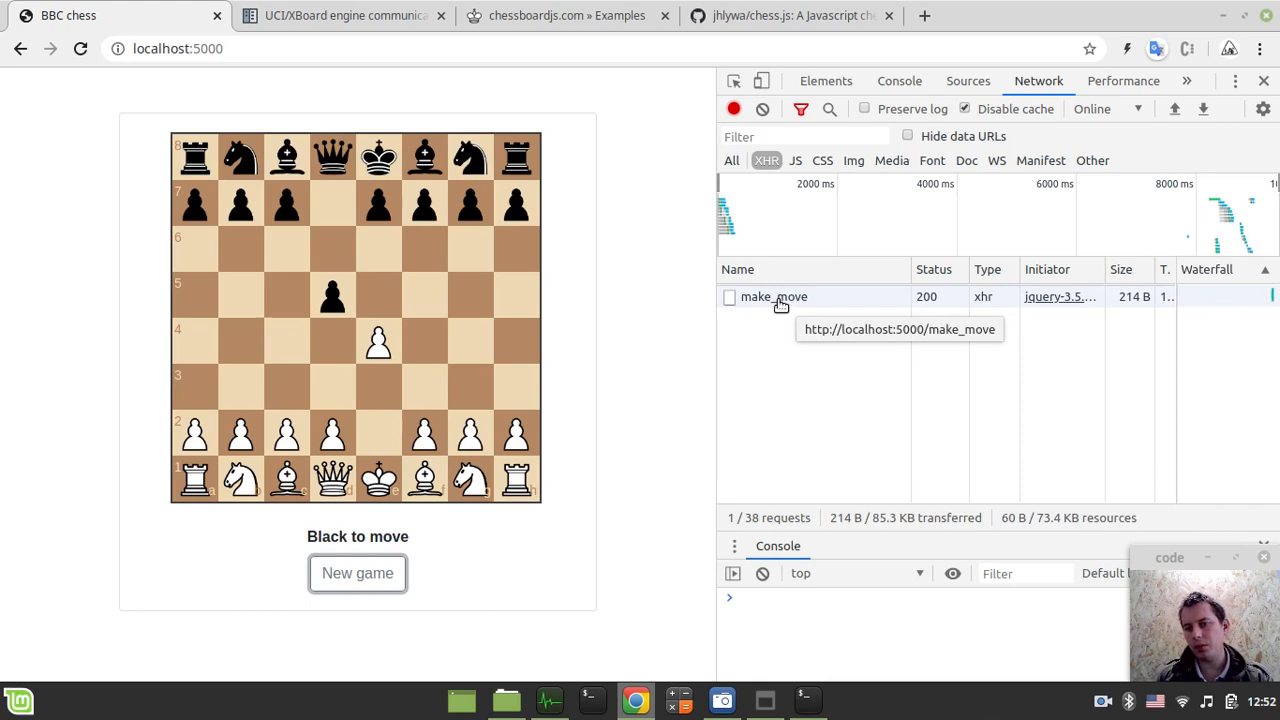
{"action": "left_click", "coordinate": [773, 296]}
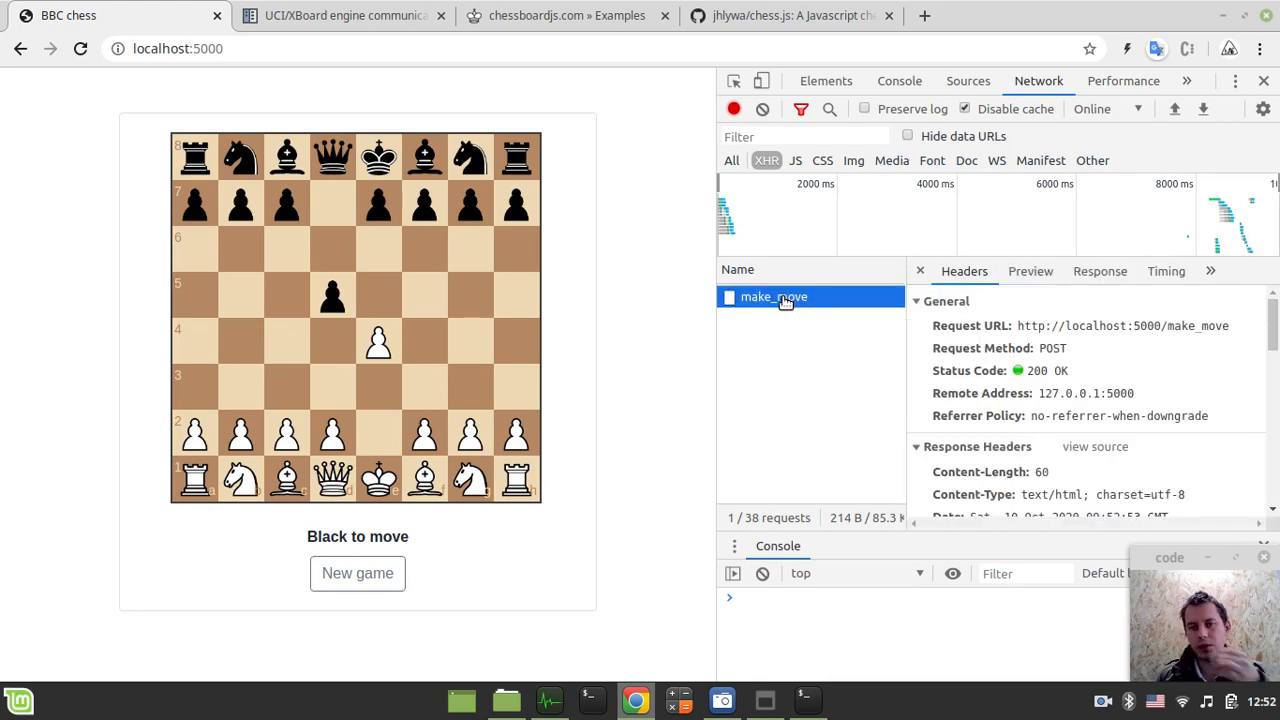
{"action": "mouse_move", "coordinate": [1220, 340]}
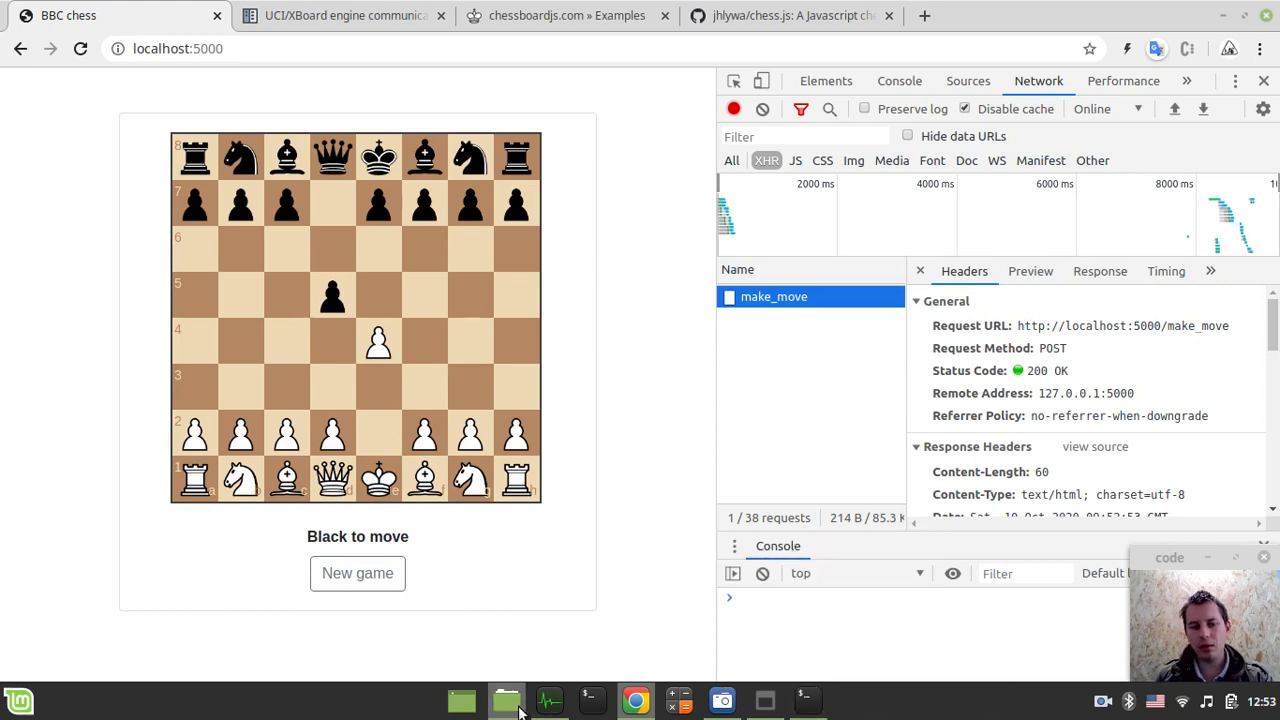
Open app.py and templates/bbc.html from the BBC_chess1 folder in Xed.
{"action": "left_click", "coordinate": [506, 699]}
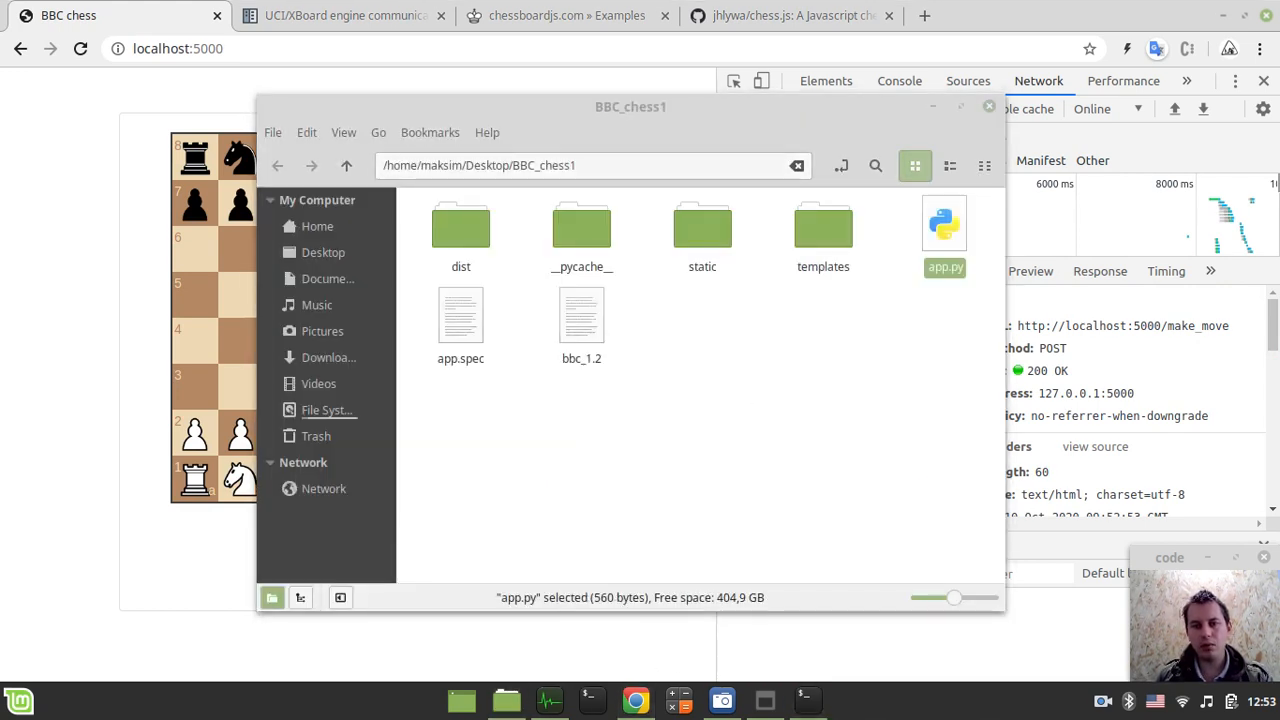
{"action": "double_click", "coordinate": [944, 223]}
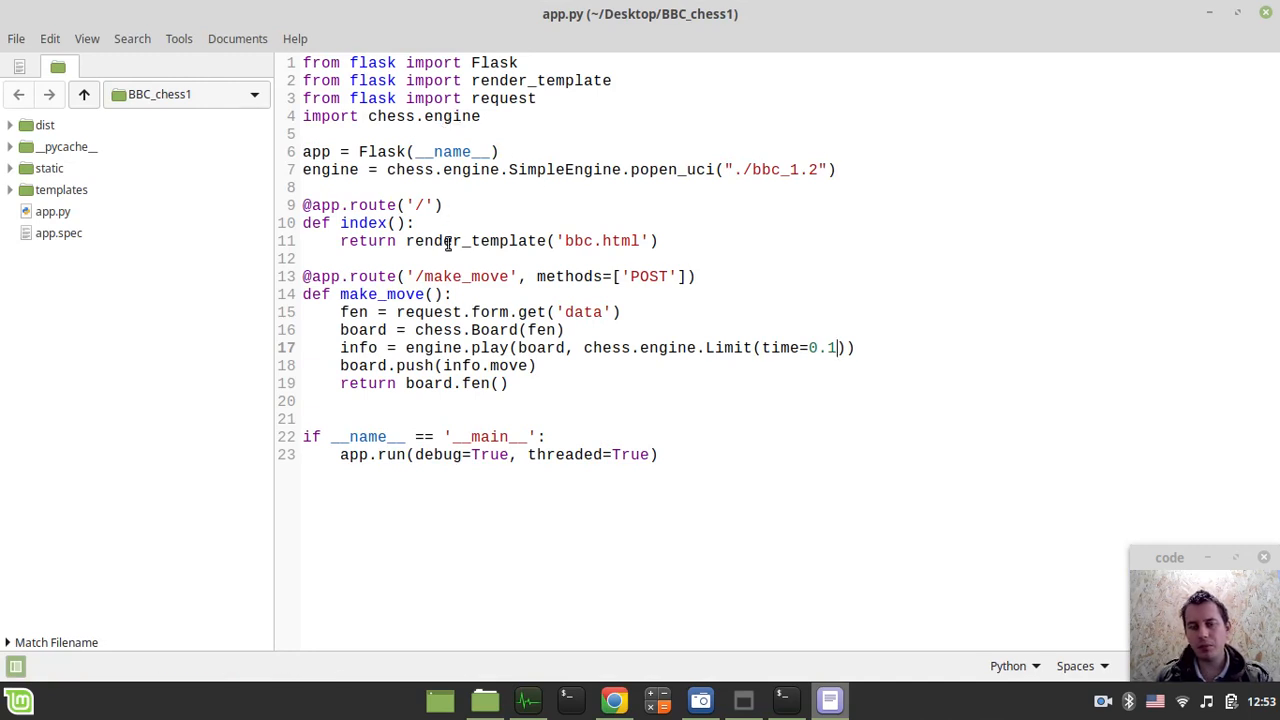
{"action": "mouse_move", "coordinate": [361, 223]}
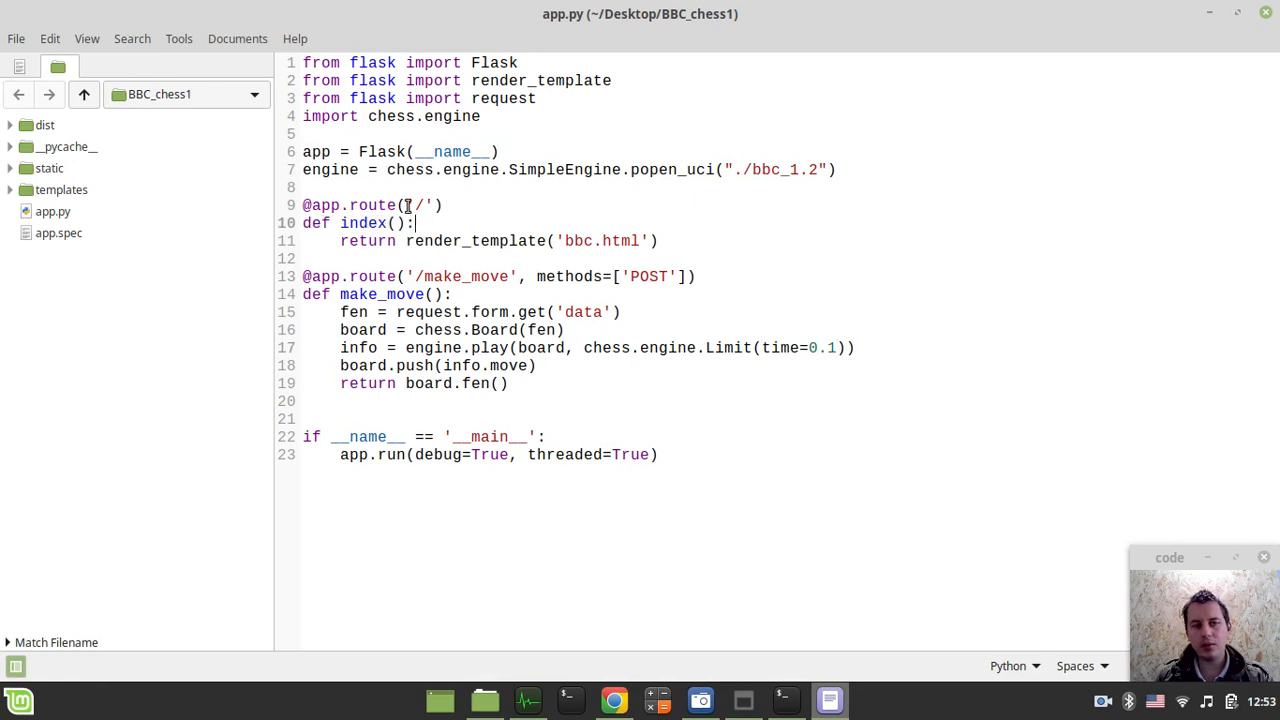
{"action": "double_click", "coordinate": [418, 205]}
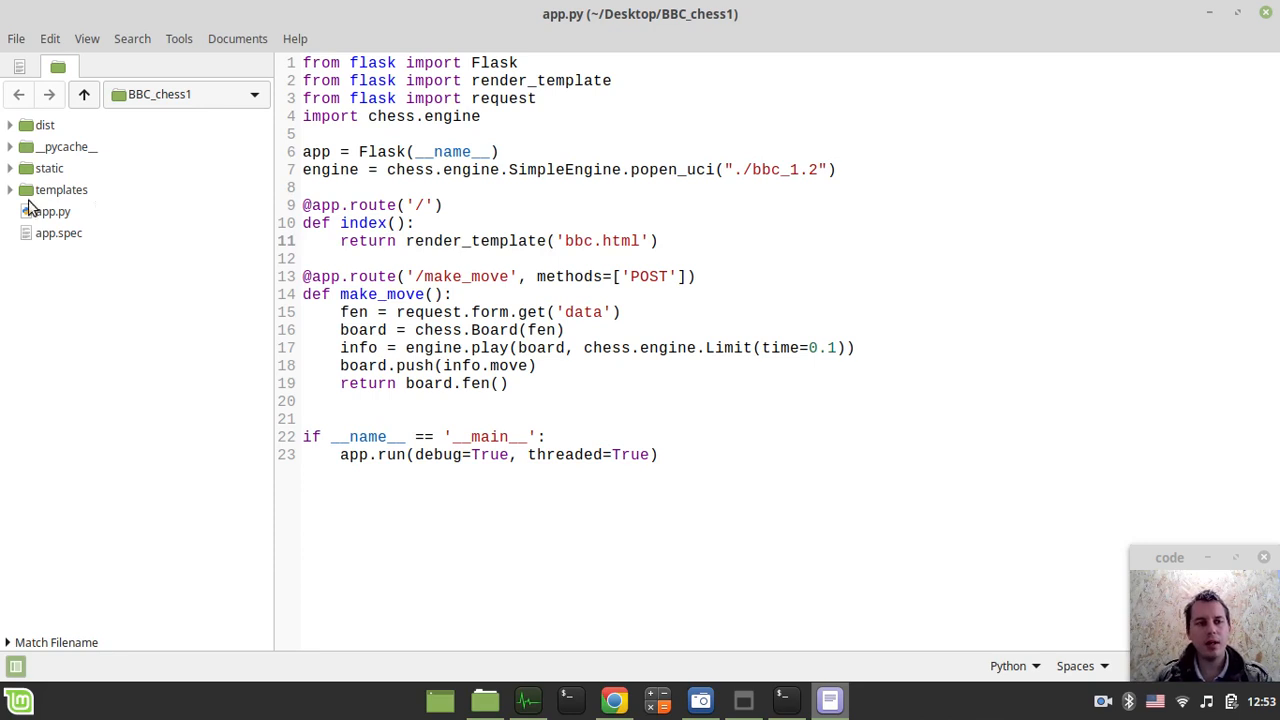
{"action": "left_click", "coordinate": [61, 189]}
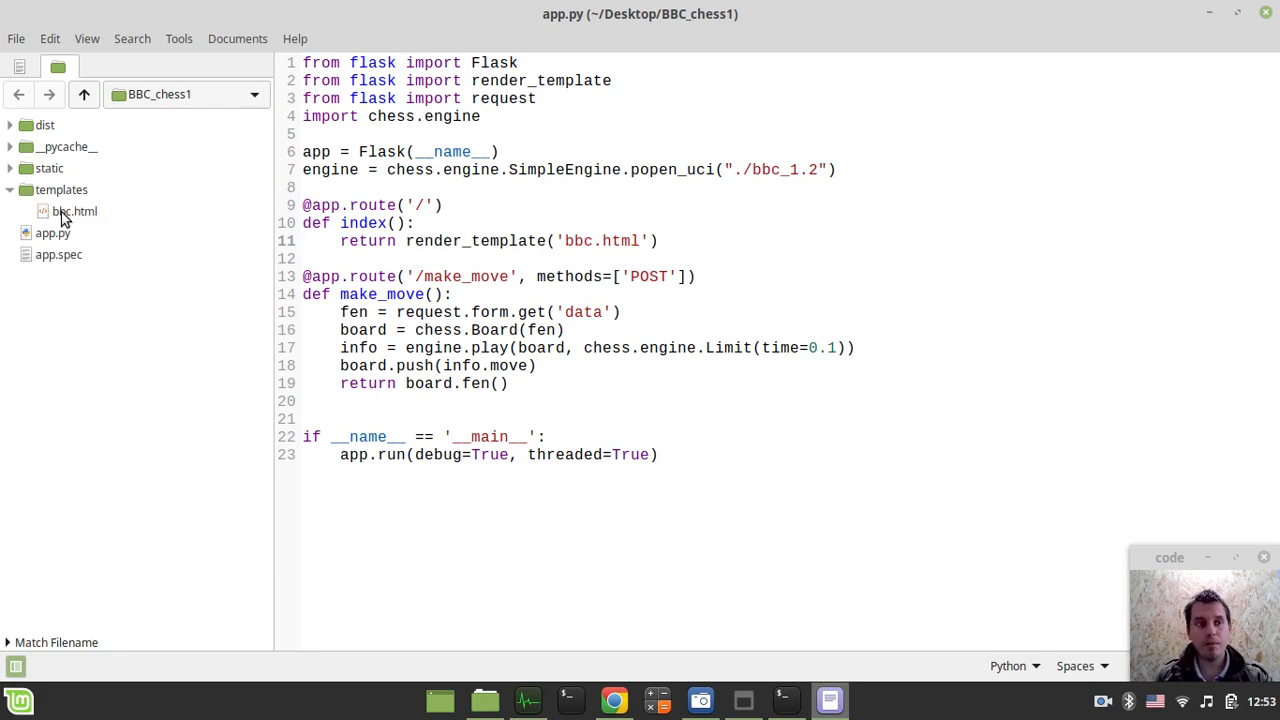
{"action": "double_click", "coordinate": [74, 211]}
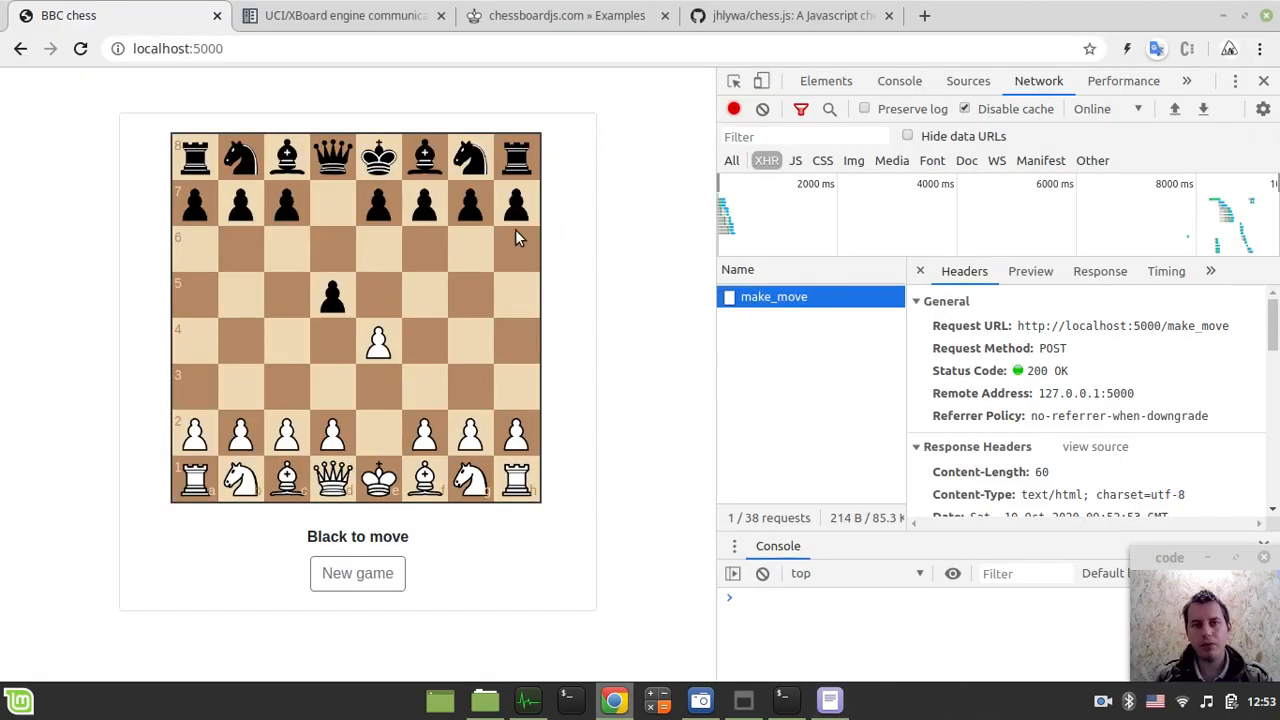
Scroll through the Only Allow Legal Moves JavaScript, then return to bbc.html.
{"action": "left_click", "coordinate": [566, 15]}
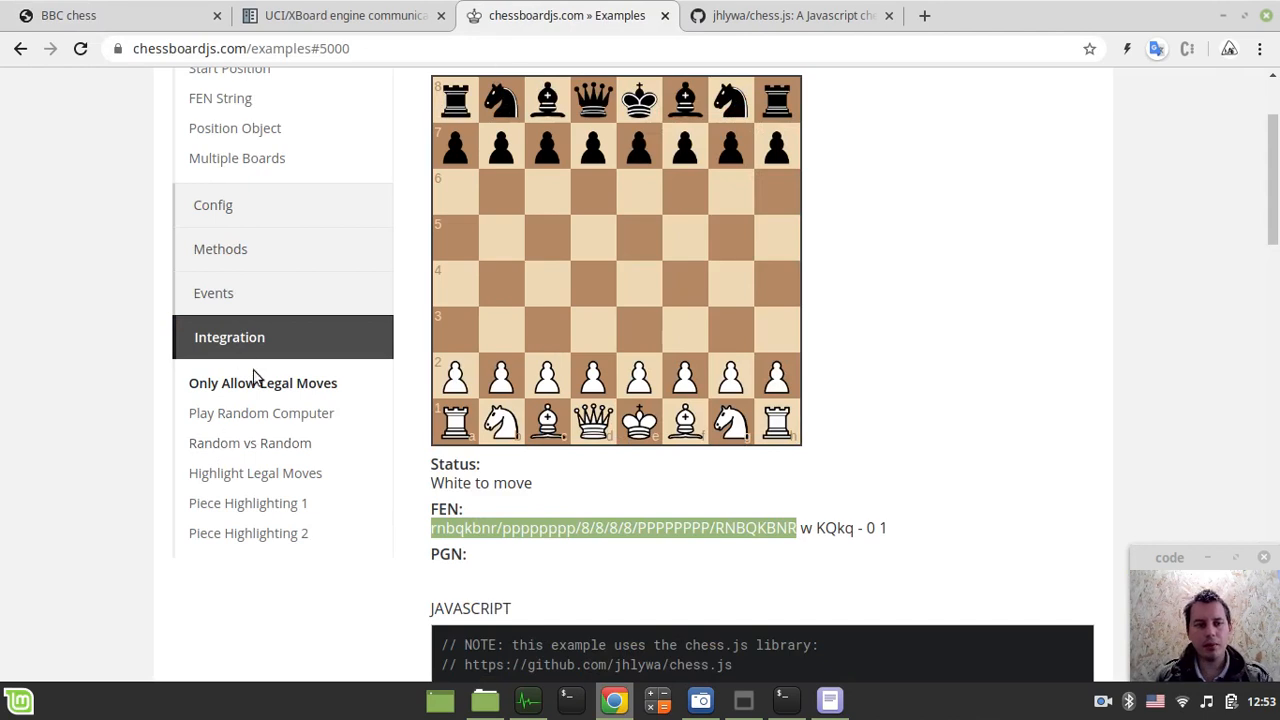
{"action": "left_click", "coordinate": [229, 337]}
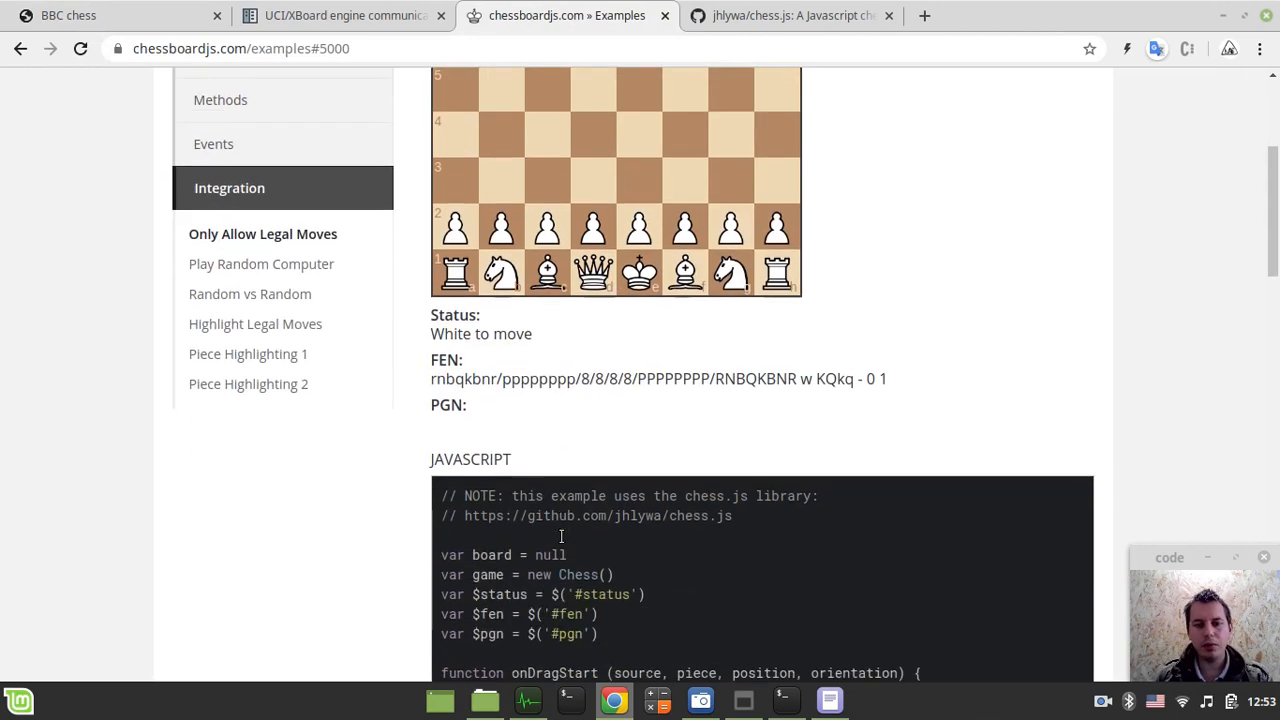
{"action": "scroll", "scroll_direction": "down", "scroll_amount": 3}
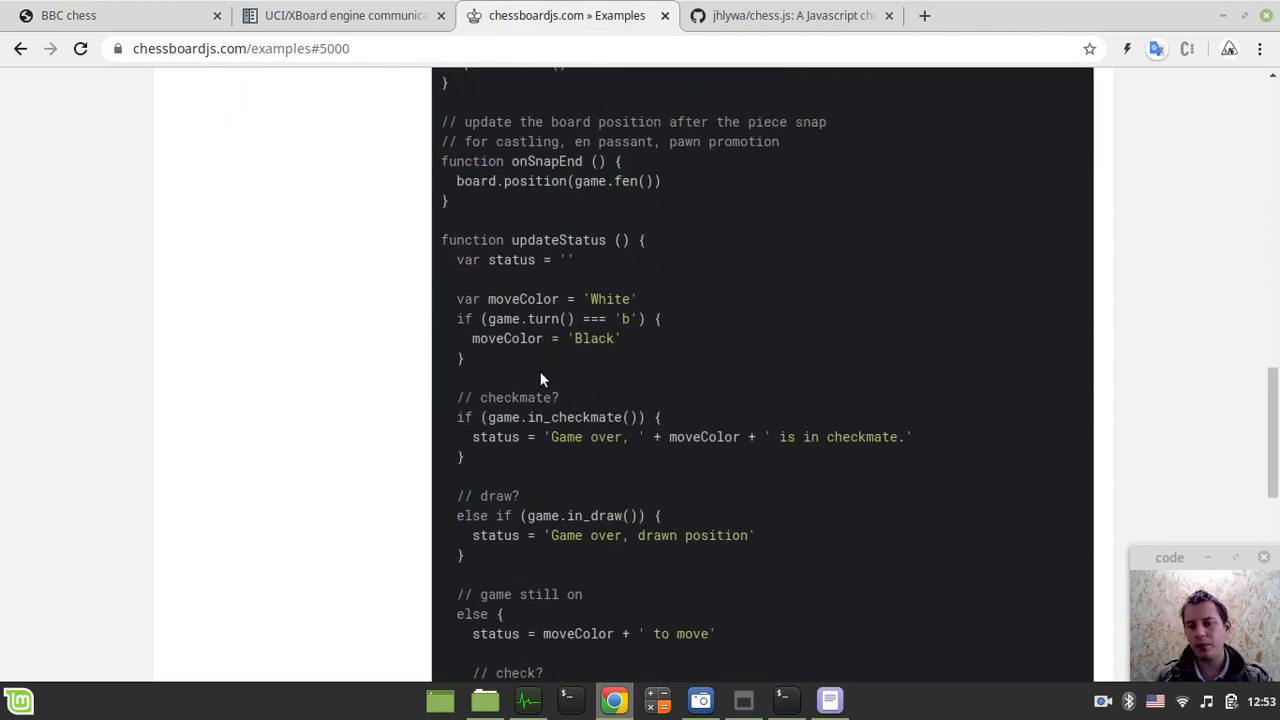
{"action": "left_click", "coordinate": [343, 15]}
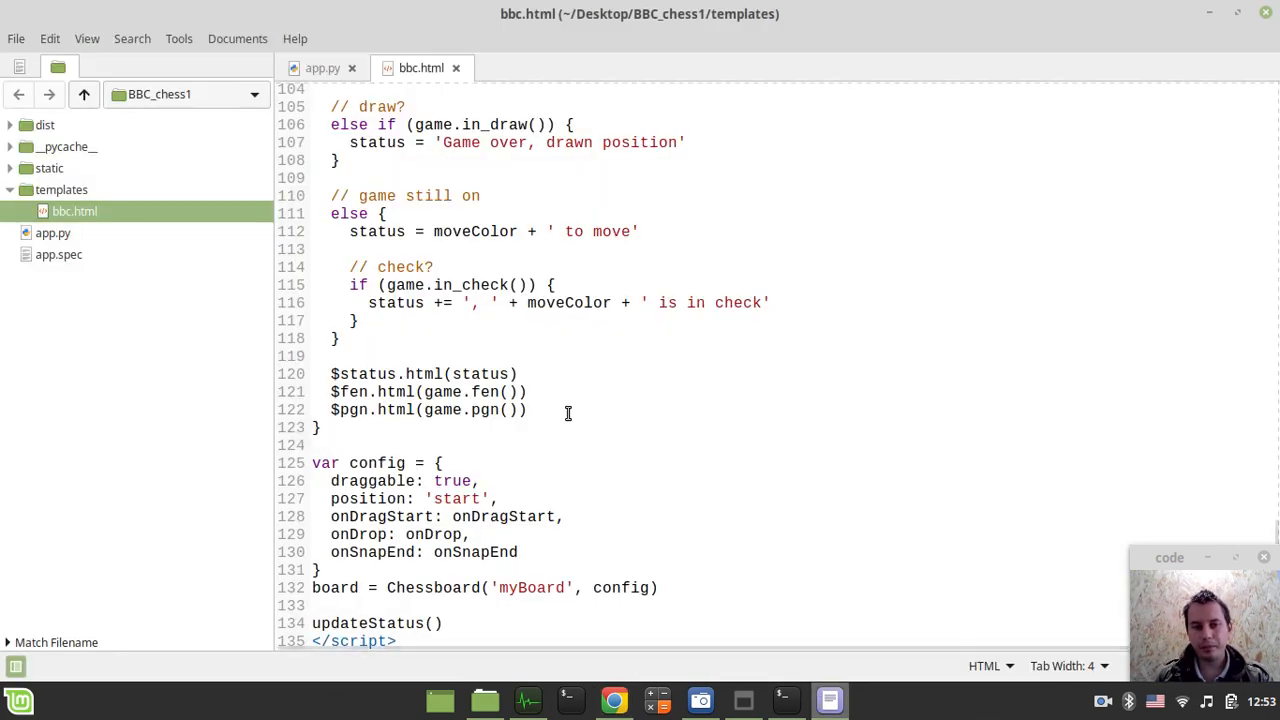
Bring app.py to the front to review its index and make_move routes.
{"action": "left_click", "coordinate": [322, 68]}
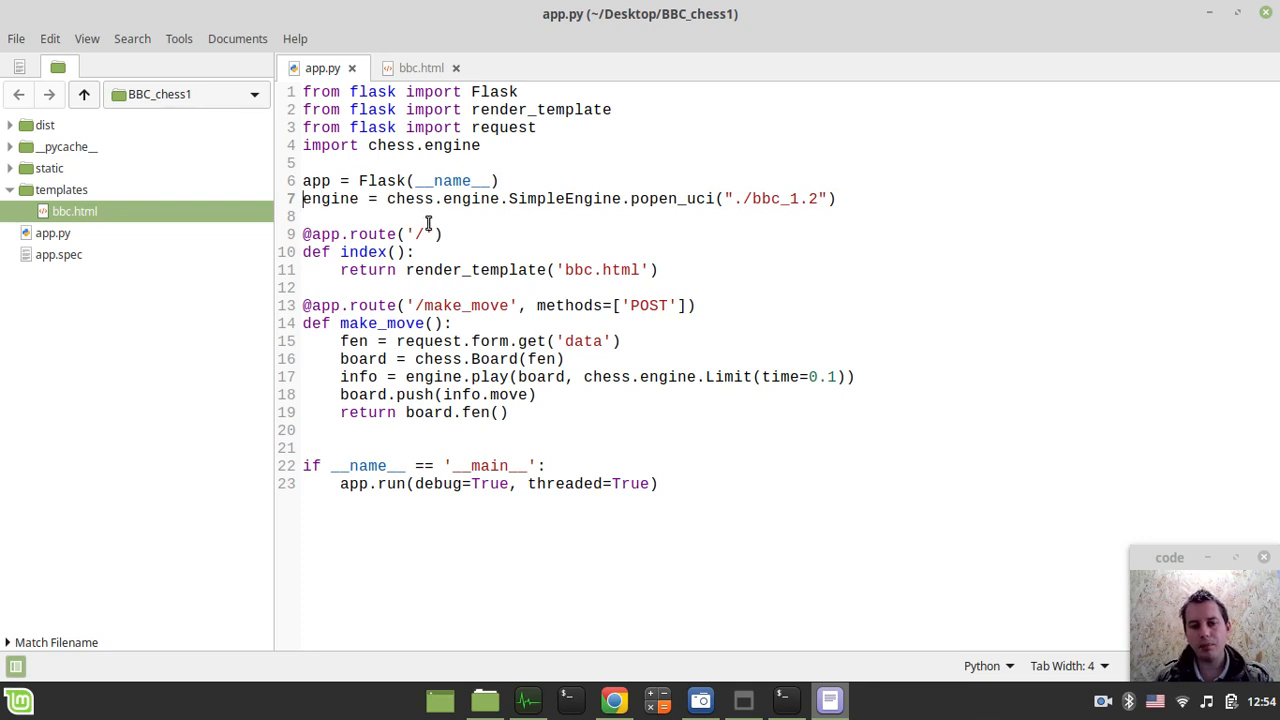
{"action": "mouse_move", "coordinate": [470, 281]}
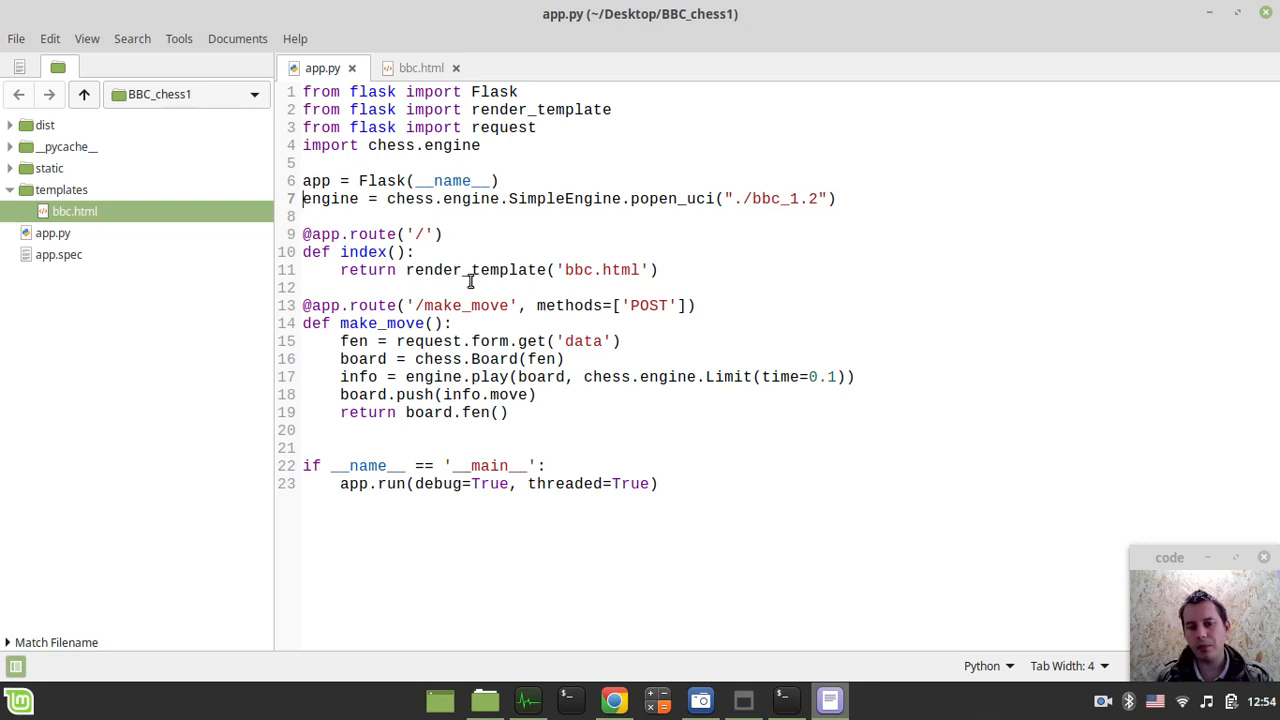
{"action": "mouse_move", "coordinate": [614, 699]}
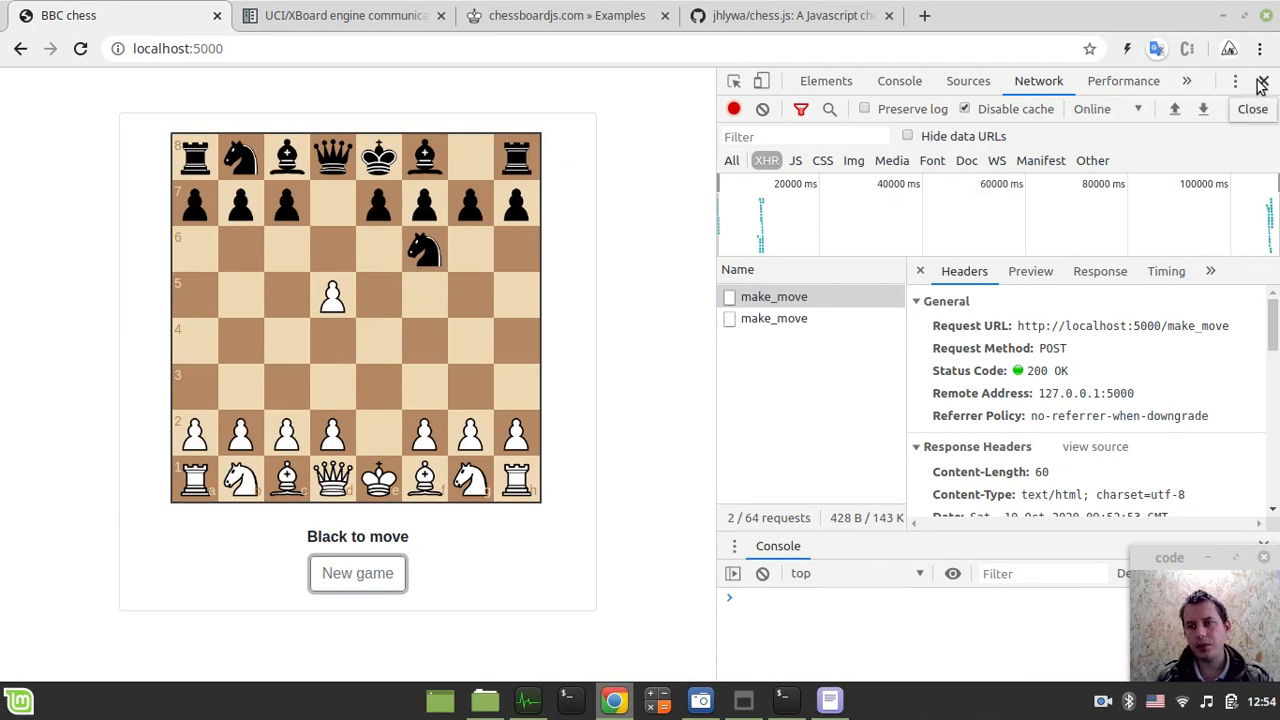
Close DevTools, play a White move against the engine, then return to app.py.
{"action": "left_click", "coordinate": [1252, 109]}
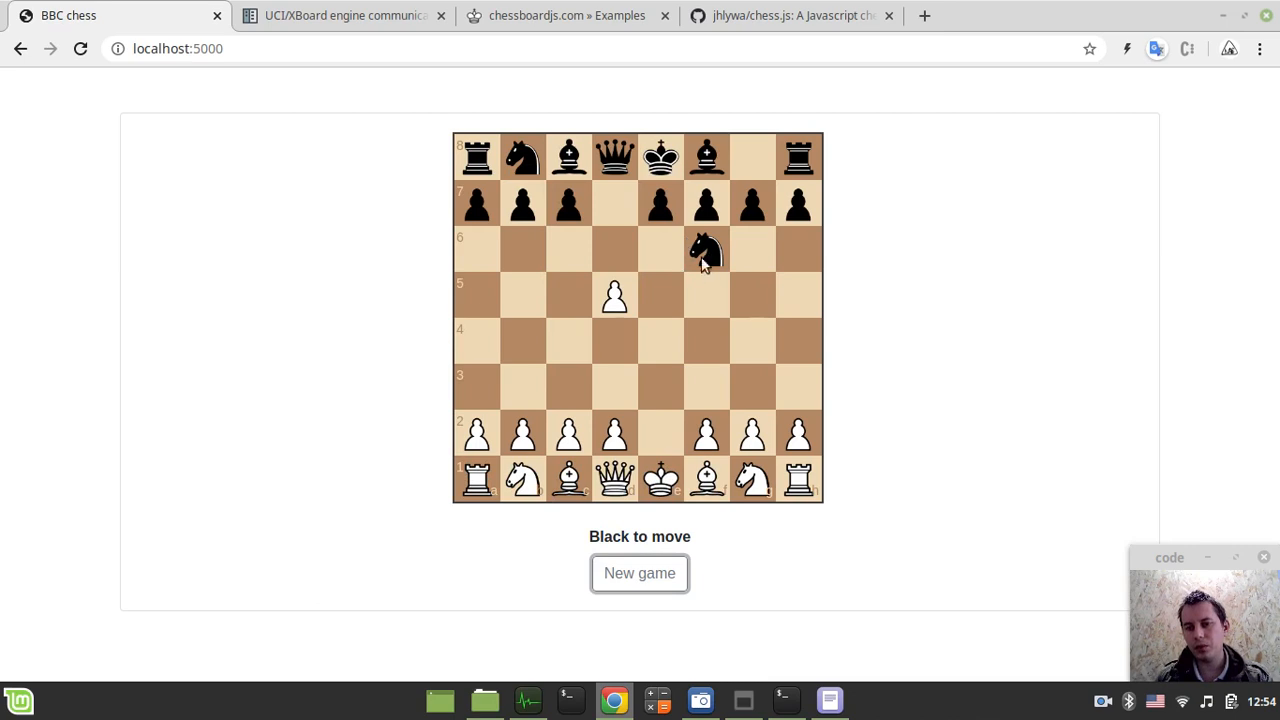
{"action": "left_click_drag", "start_coordinate": [752, 477], "coordinate": [706, 388]}
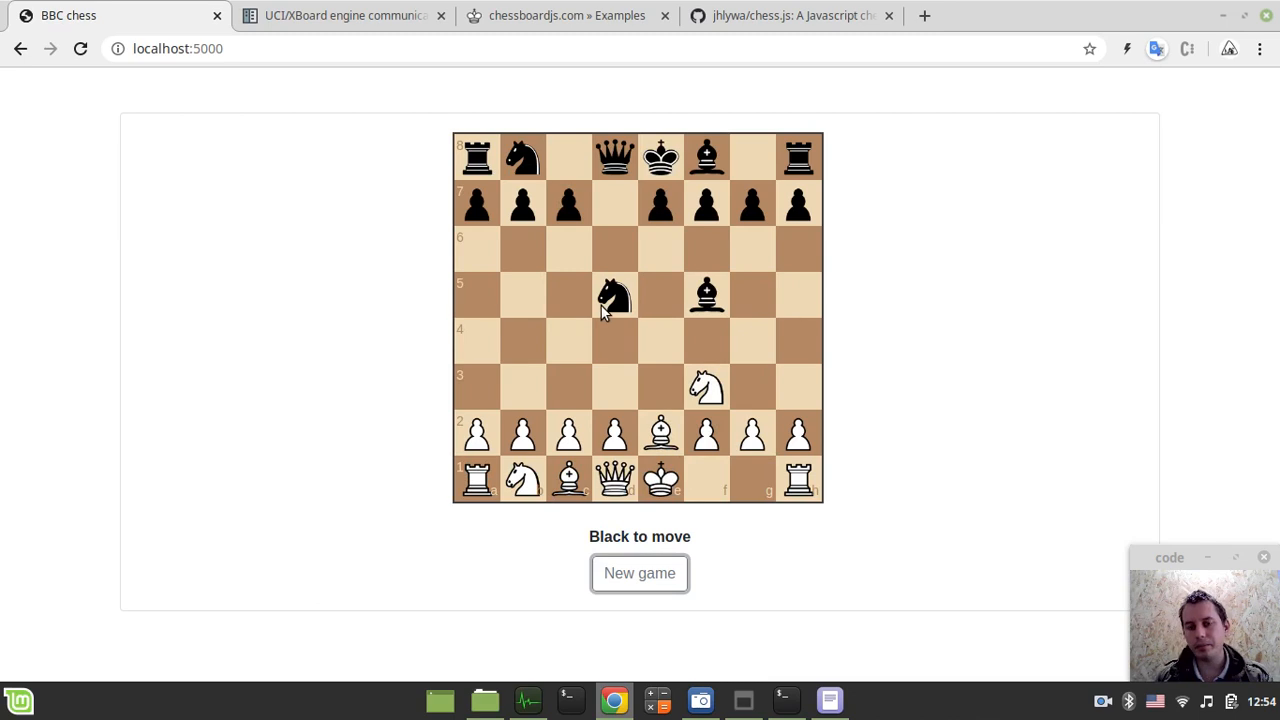
{"action": "mouse_move", "coordinate": [608, 378]}
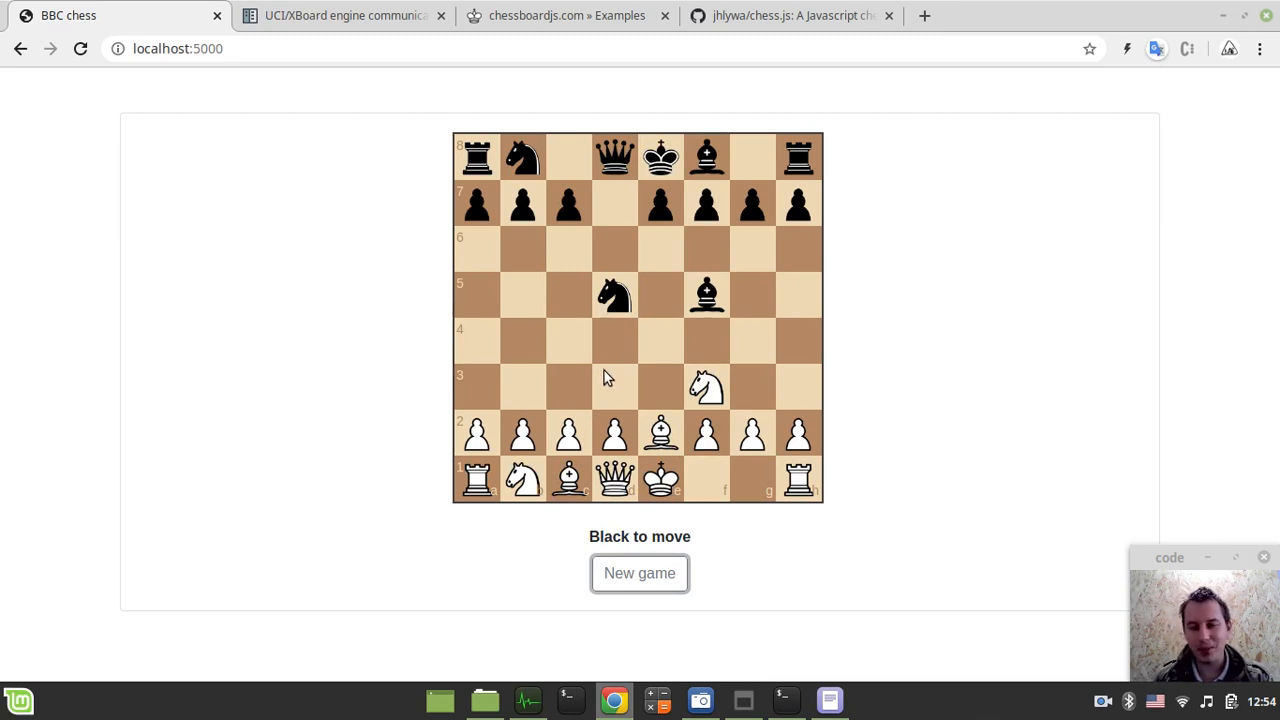
{"action": "left_click", "coordinate": [829, 700]}
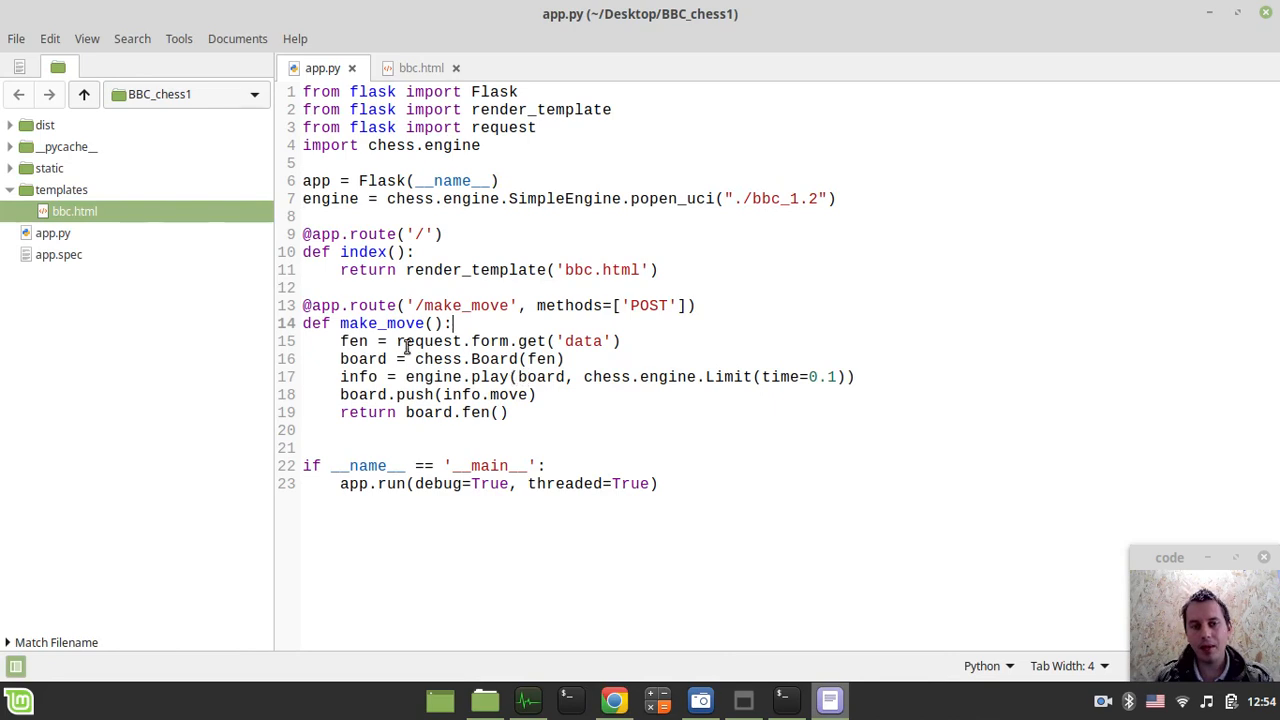
Reopen DevTools on the chess page and start a new game to trigger make_move.
{"action": "left_click", "coordinate": [614, 700]}
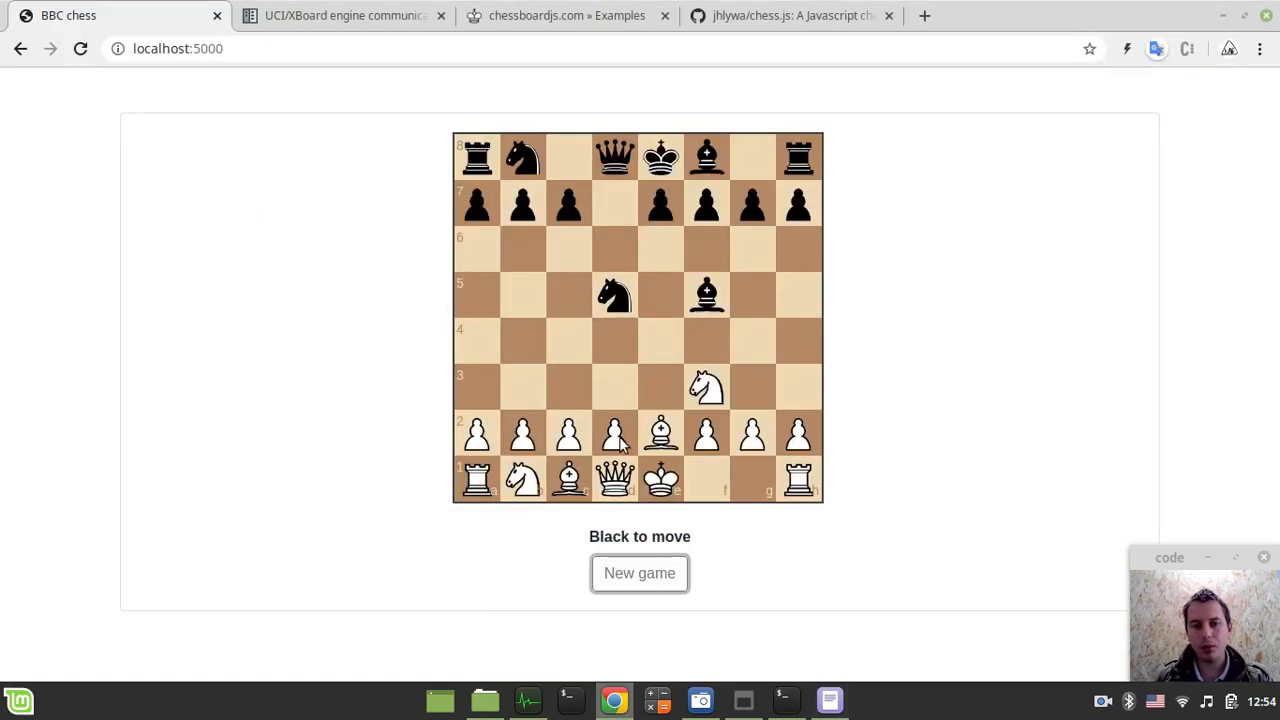
{"action": "key", "text": "F12"}
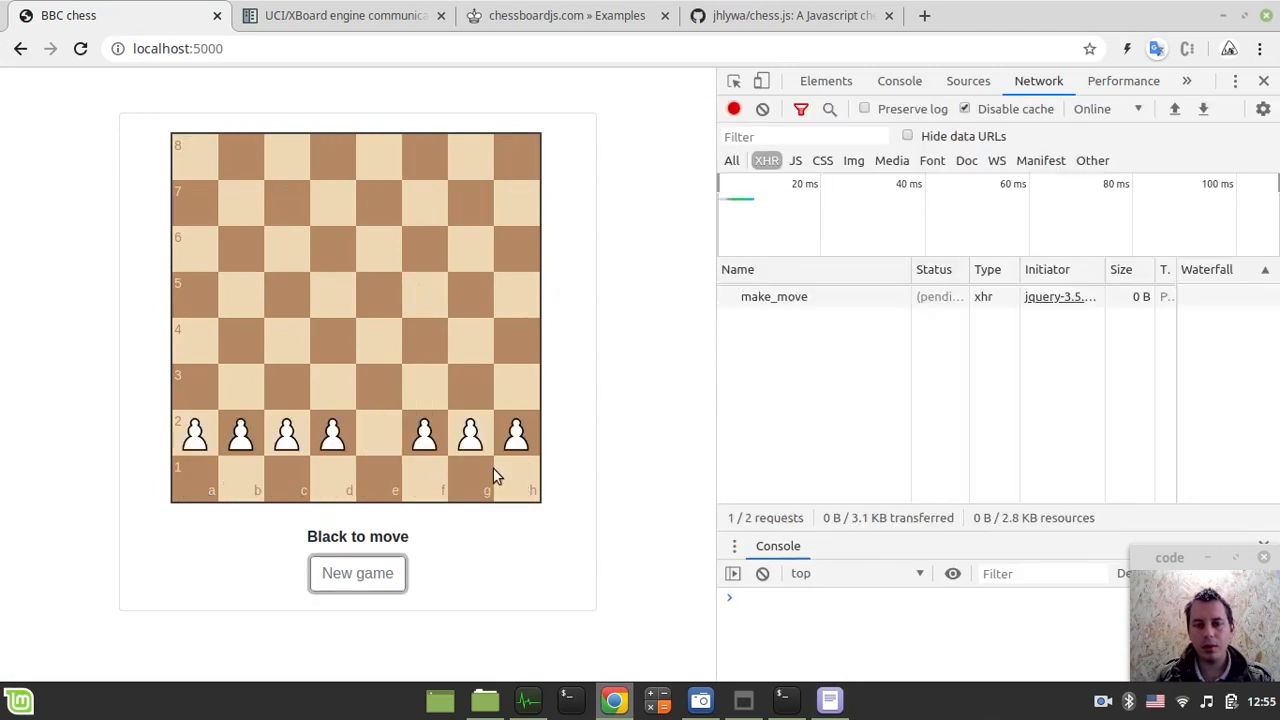
{"action": "left_click", "coordinate": [773, 296]}
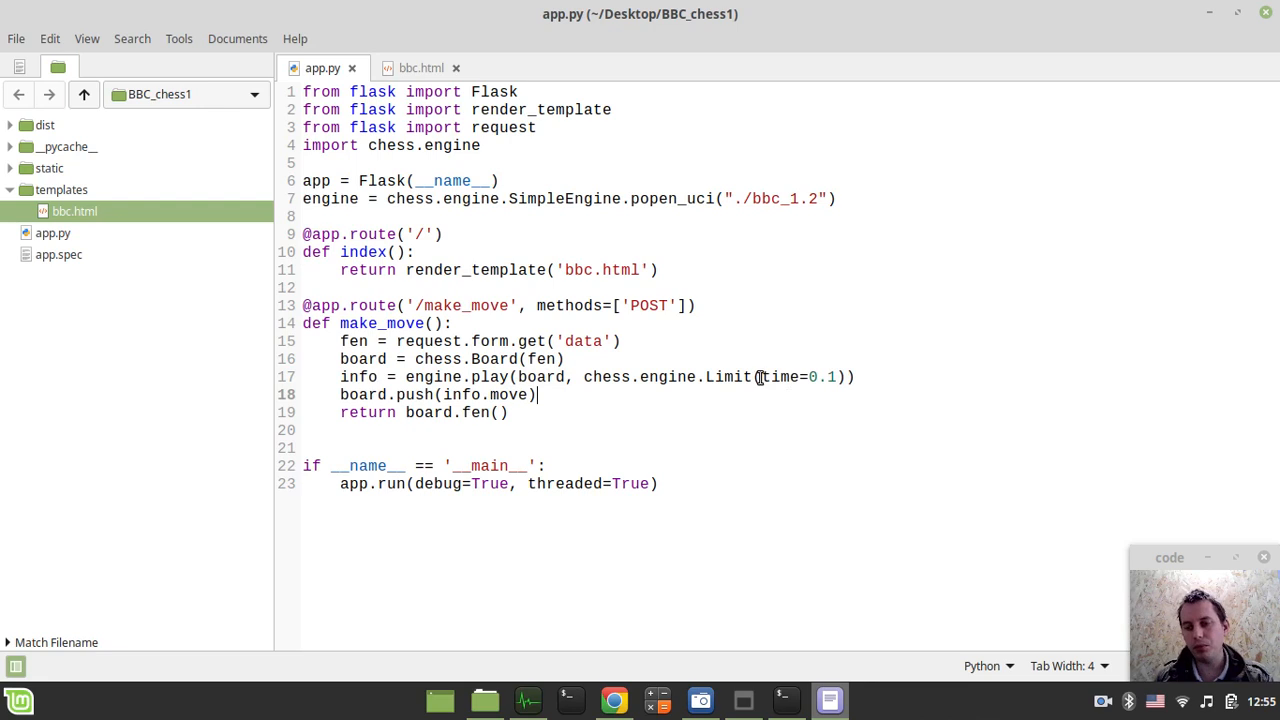
{"action": "mouse_move", "coordinate": [733, 391]}
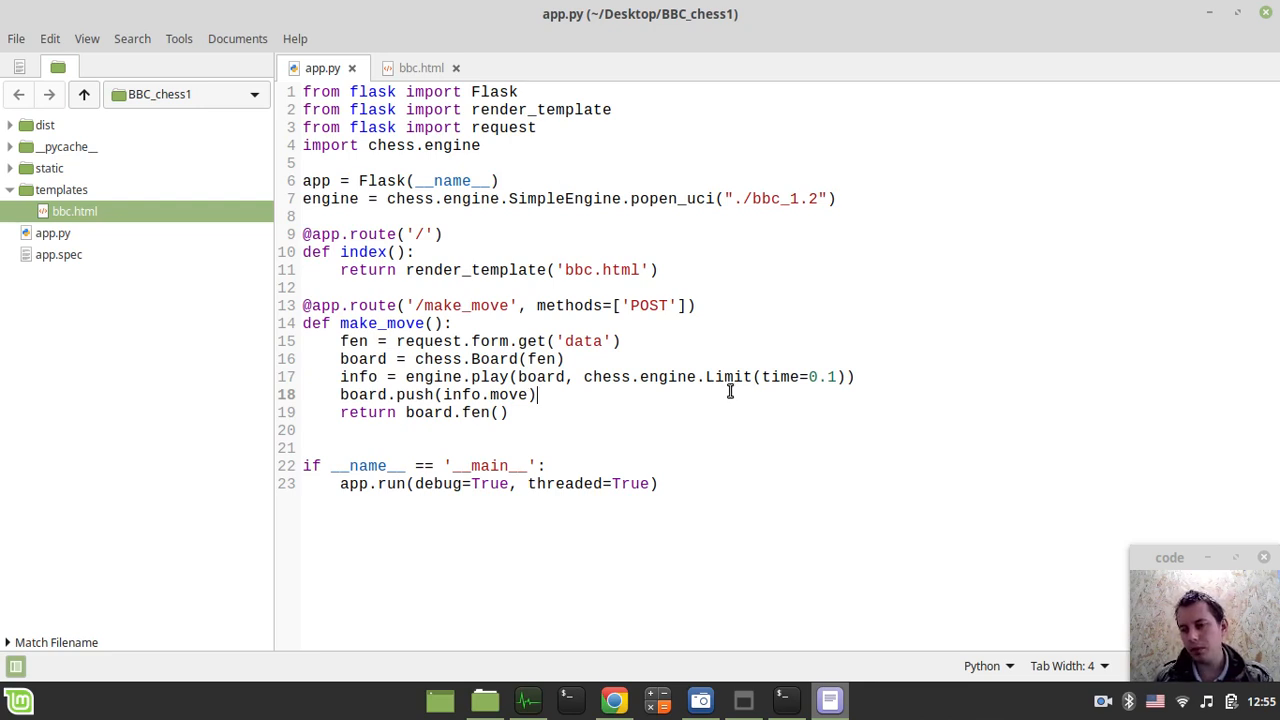
{"action": "mouse_move", "coordinate": [727, 392]}
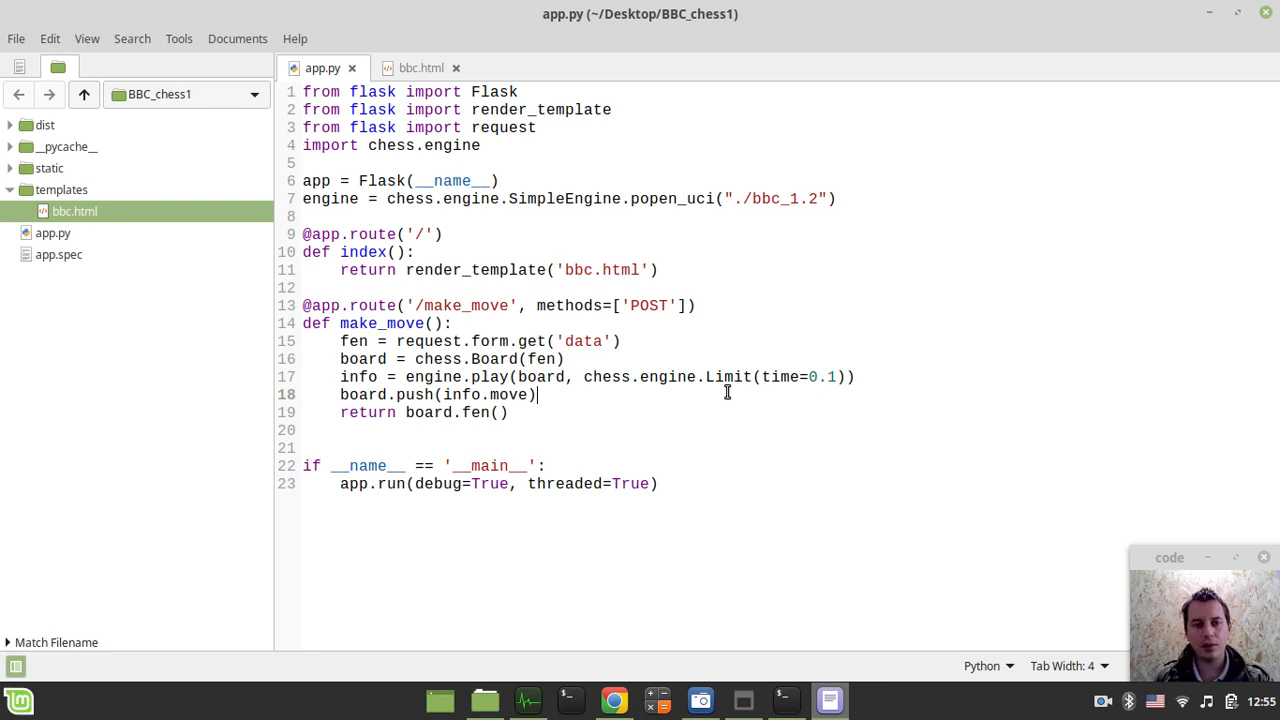
{"action": "mouse_move", "coordinate": [552, 417]}
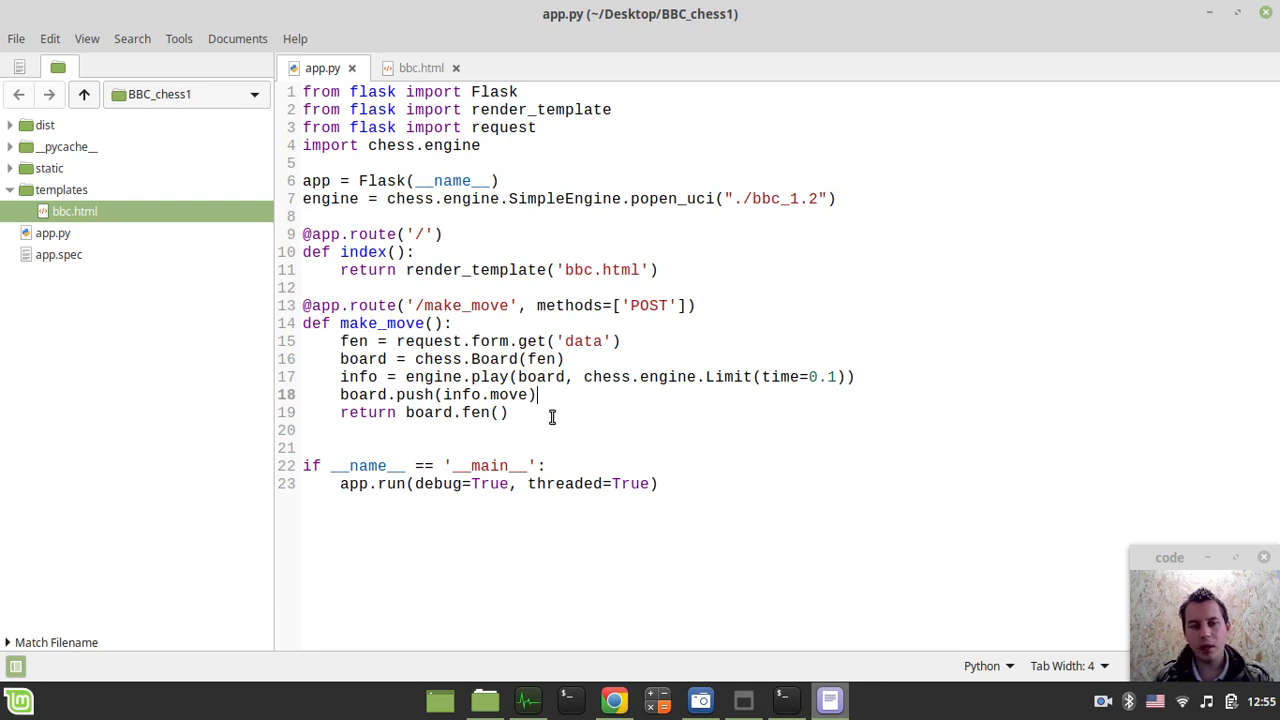
{"action": "mouse_move", "coordinate": [420, 412]}
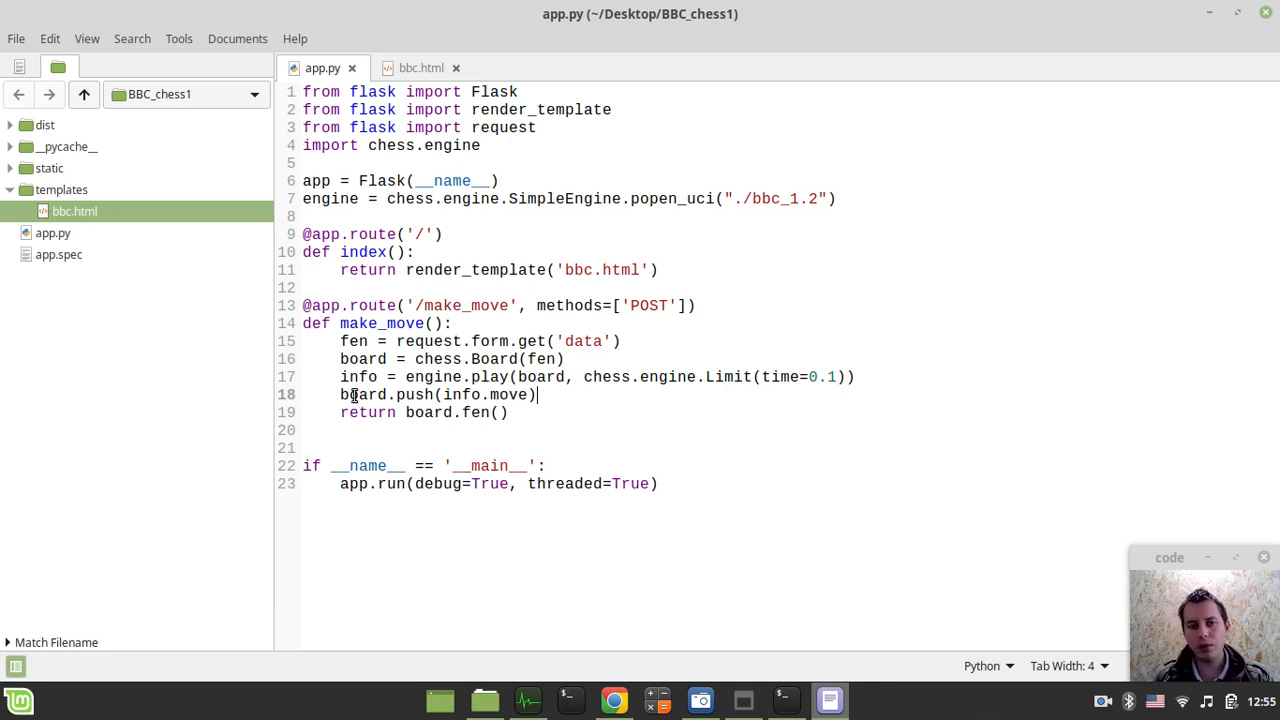
{"action": "mouse_move", "coordinate": [345, 394]}
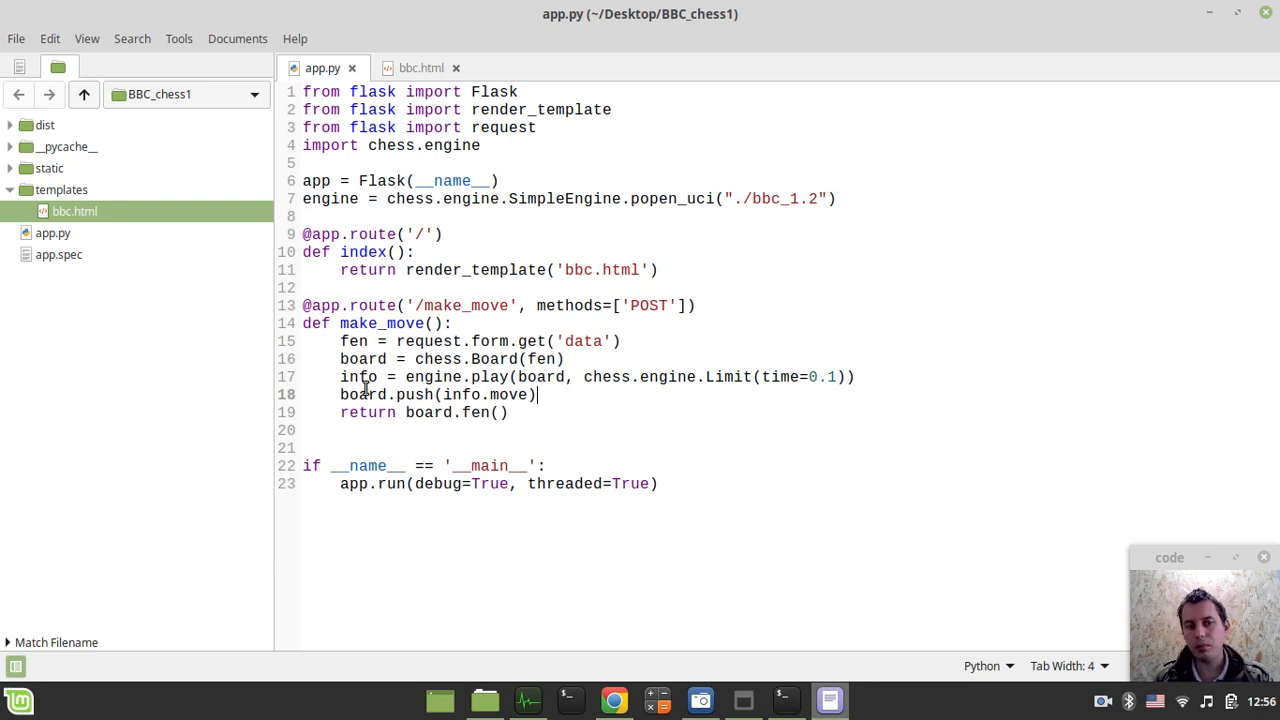
{"action": "mouse_move", "coordinate": [503, 384]}
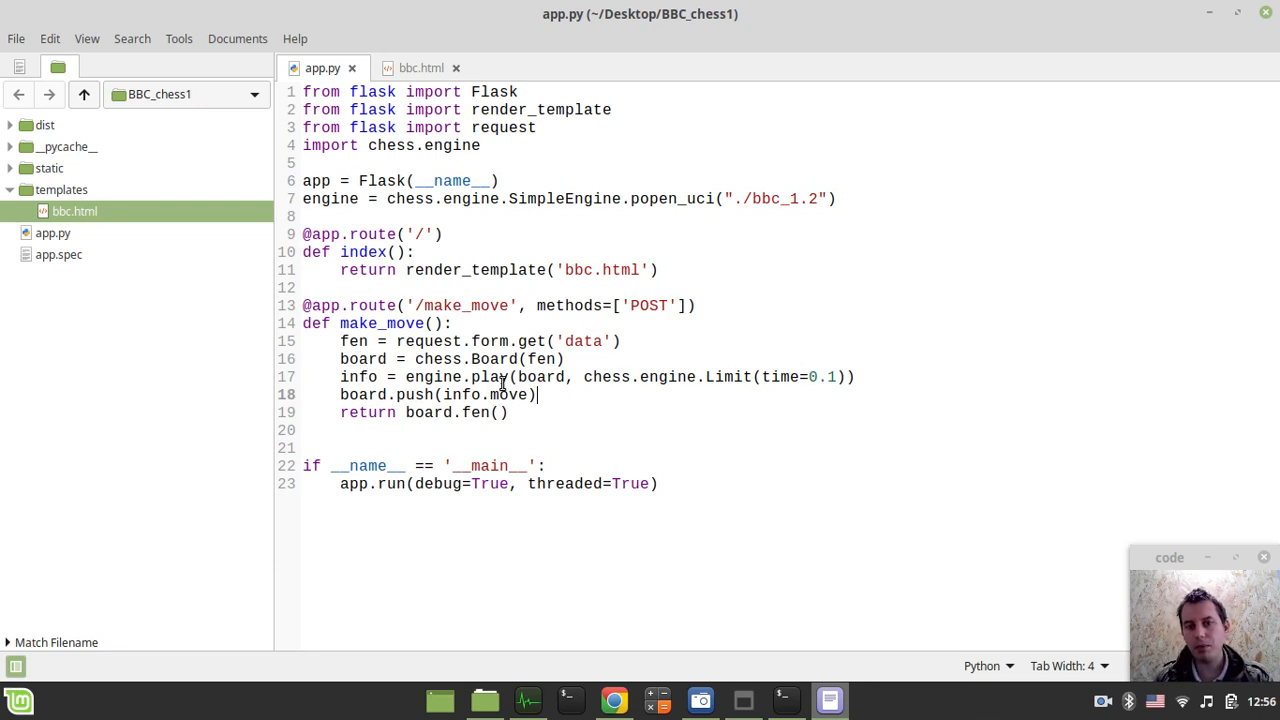
{"action": "mouse_move", "coordinate": [663, 377]}
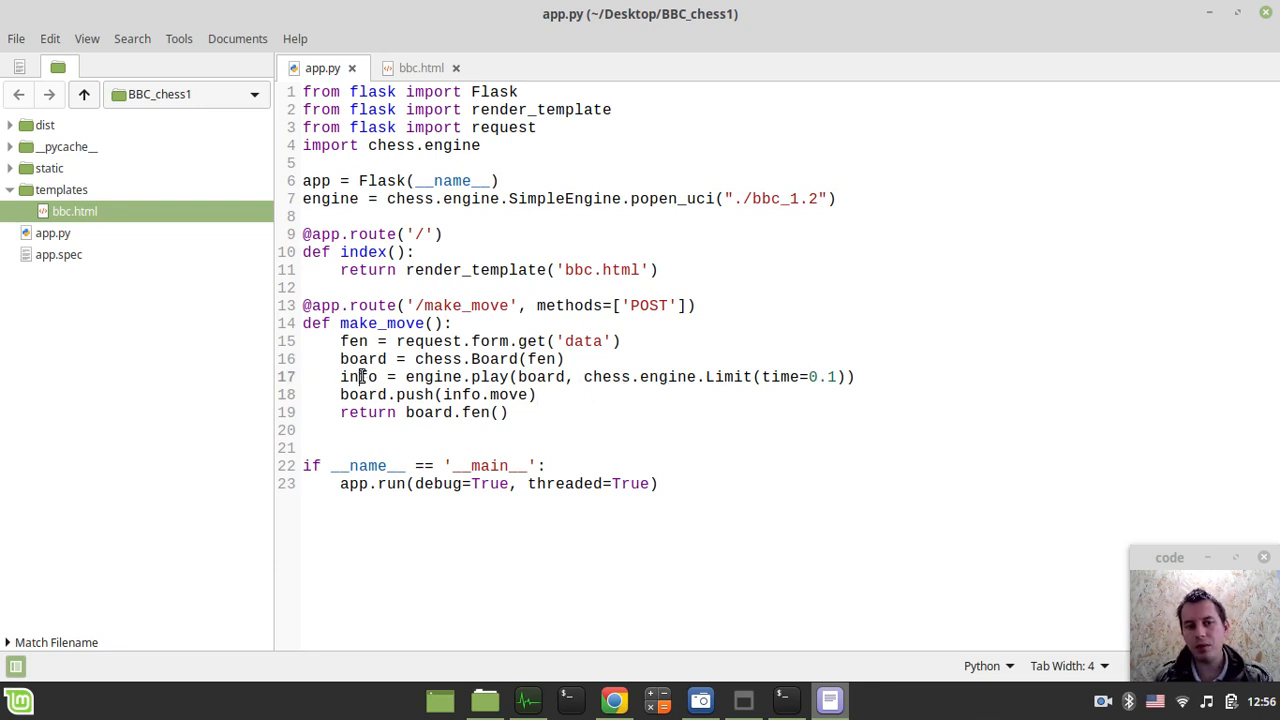
Highlight the board variable on line 18, then view bbc.html's onDrop make_move call.
{"action": "double_click", "coordinate": [358, 377]}
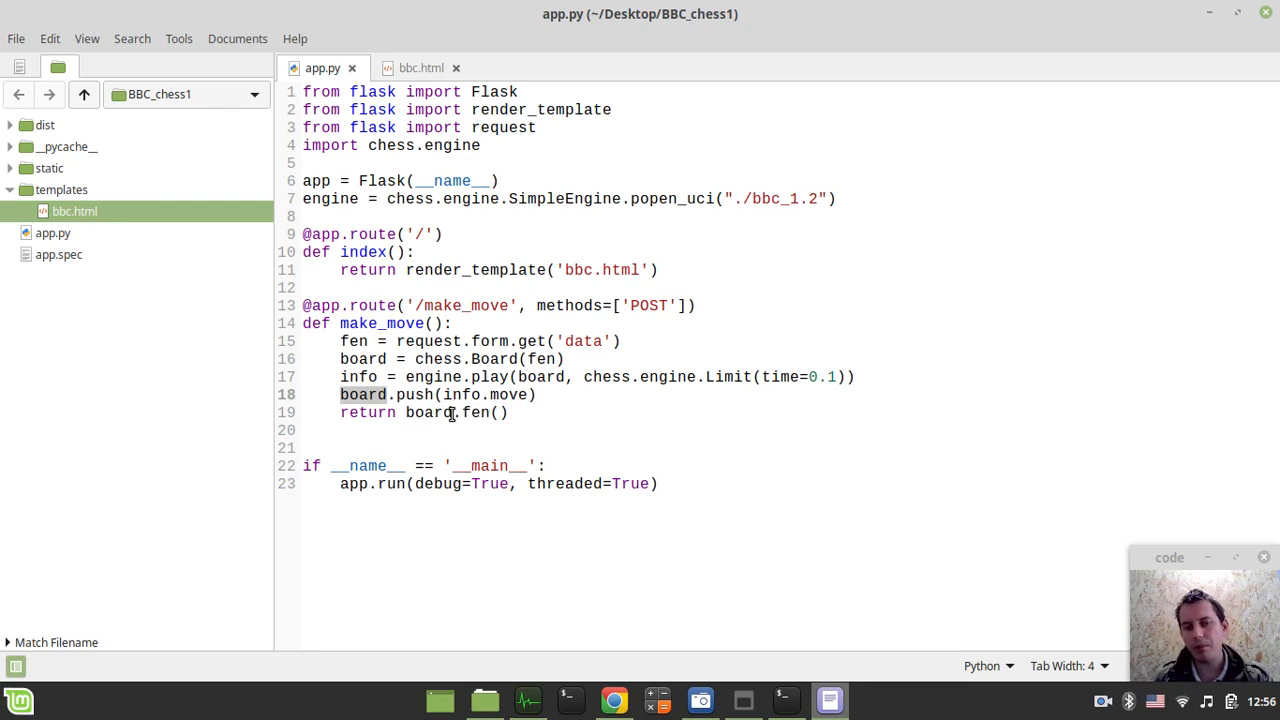
{"action": "mouse_move", "coordinate": [612, 573]}
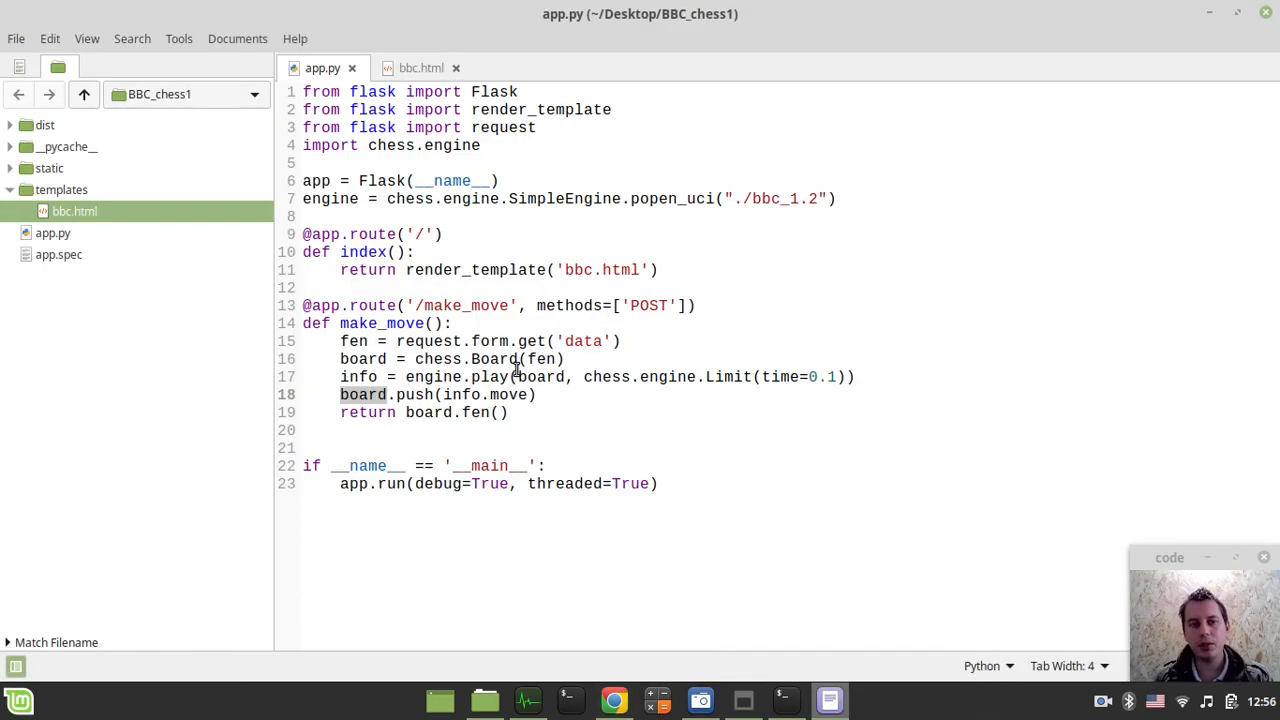
{"action": "left_click", "coordinate": [420, 68]}
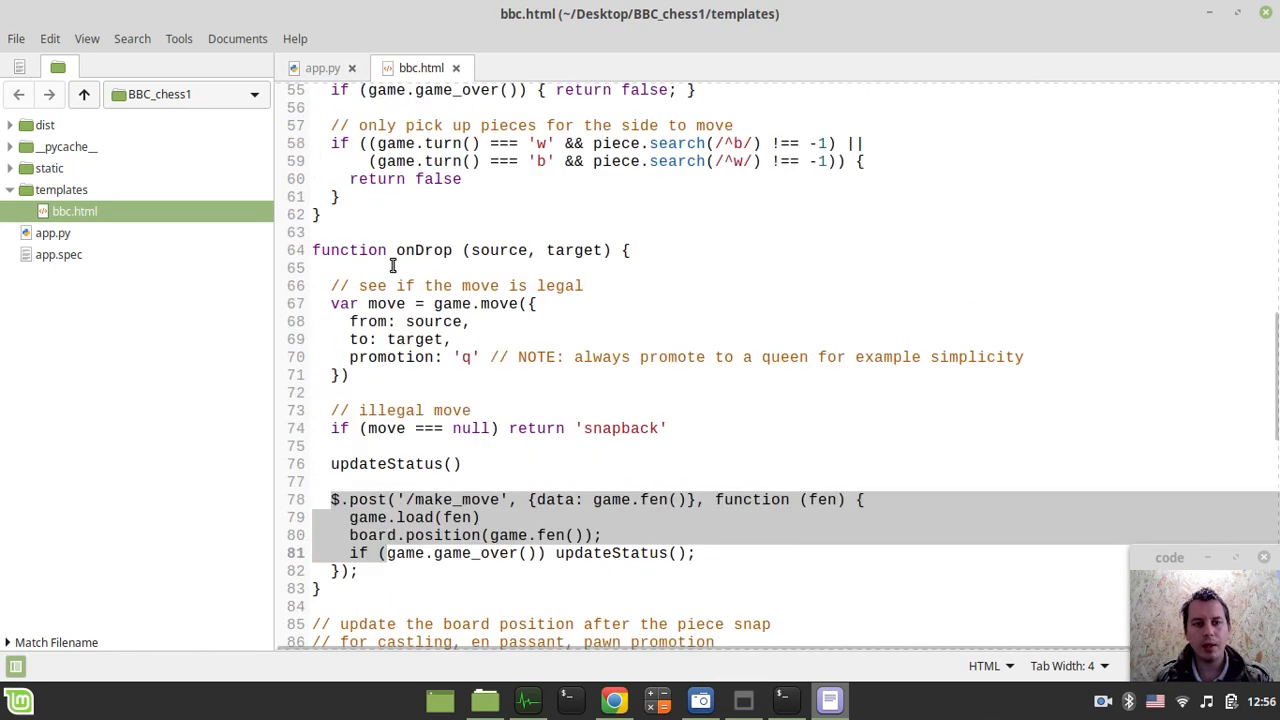
{"action": "double_click", "coordinate": [424, 250]}
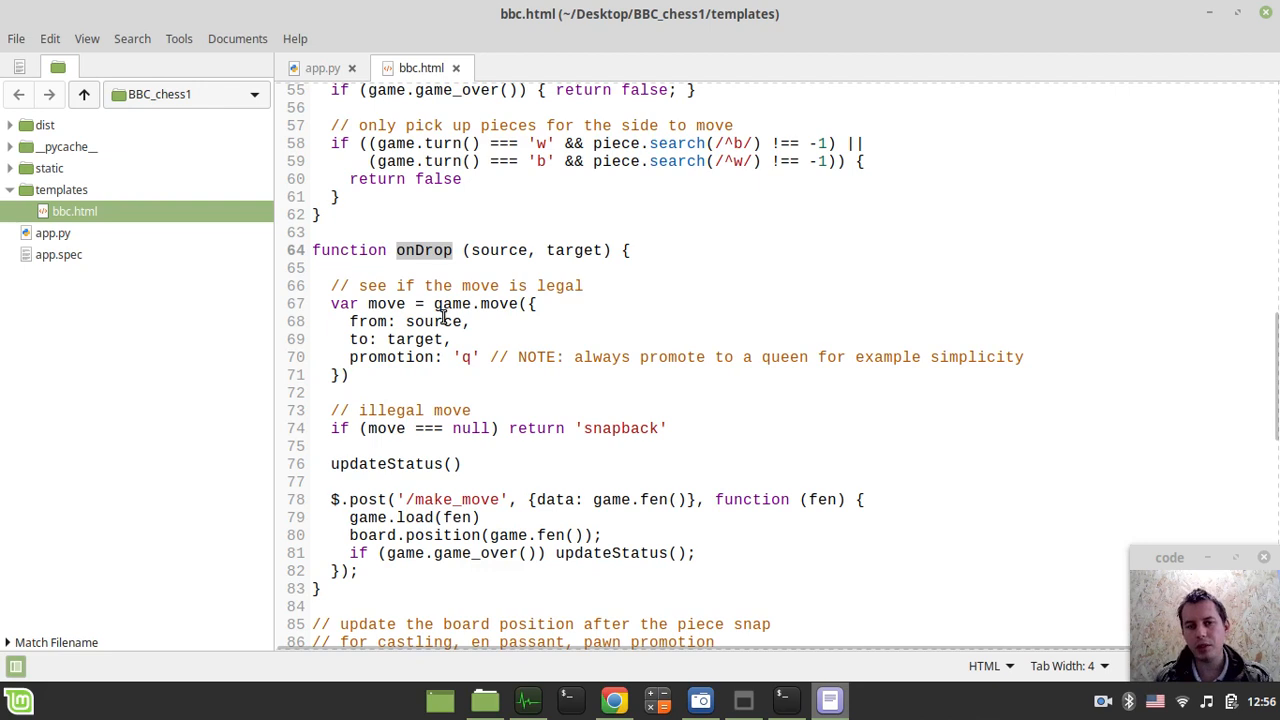
{"action": "scroll", "scroll_direction": "down", "scroll_amount": 3}
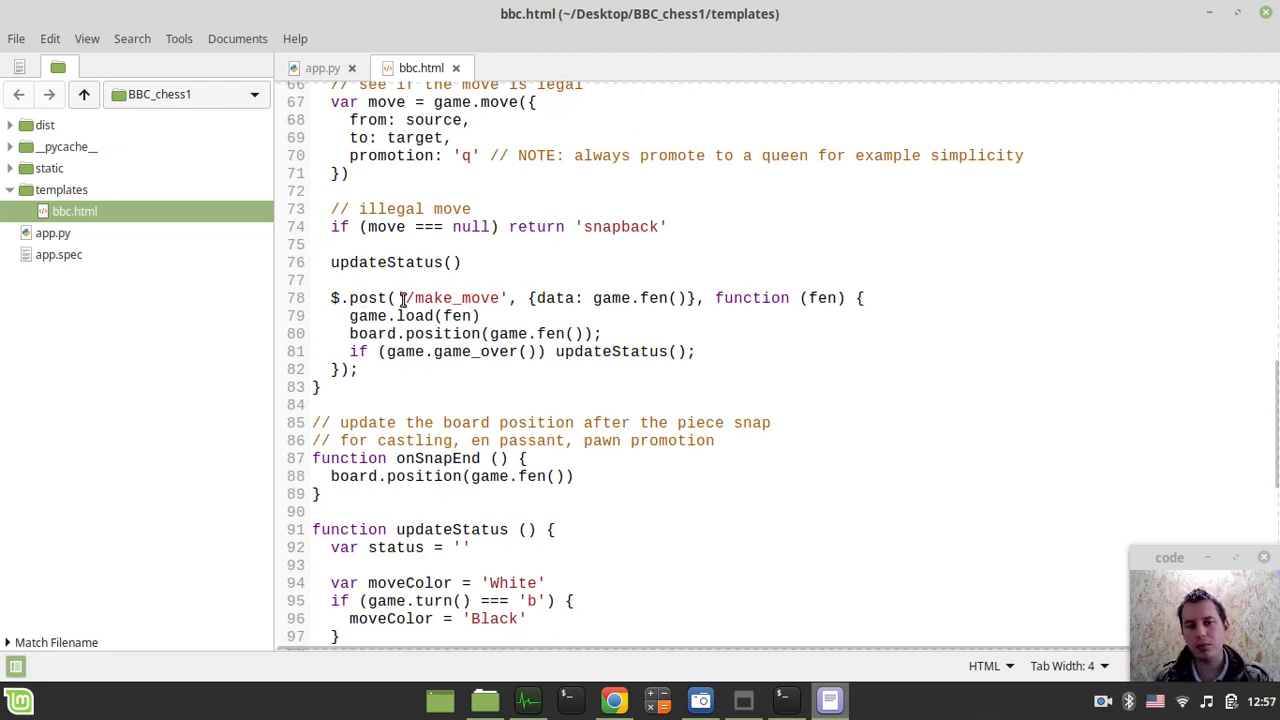
{"action": "double_click", "coordinate": [455, 298]}
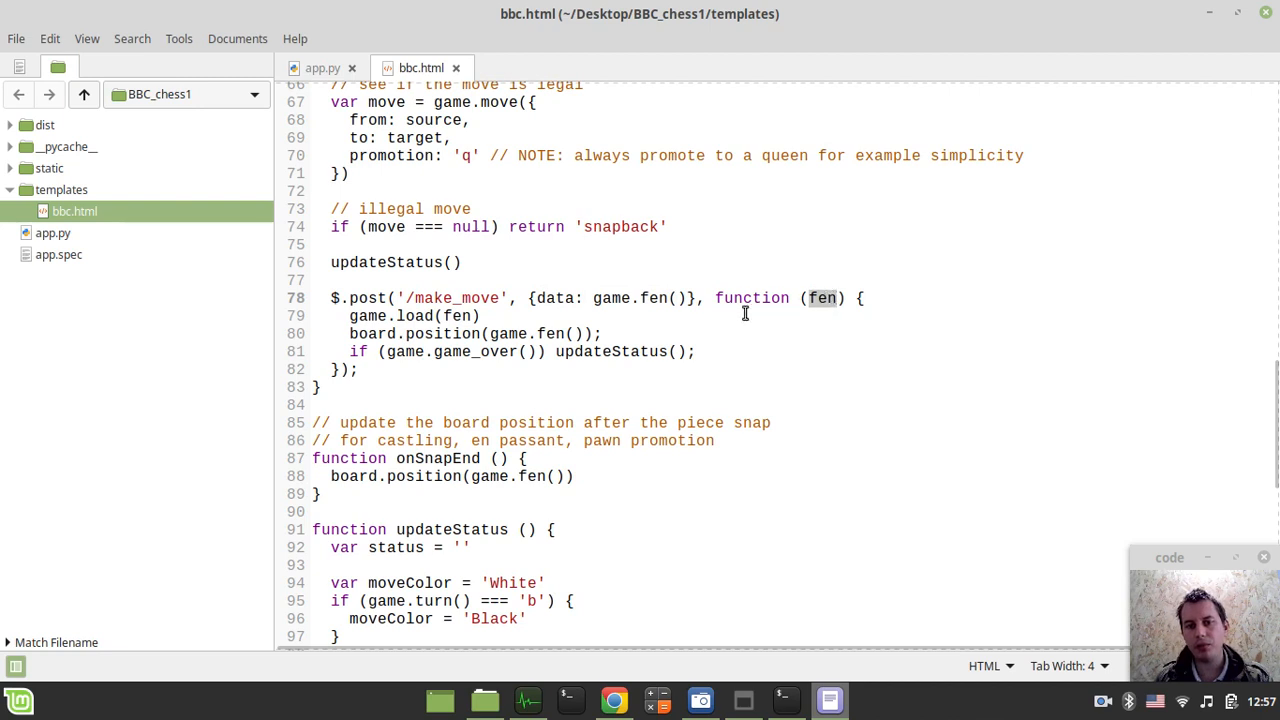
{"action": "mouse_move", "coordinate": [388, 316]}
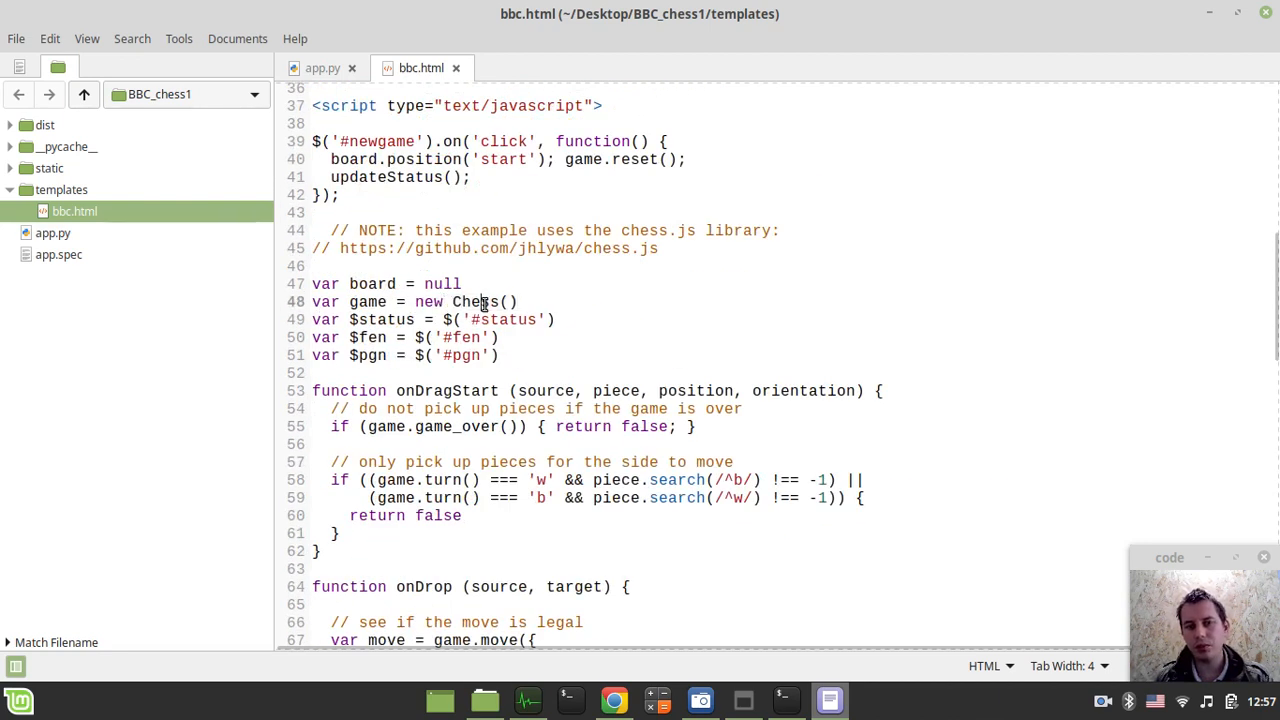
{"action": "scroll", "scroll_direction": "down", "scroll_amount": 3}
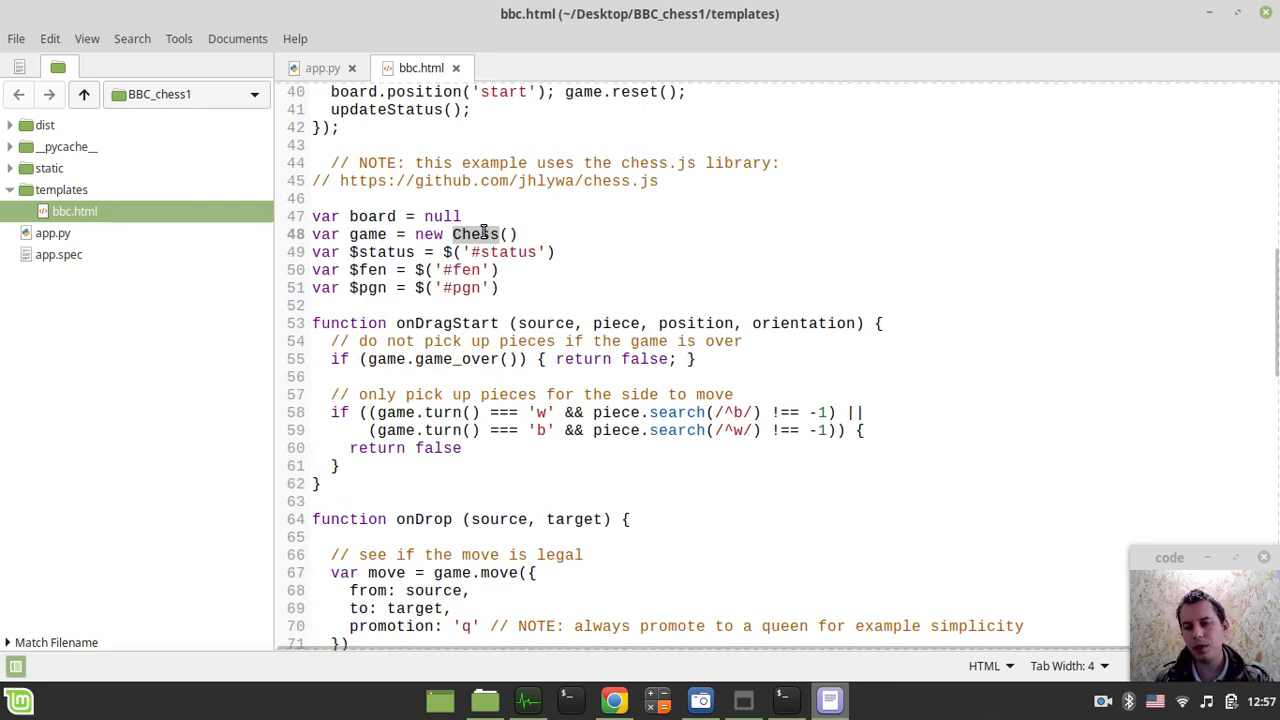
{"action": "scroll", "scroll_direction": "down", "scroll_amount": 3}
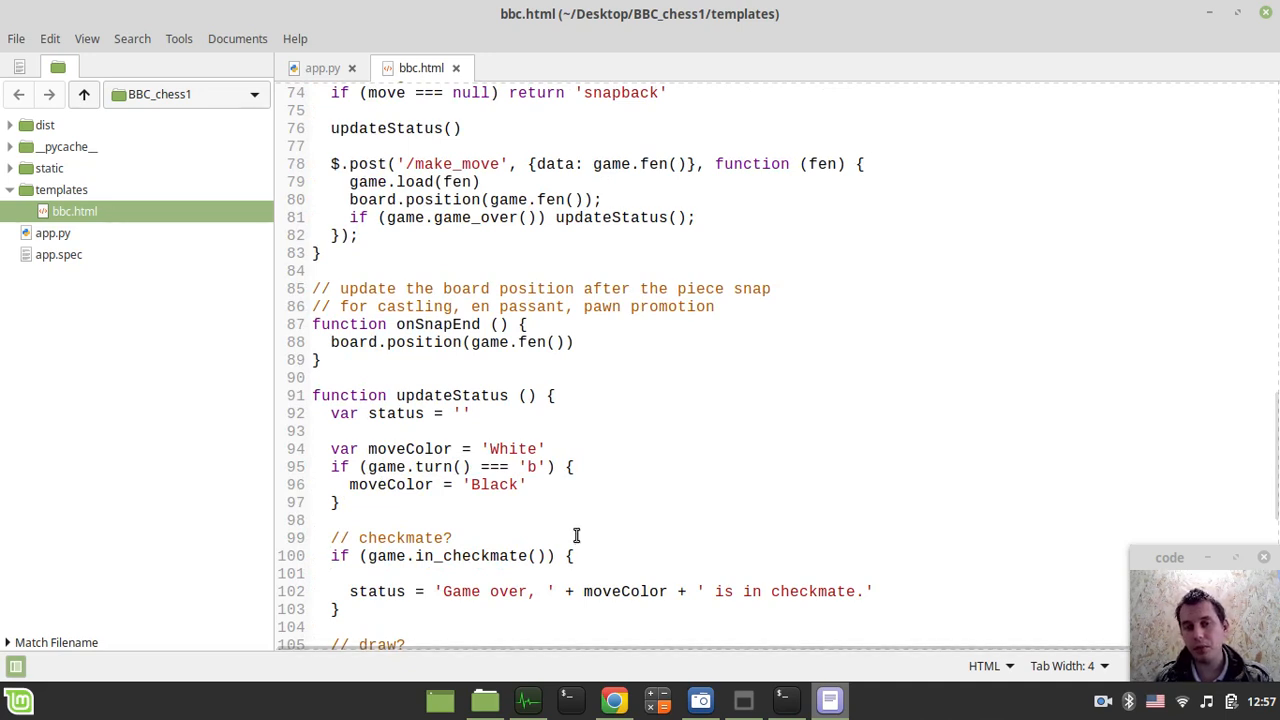
{"action": "scroll", "scroll_direction": "down", "scroll_amount": 3}
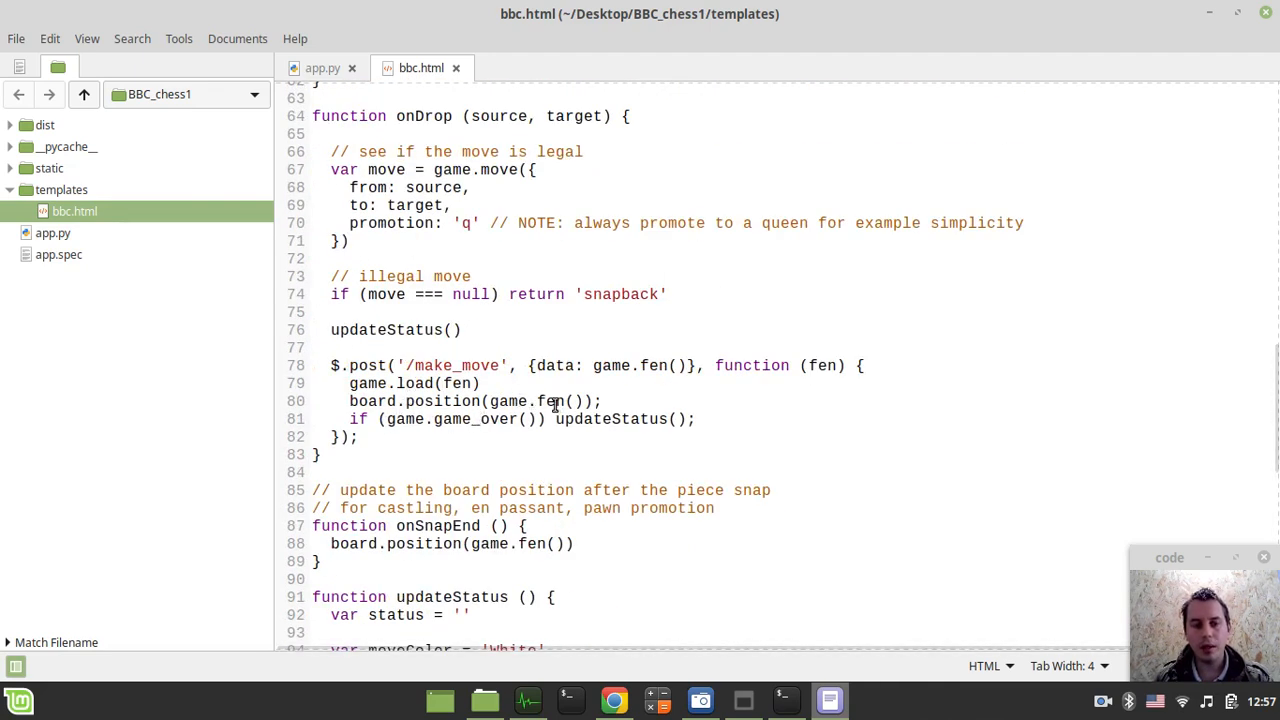
{"action": "double_click", "coordinate": [414, 383]}
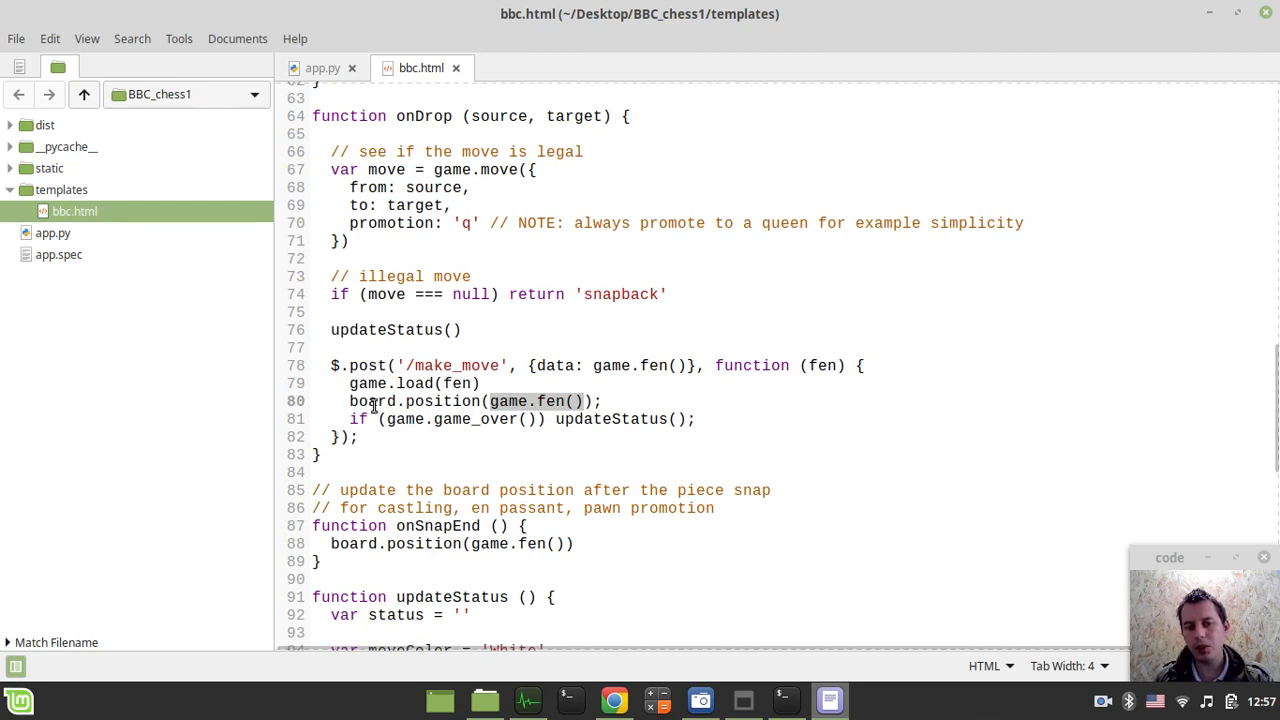
{"action": "mouse_move", "coordinate": [438, 401]}
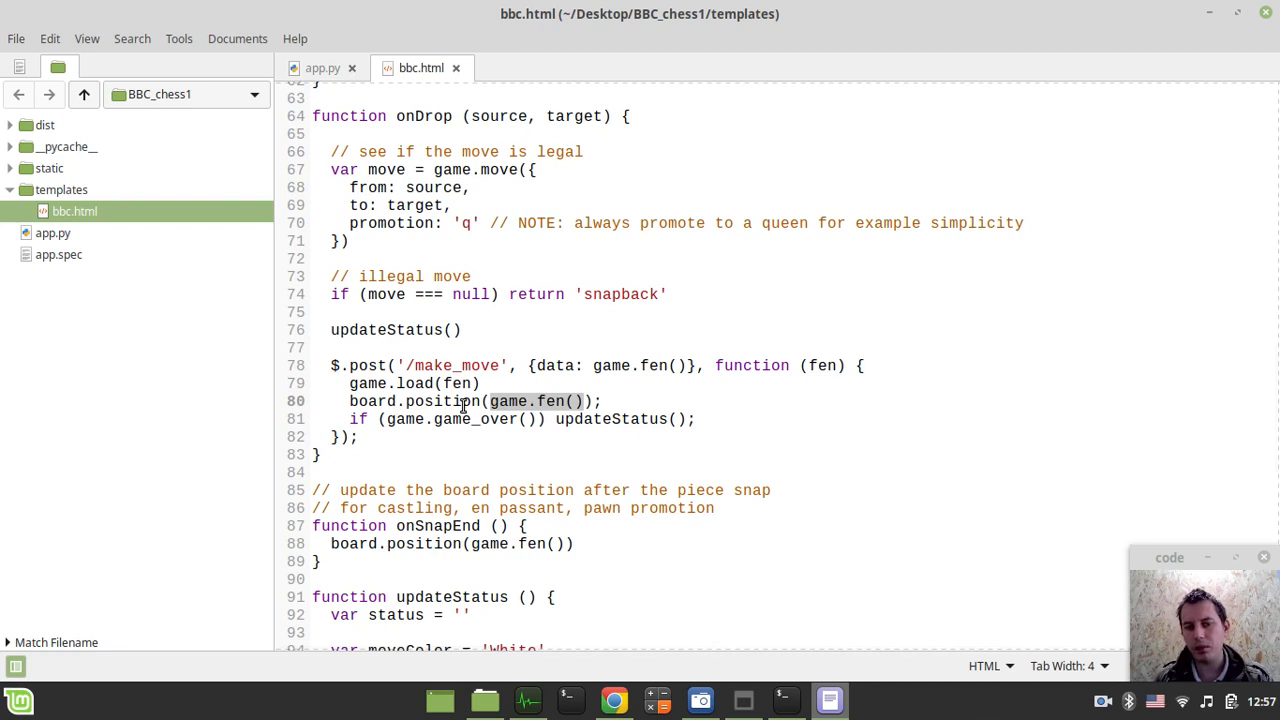
{"action": "mouse_move", "coordinate": [480, 401]}
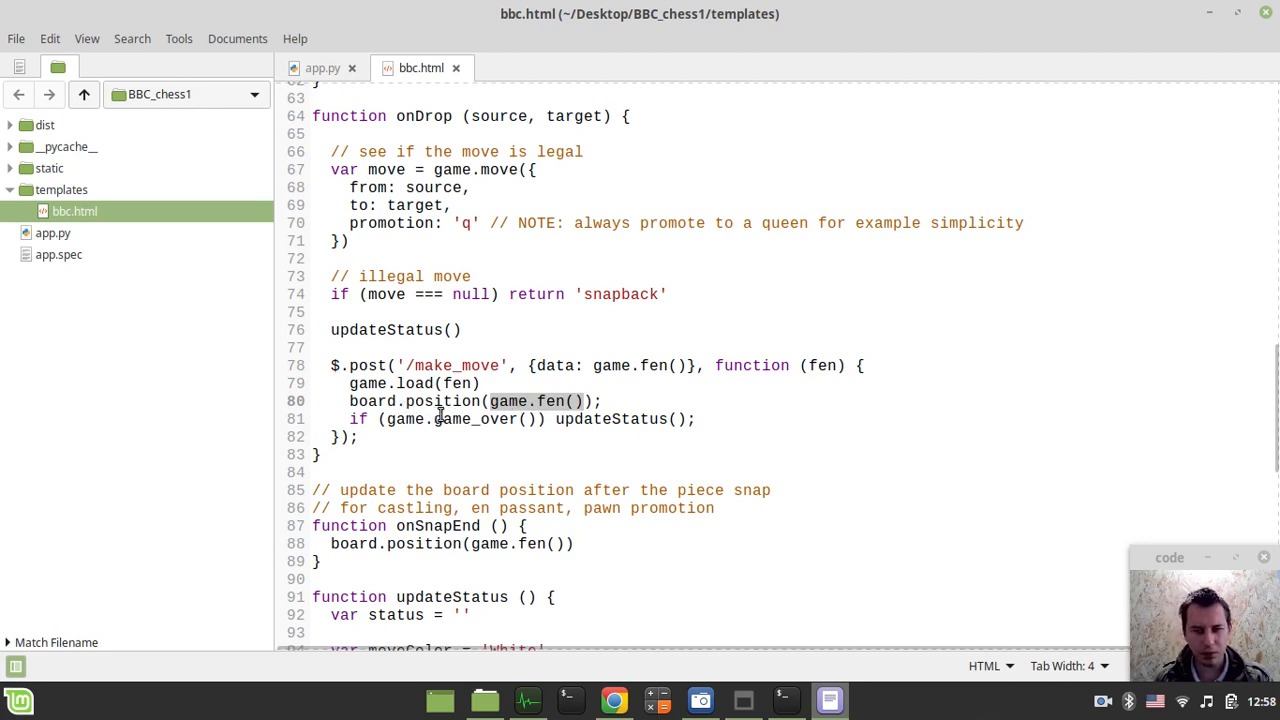
{"action": "mouse_move", "coordinate": [440, 438]}
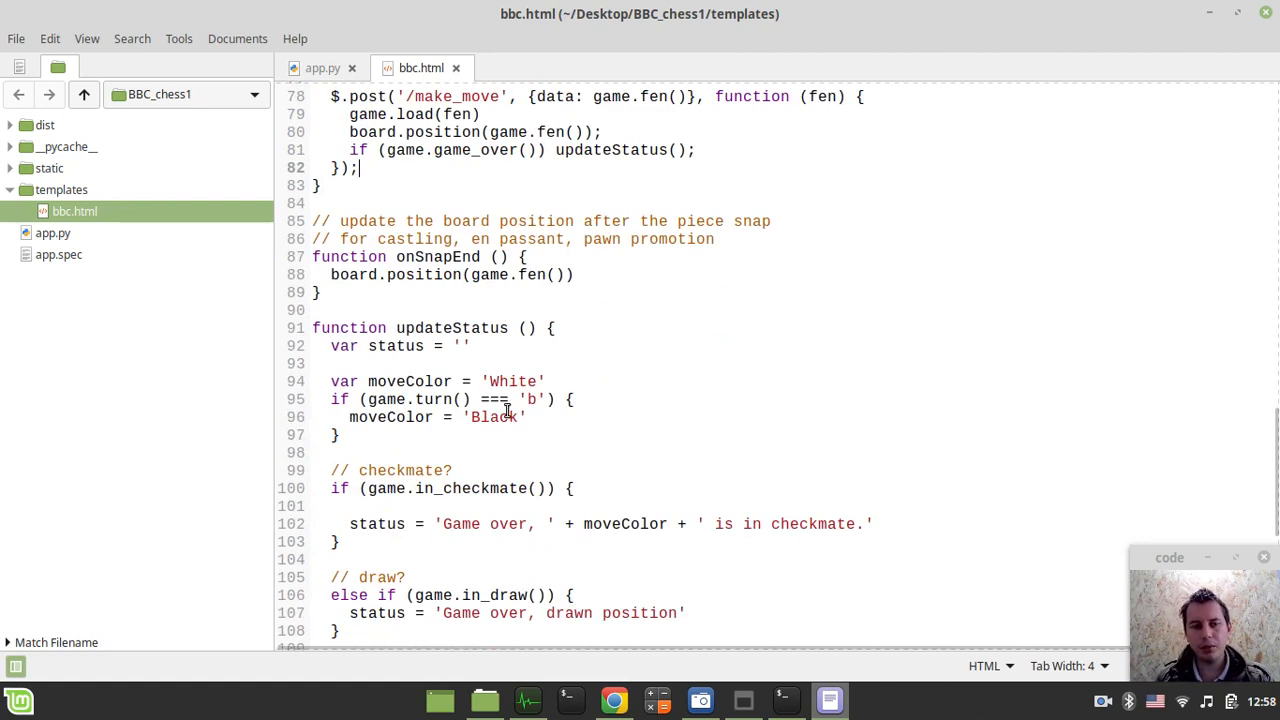
{"action": "scroll", "scroll_direction": "down", "scroll_amount": 3}
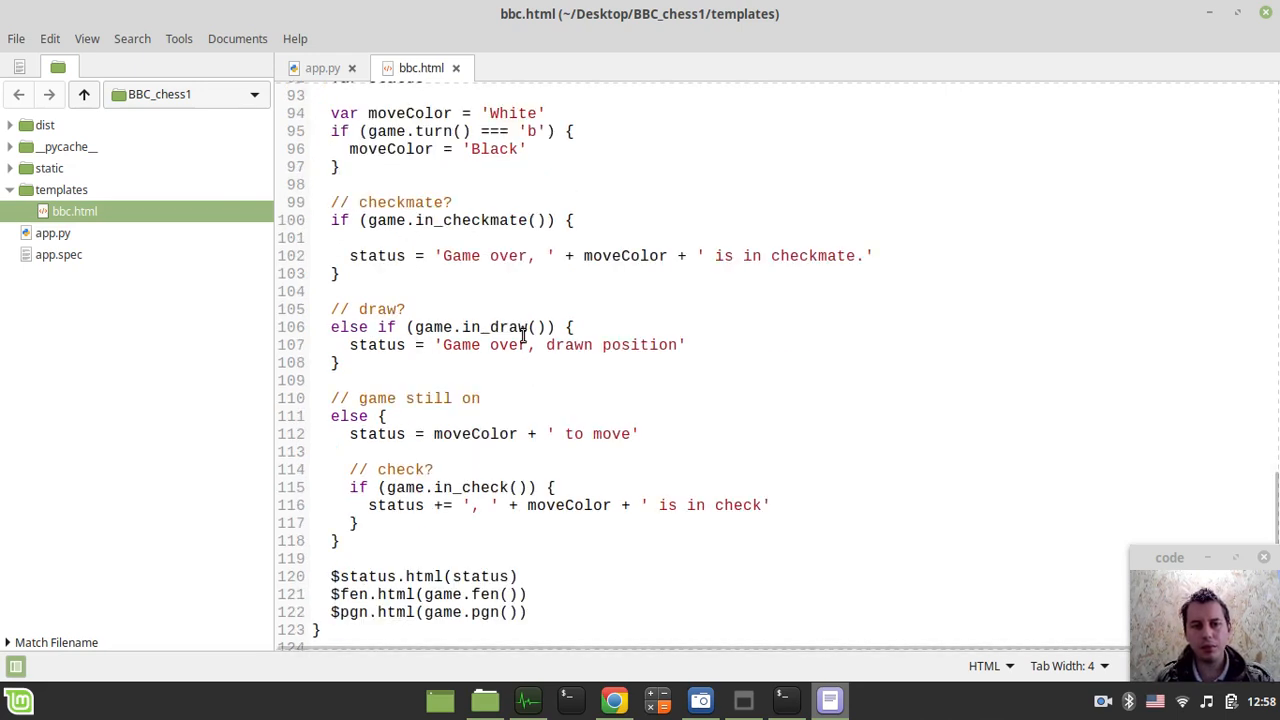
{"action": "scroll", "scroll_direction": "down", "scroll_amount": 3}
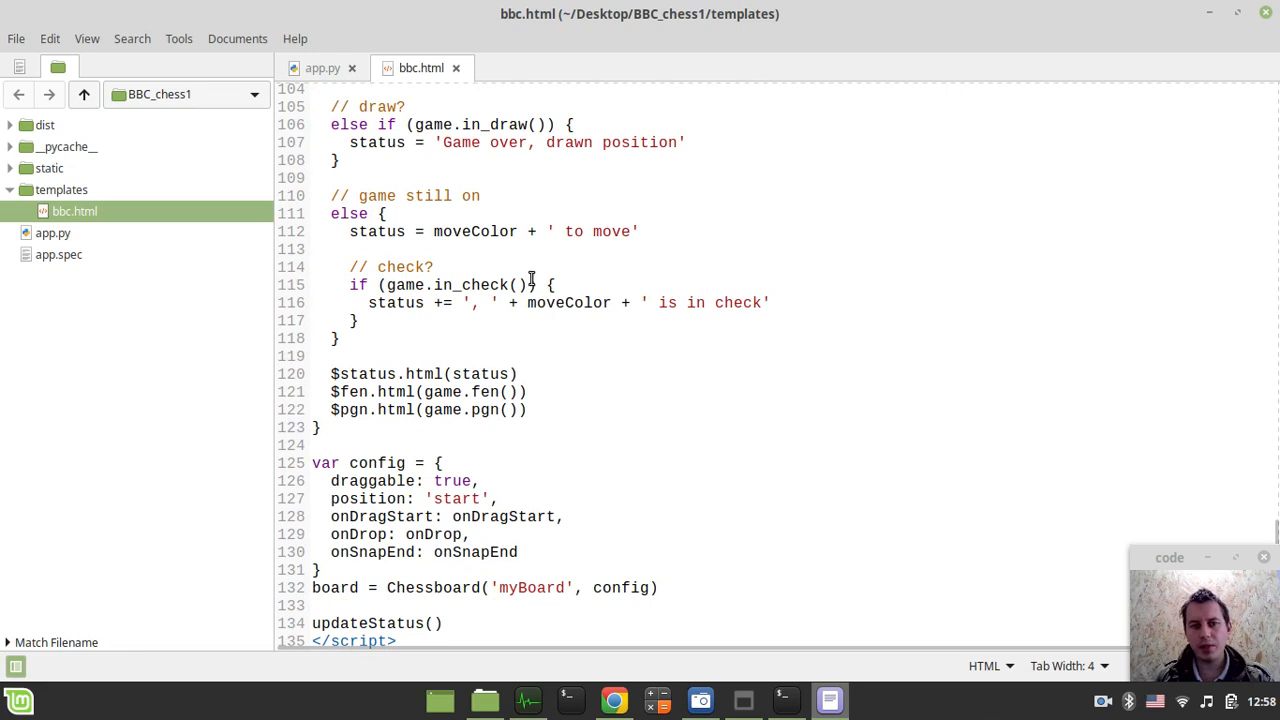
{"action": "mouse_move", "coordinate": [535, 315]}
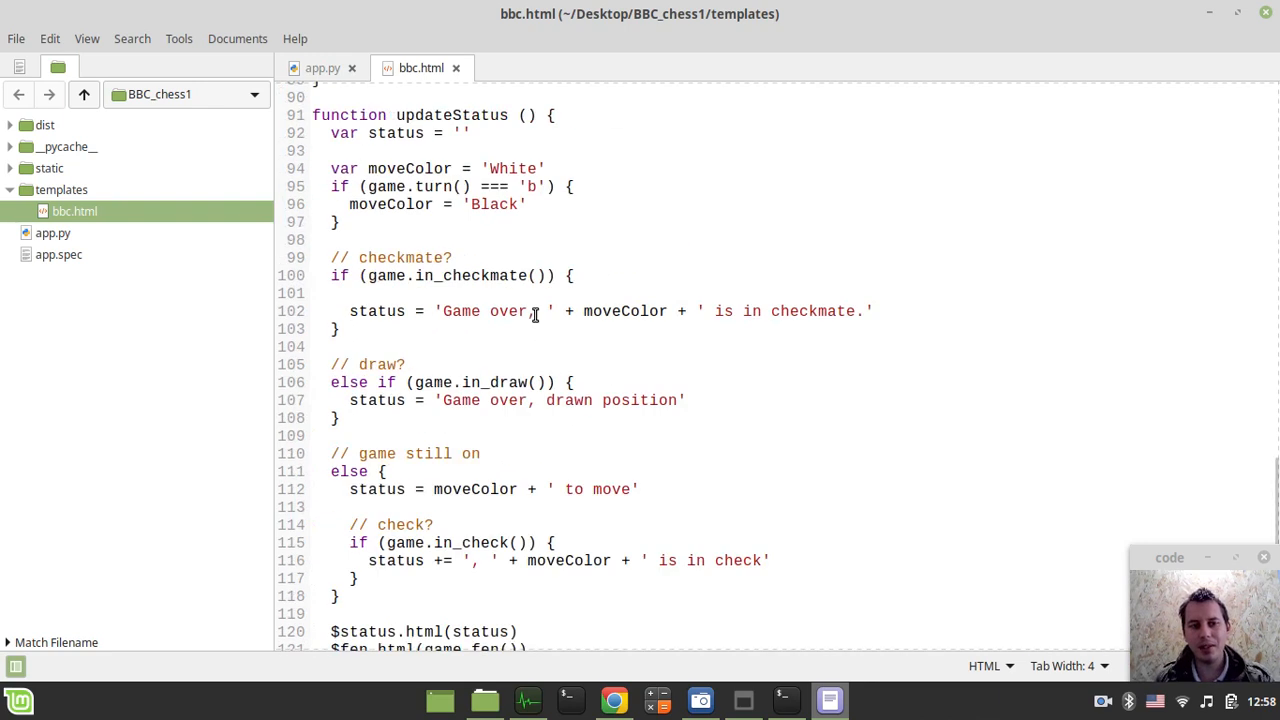
{"action": "scroll", "scroll_direction": "down", "scroll_amount": 3}
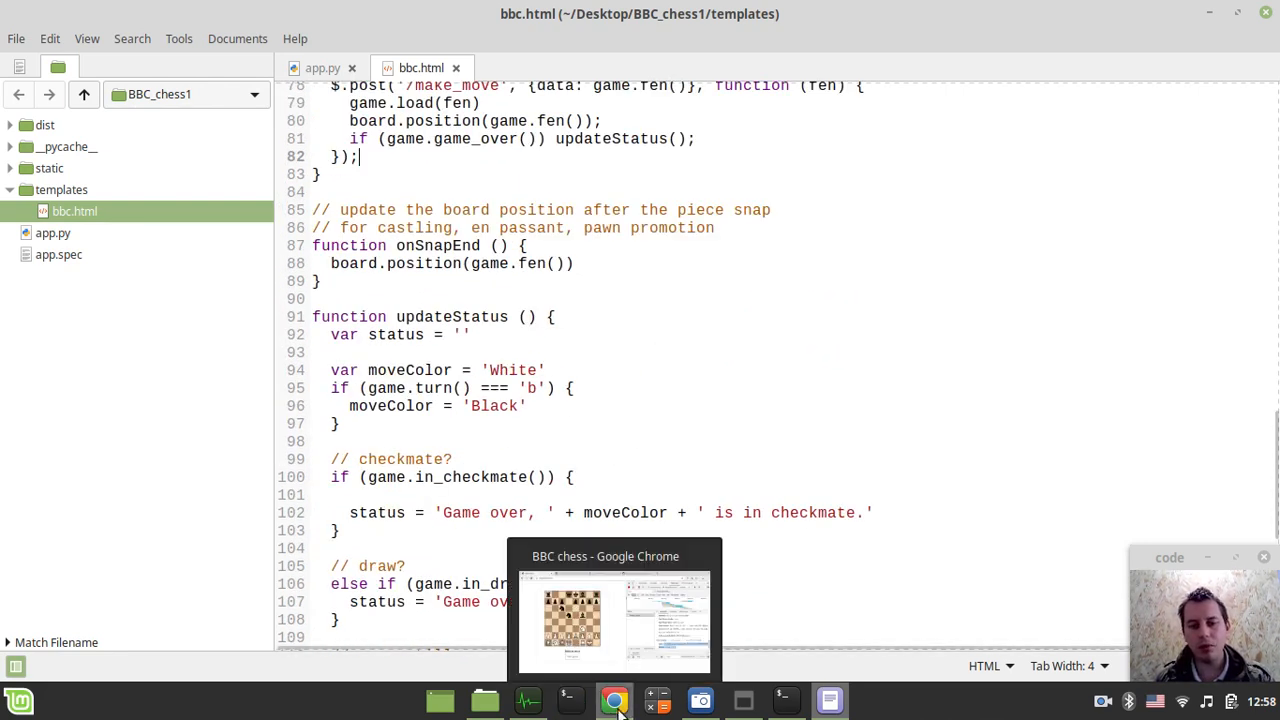
Glance at the chess.js GitHub and chessboardjs.com tabs, then return to the BBC chess game.
{"action": "left_click", "coordinate": [614, 699]}
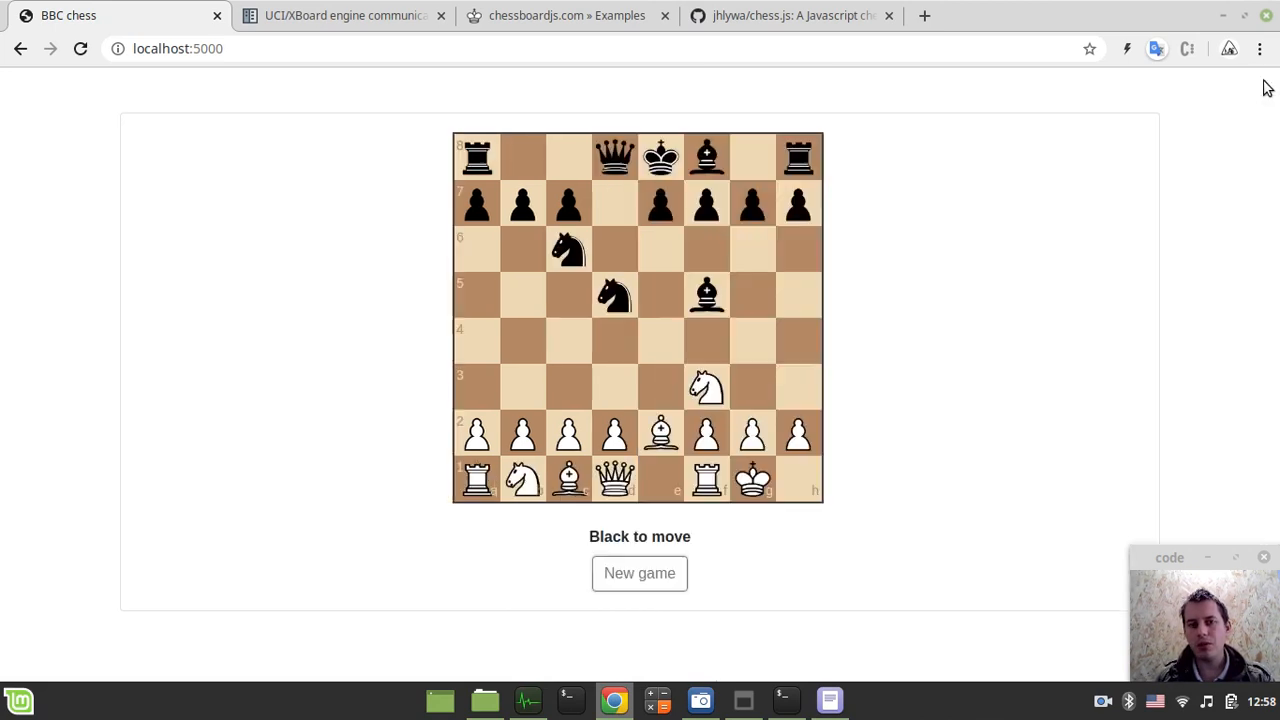
{"action": "left_click", "coordinate": [790, 15]}
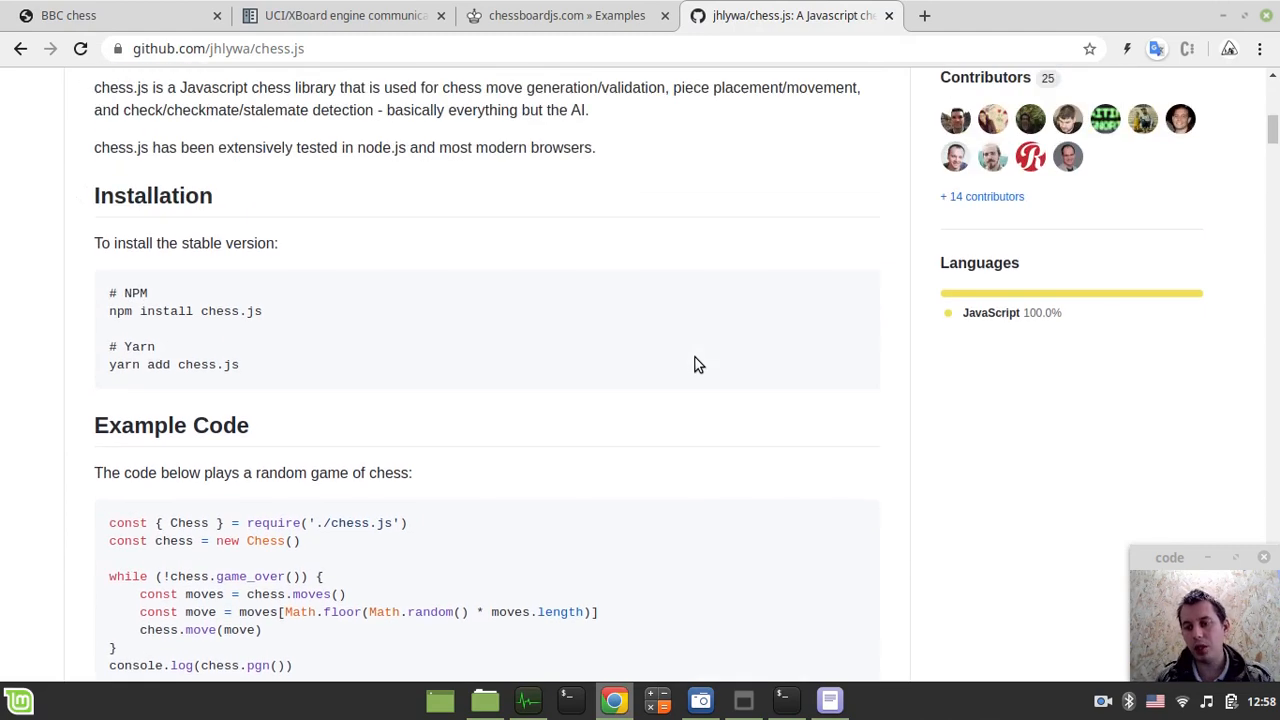
{"action": "left_click", "coordinate": [566, 15]}
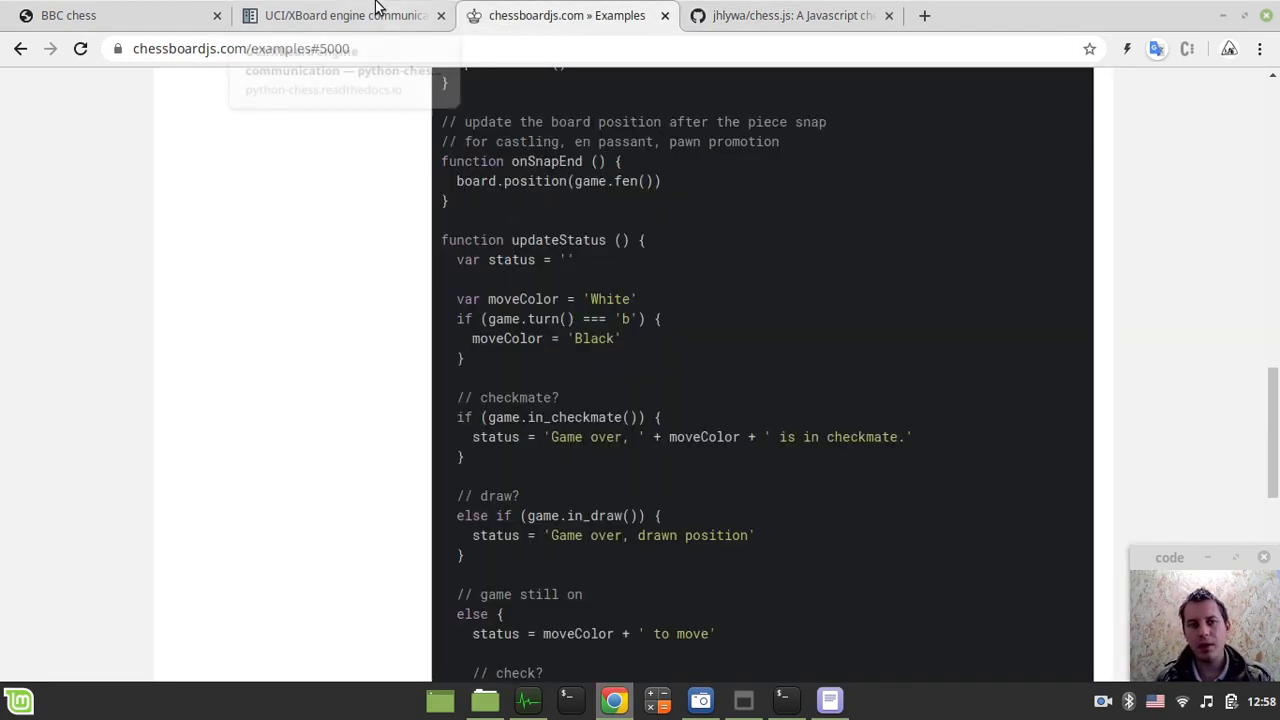
{"action": "left_click", "coordinate": [68, 15]}
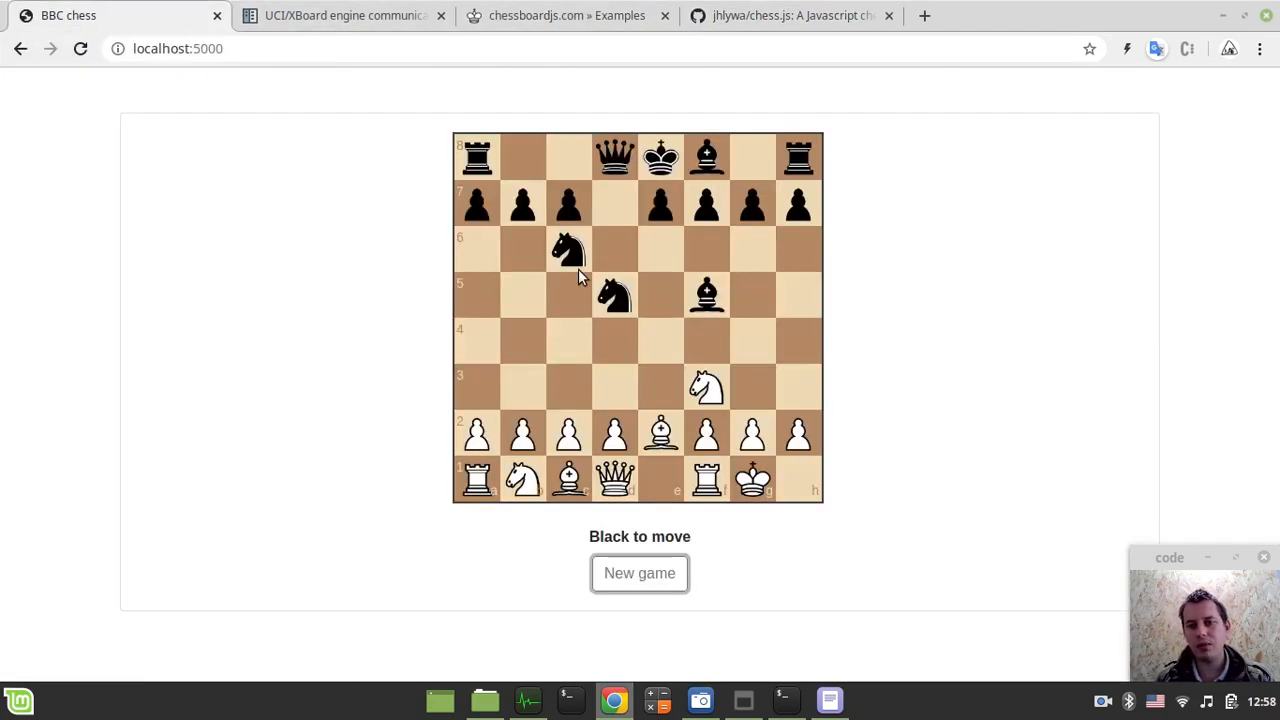
{"action": "mouse_move", "coordinate": [978, 279]}
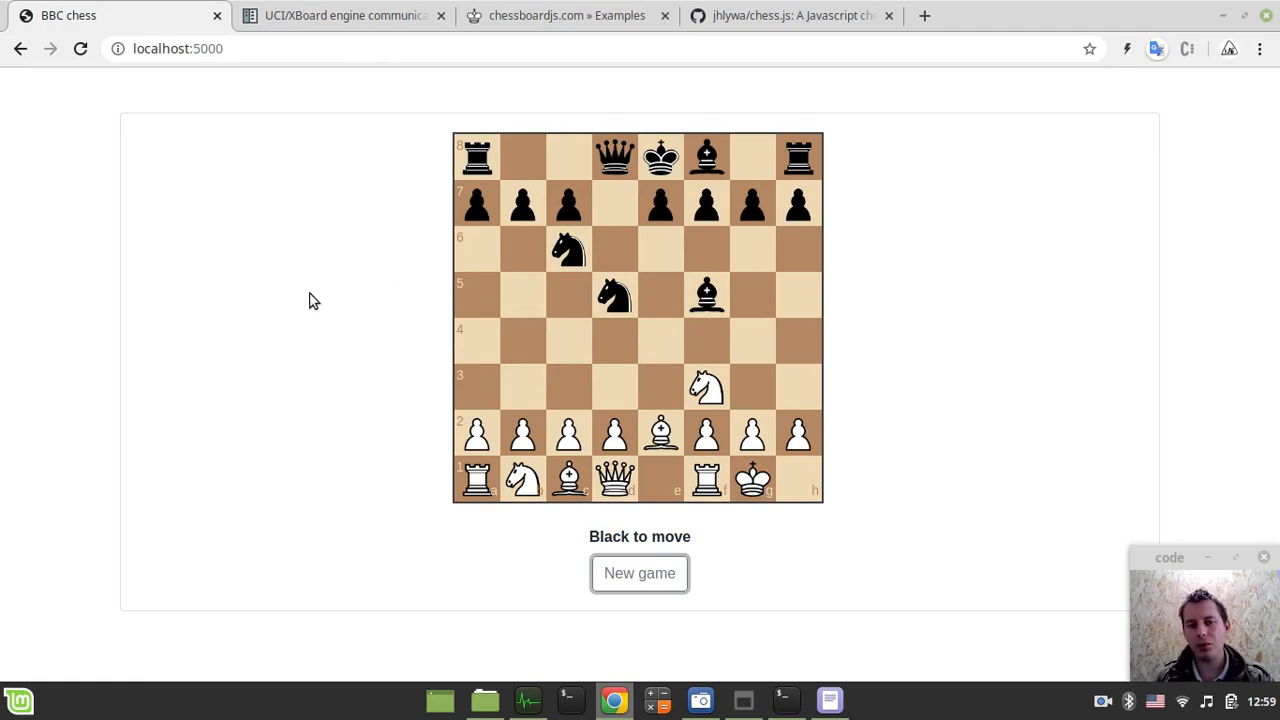
{"action": "mouse_move", "coordinate": [305, 293]}
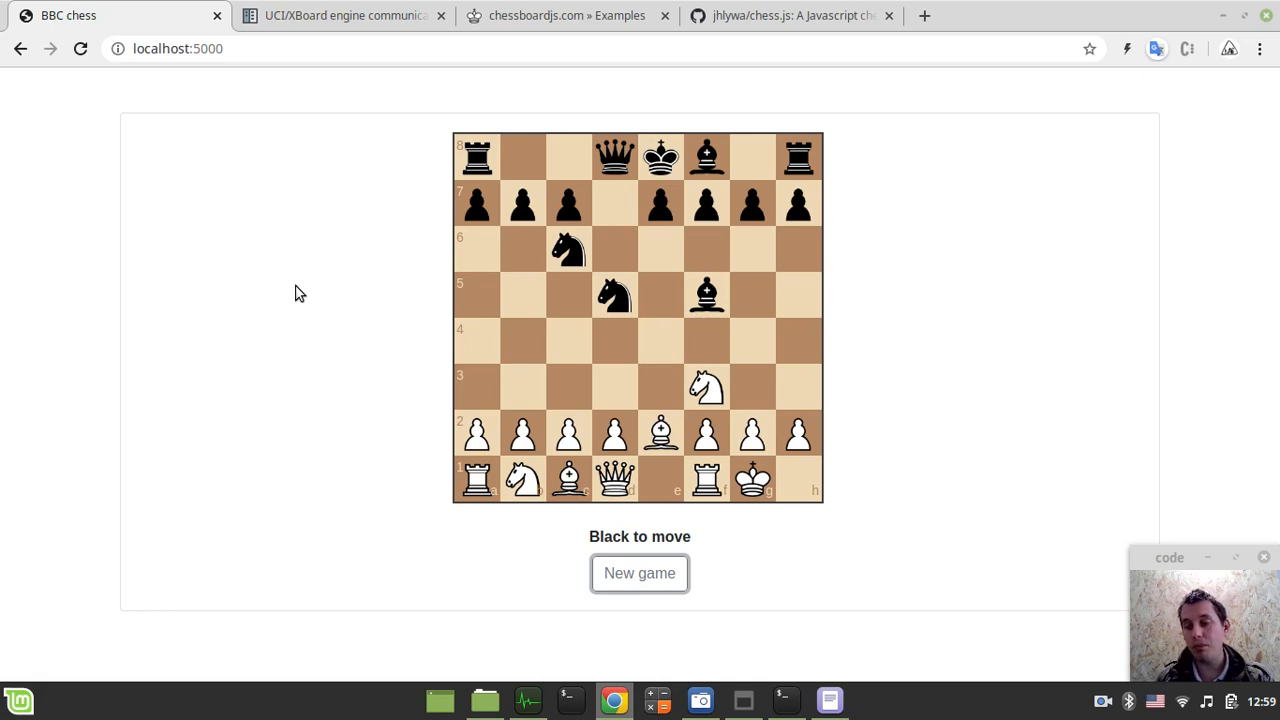
{"action": "mouse_move", "coordinate": [620, 337]}
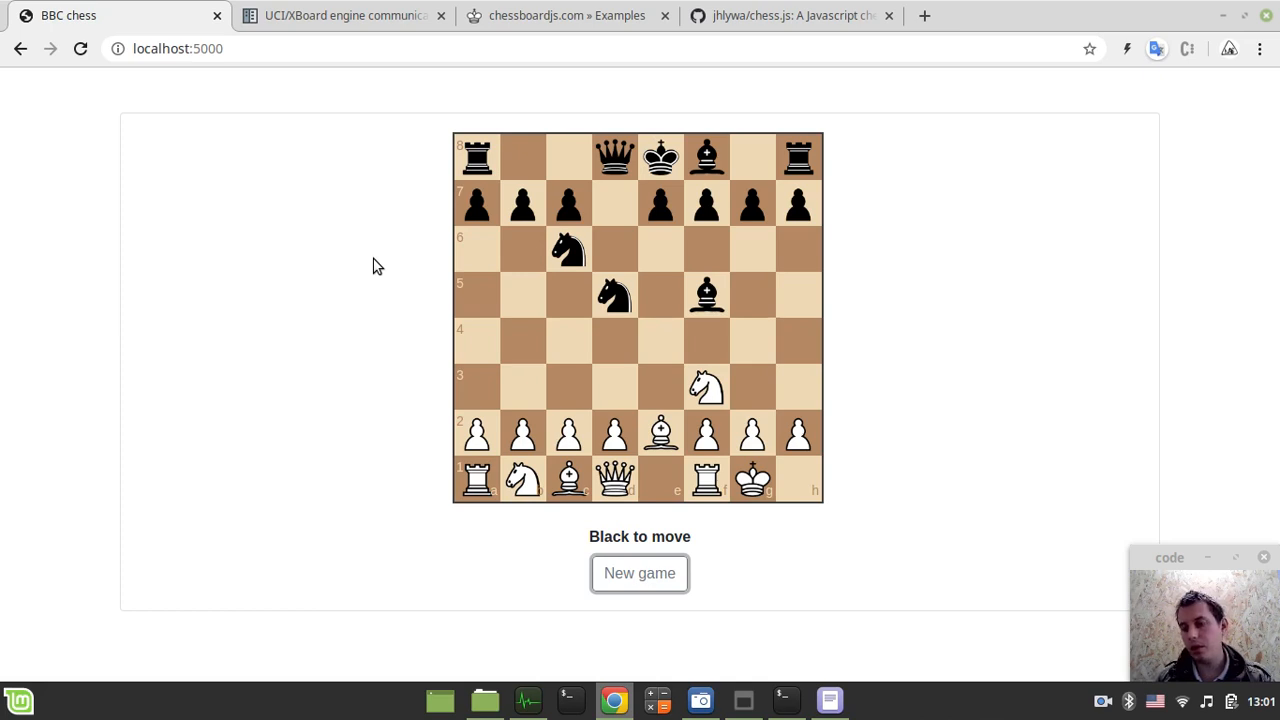
{"action": "mouse_move", "coordinate": [575, 323]}
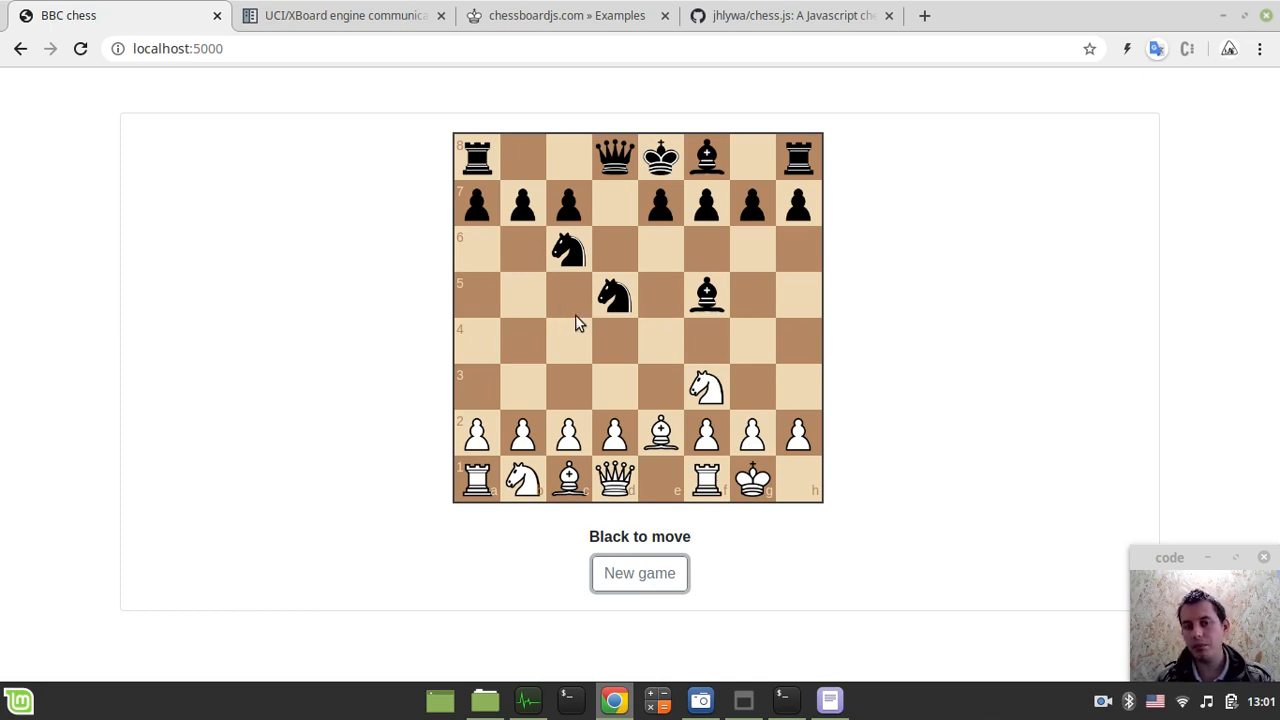
{"action": "mouse_move", "coordinate": [615, 232]}
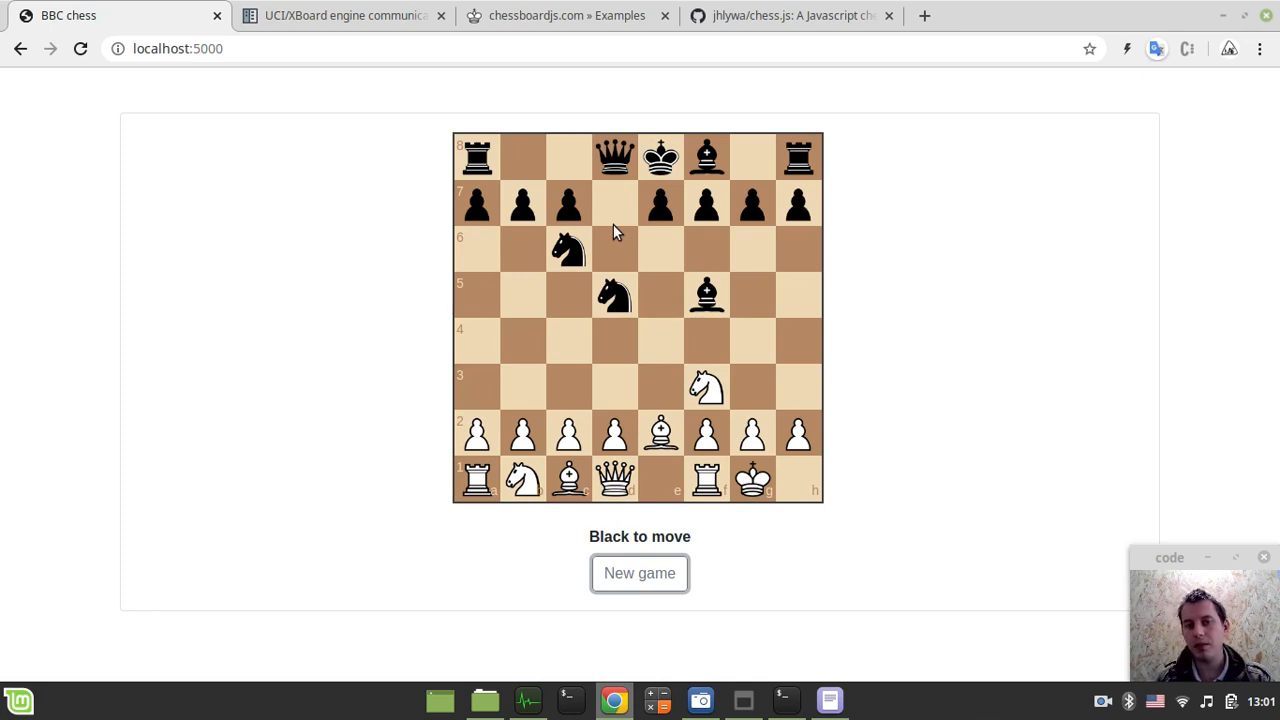
{"action": "mouse_move", "coordinate": [645, 350]}
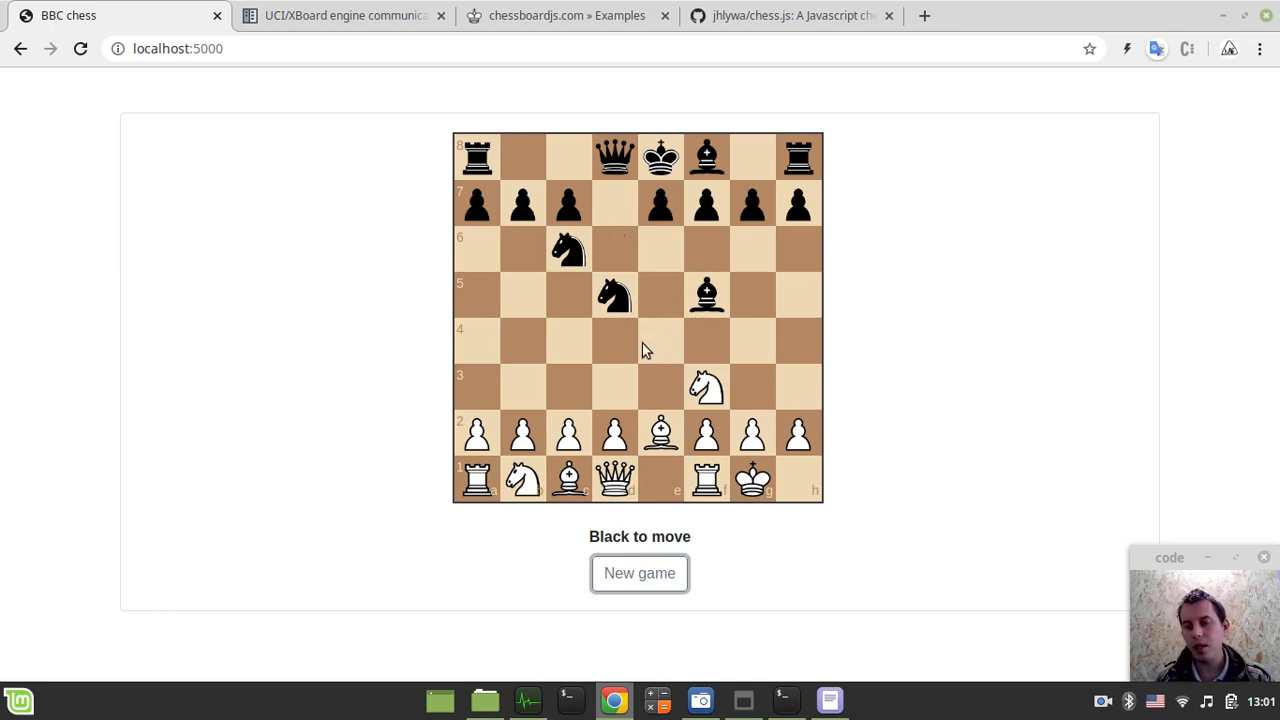